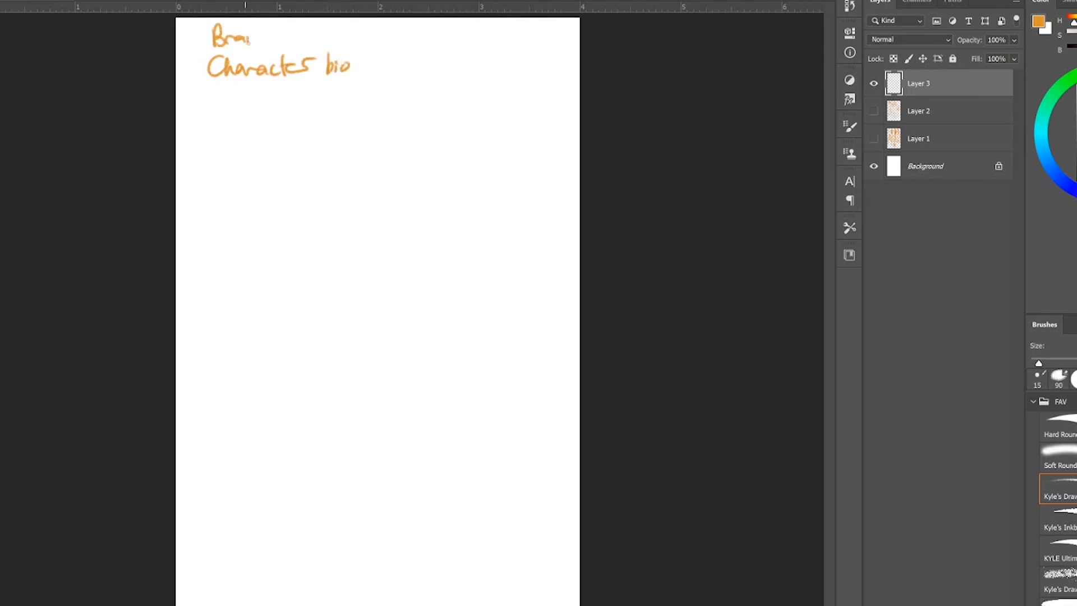
Step: Handwrite the Brainstorm → Research heading, Body + Shape, Bio + Personality, Style/Climate topics, and linking arrows
left_click_drag(233, 35, 323, 37)
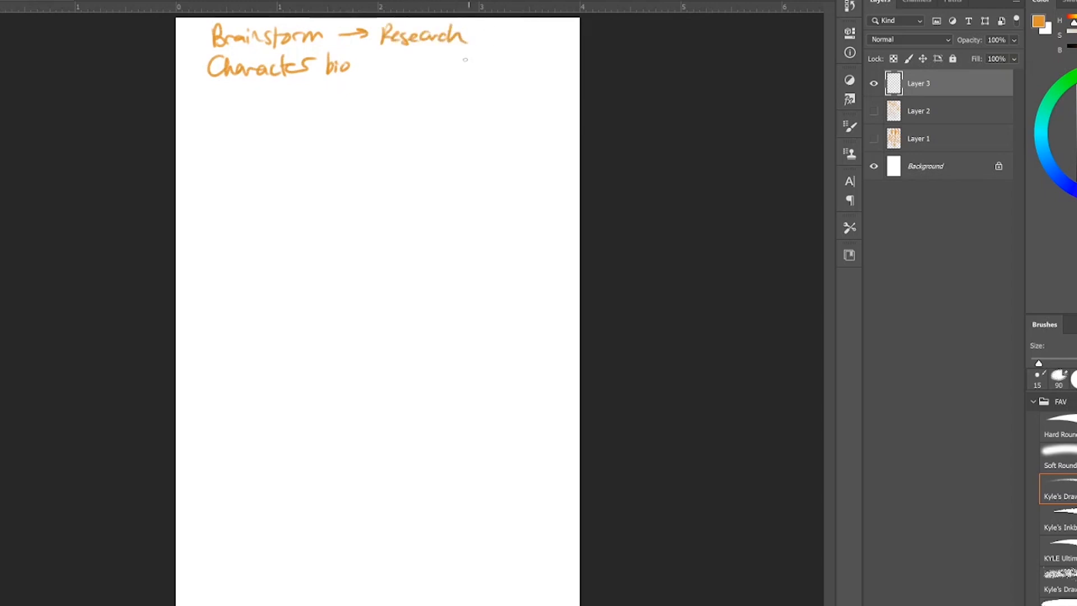
mouse_move(222, 114)
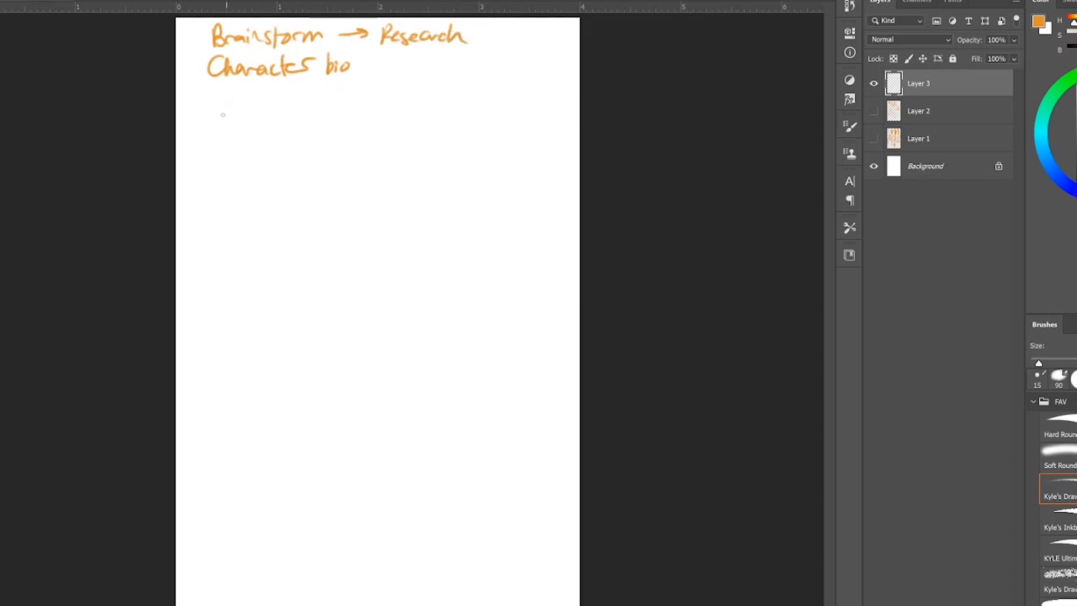
left_click_drag(202, 110, 247, 148)
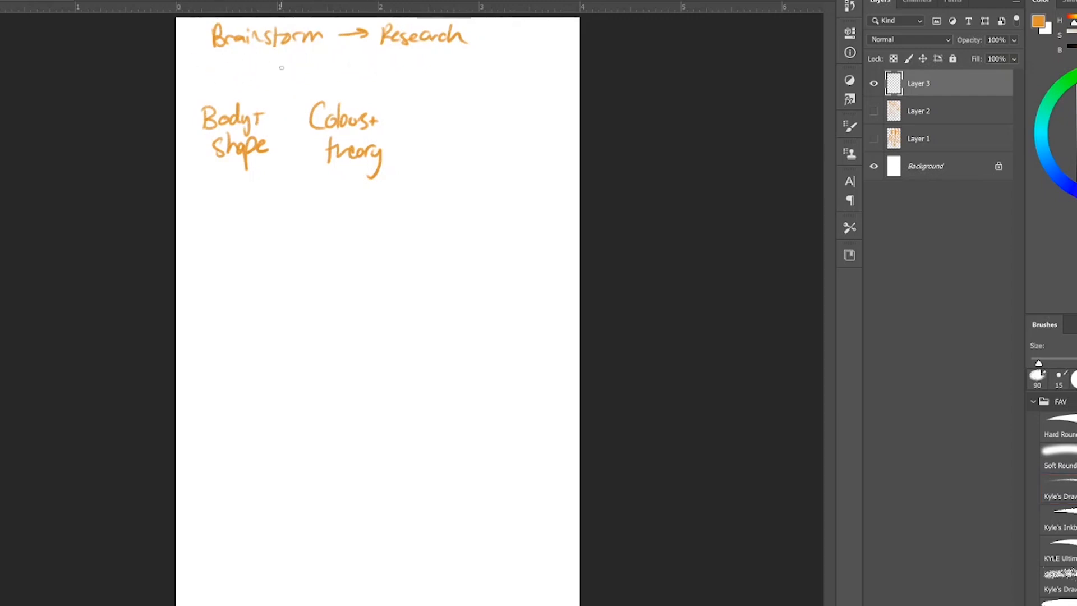
left_click_drag(423, 120, 457, 120)
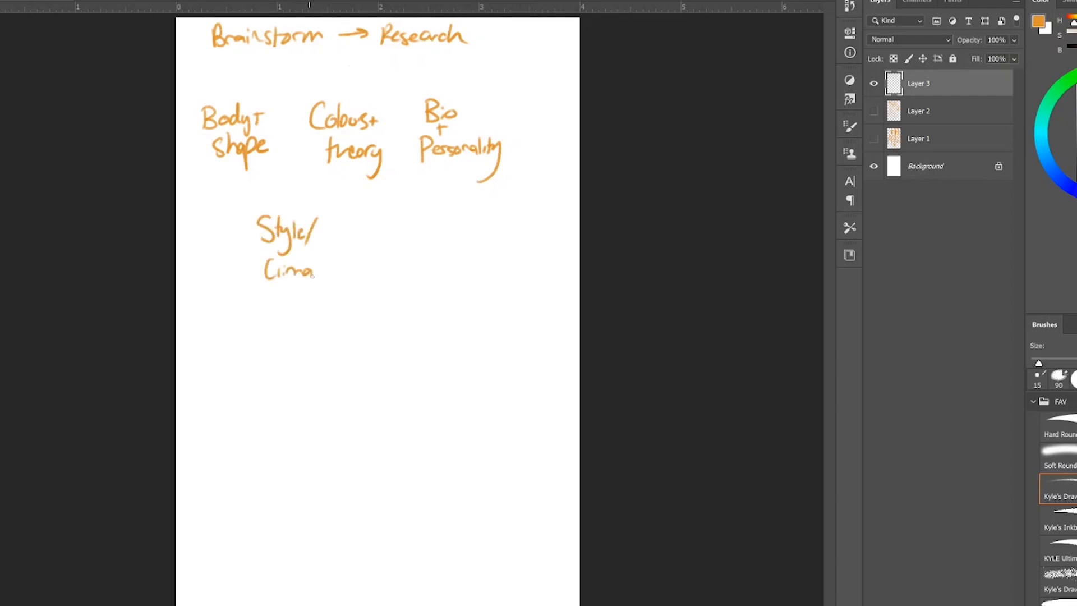
left_click_drag(313, 268, 328, 268)
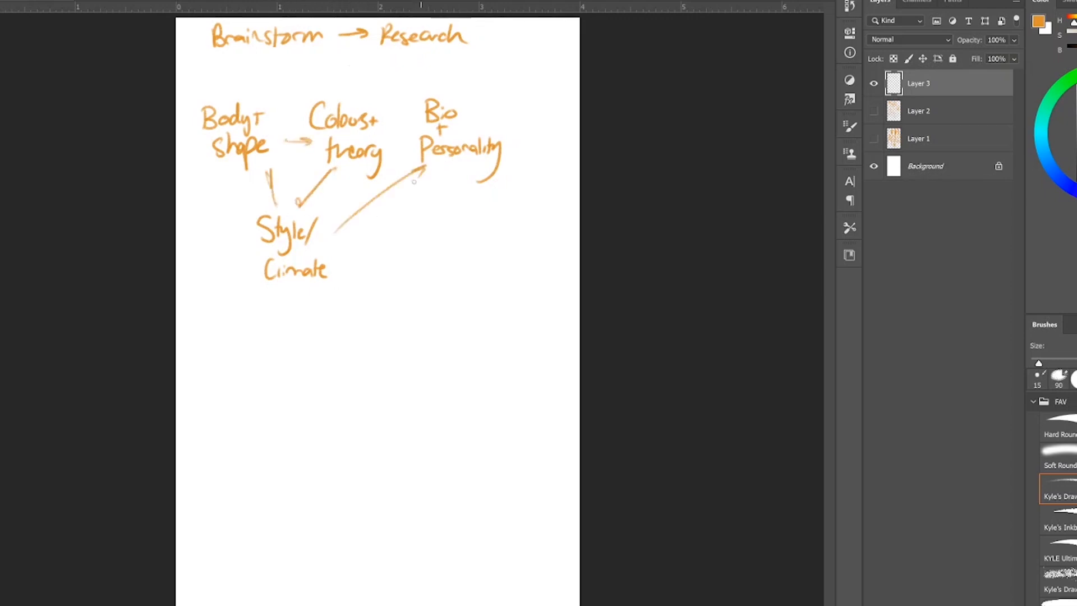
left_click_drag(254, 86, 456, 86)
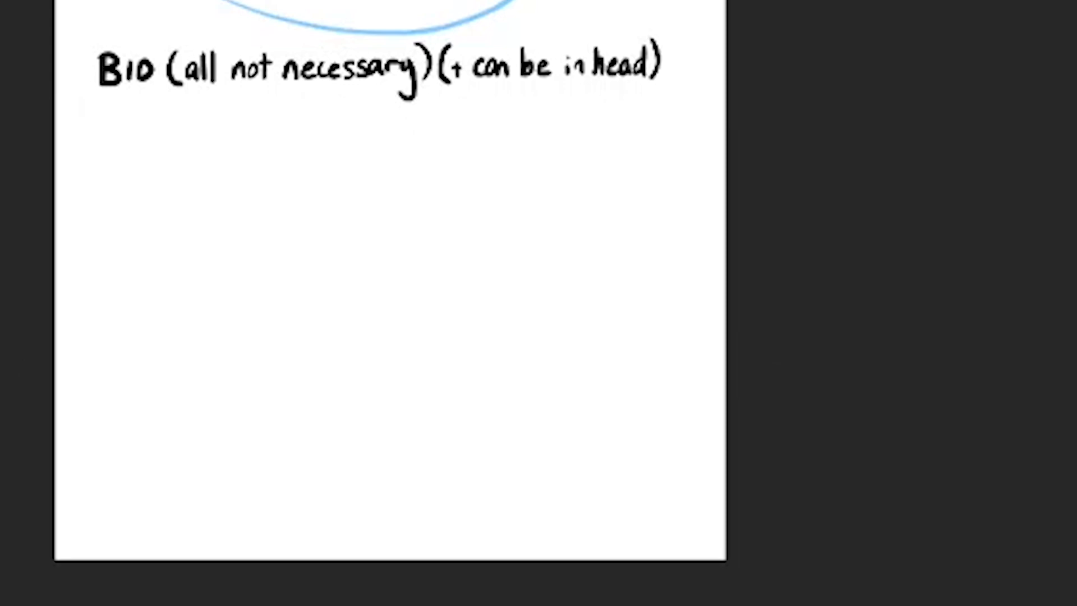
Step: Switch to the Bio page and write 'NAME - some flavor' as the first entry
left_click(519, 395)
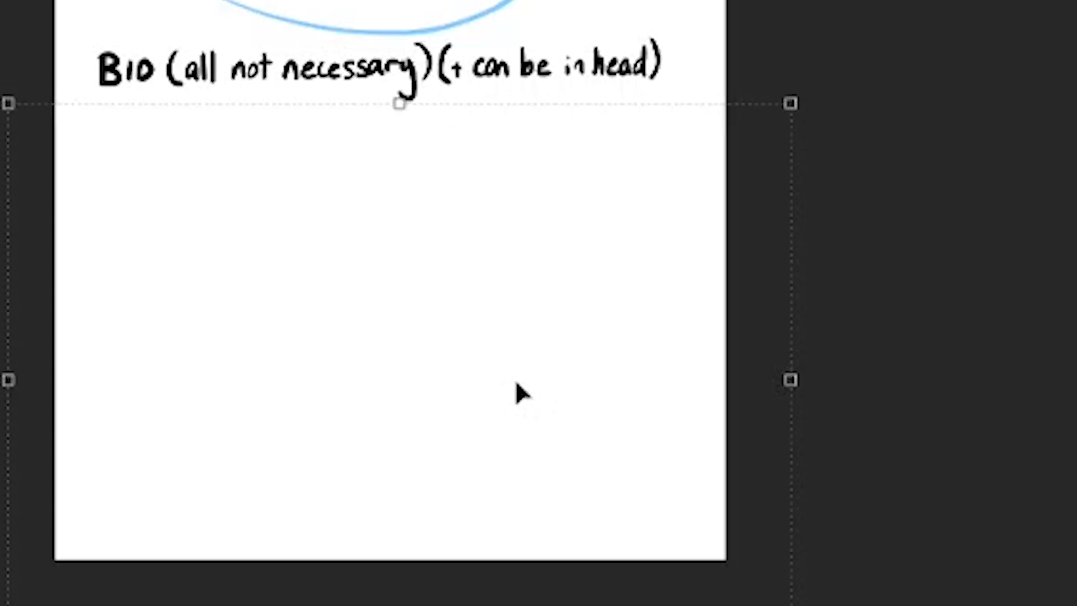
type("NAME - some flavor")
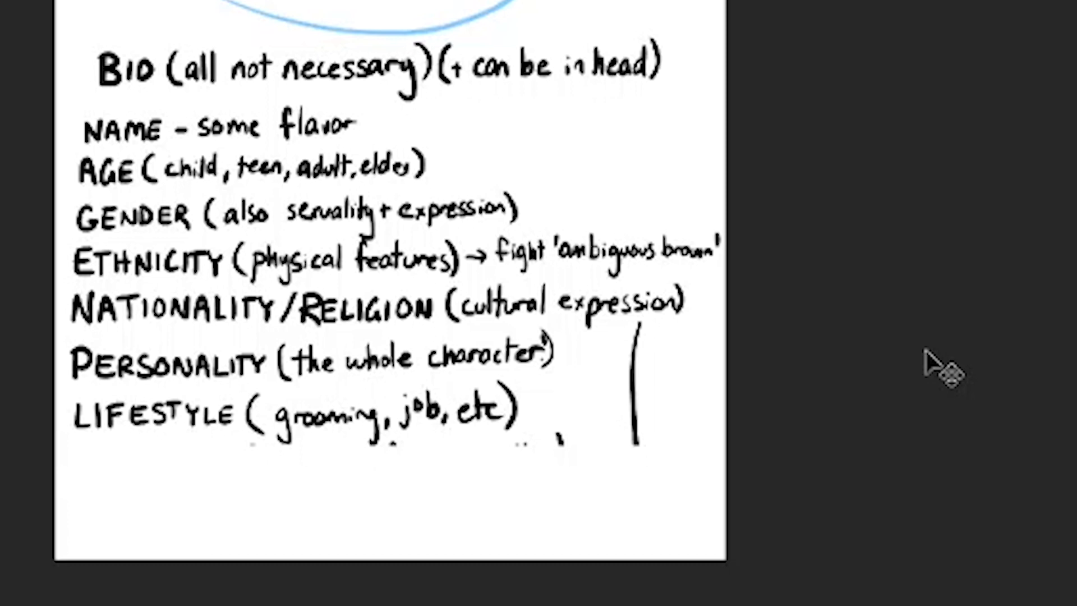
mouse_move(570, 514)
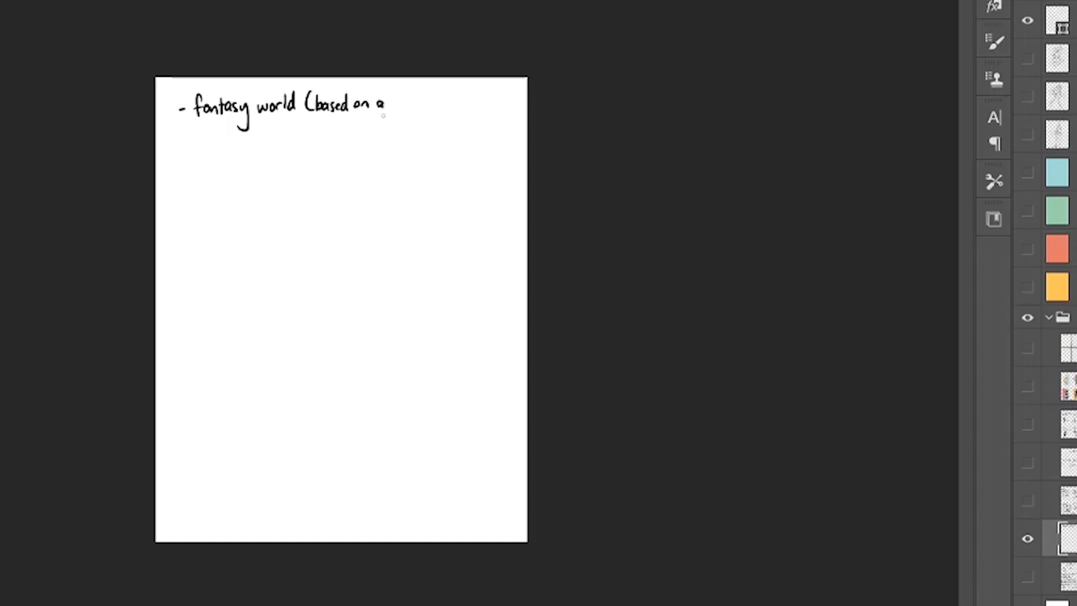
Step: Write the Greek-culture world note with 'not ancient' and a bracket arrow beneath
type("greek")
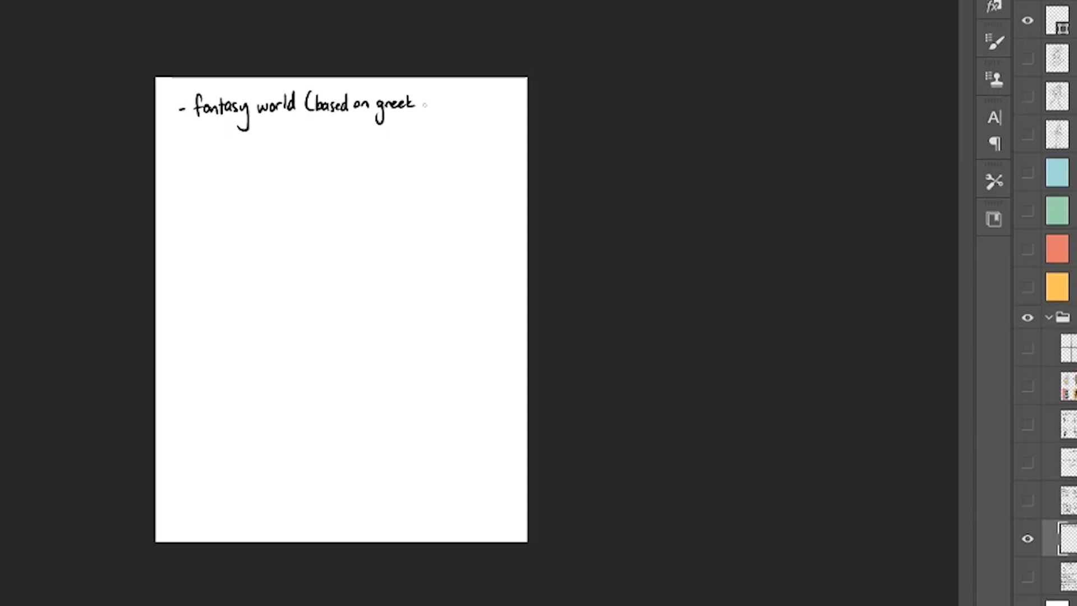
type("cul")
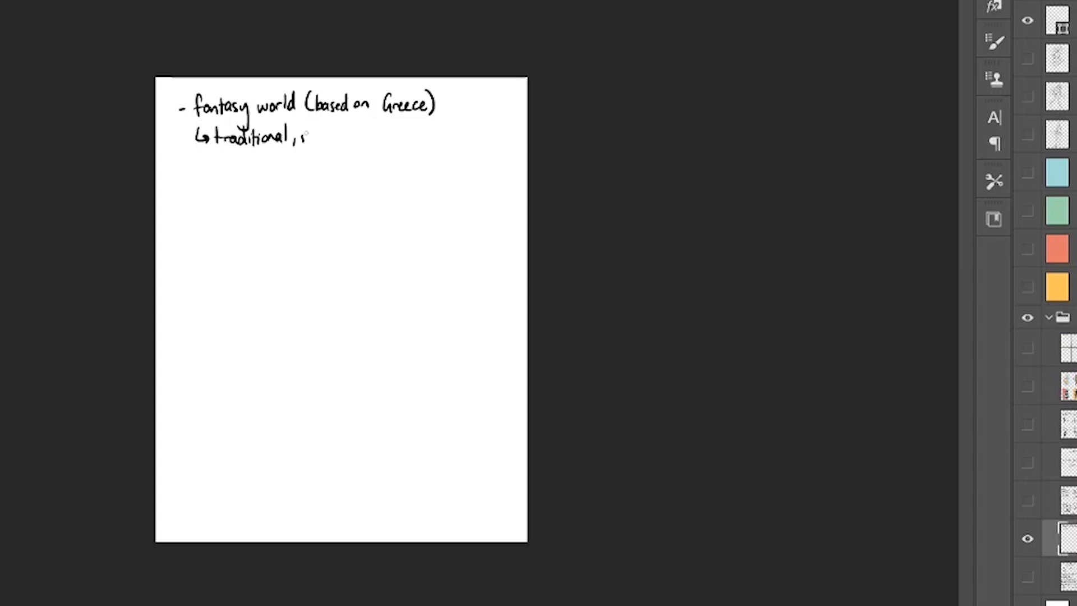
type("not ancie")
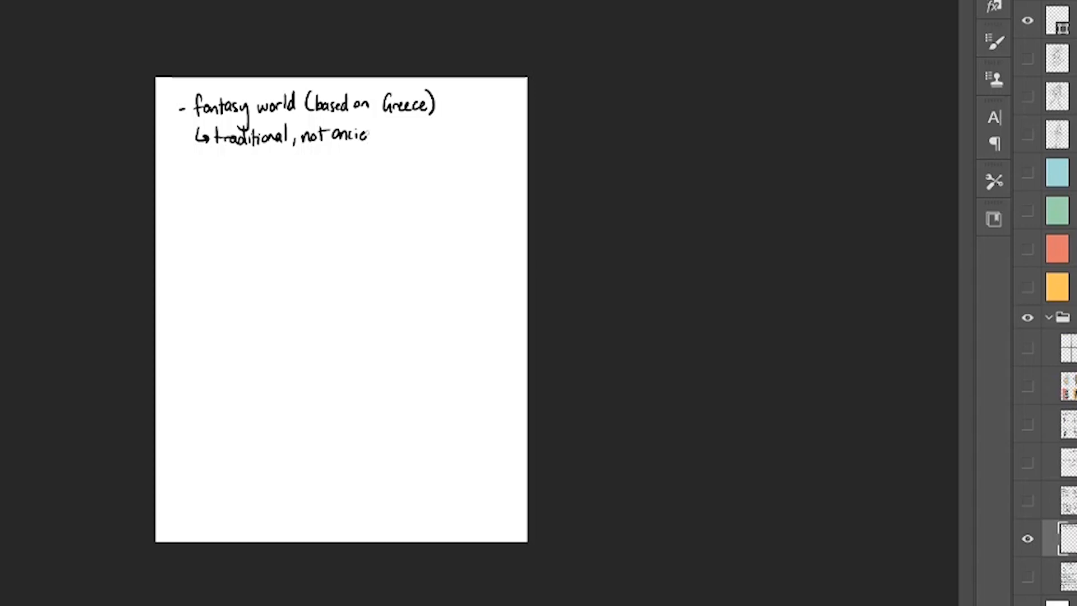
type("ent")
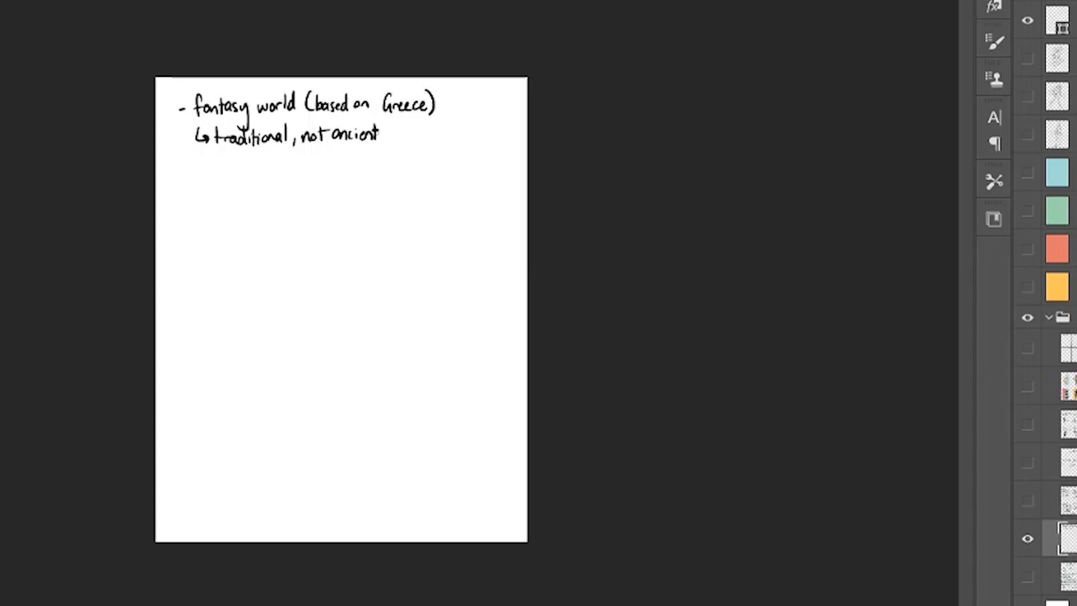
left_click_drag(184, 113, 199, 161)
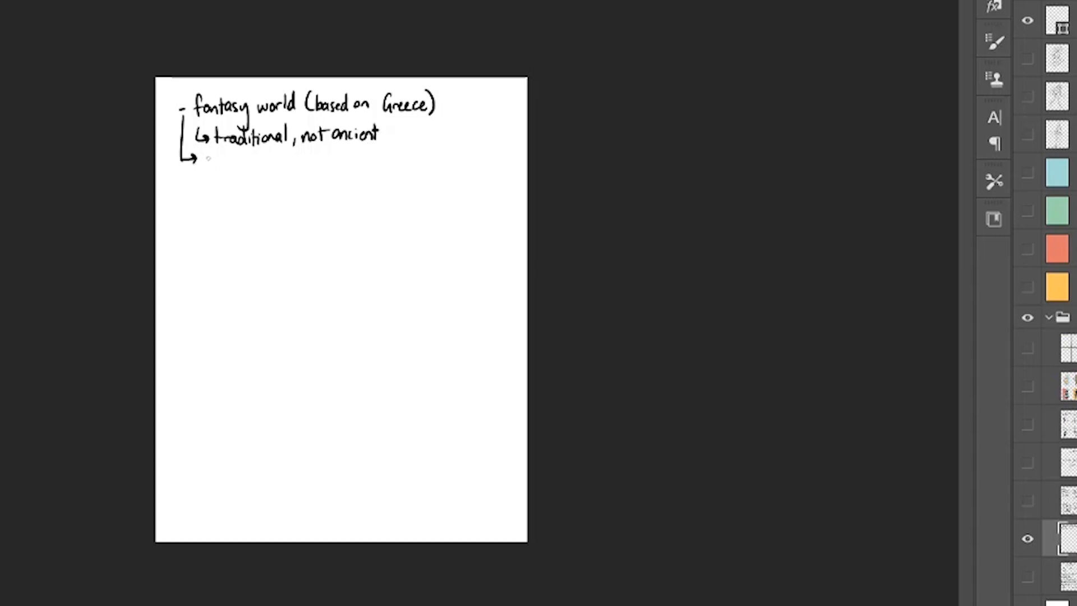
Step: Add sub-notes for Greece-based climate, traditional clothing inspo, and trad. Greek weapons
left_click_drag(203, 159, 260, 159)
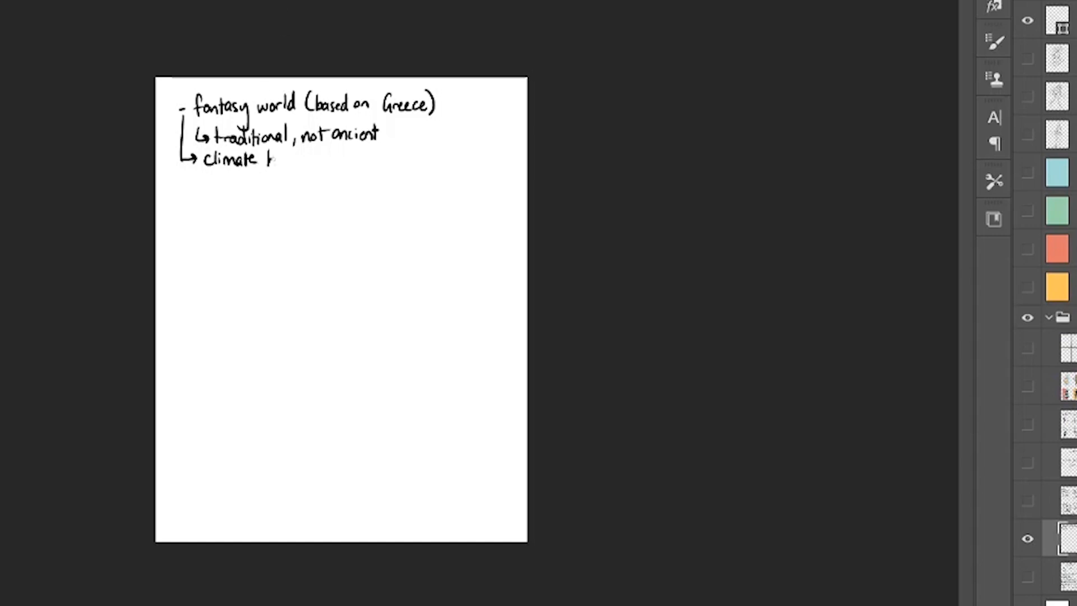
type("based on")
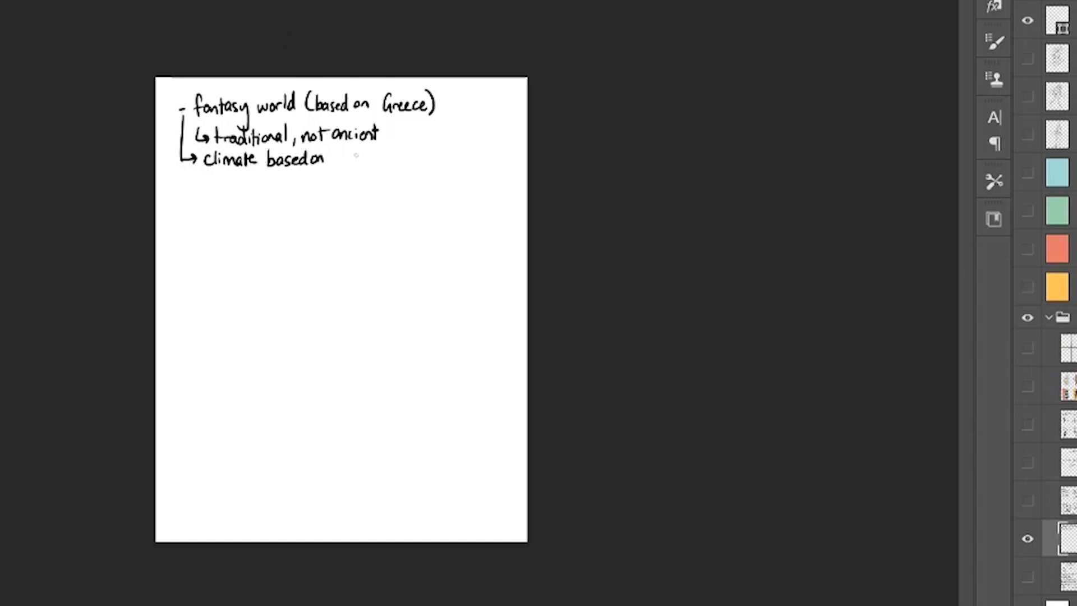
type("Greece")
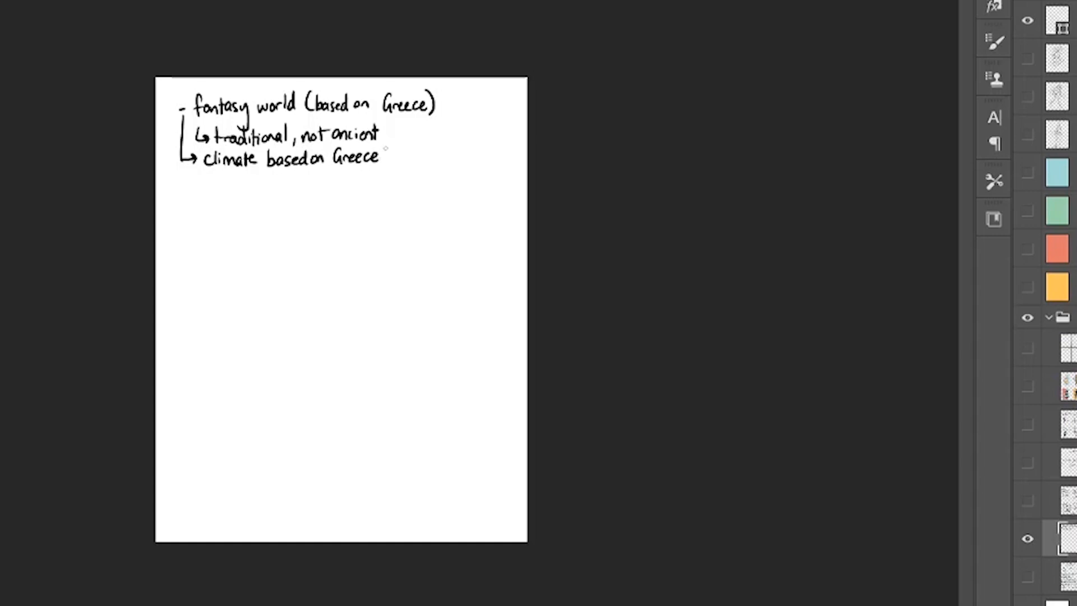
left_click_drag(181, 175, 199, 189)
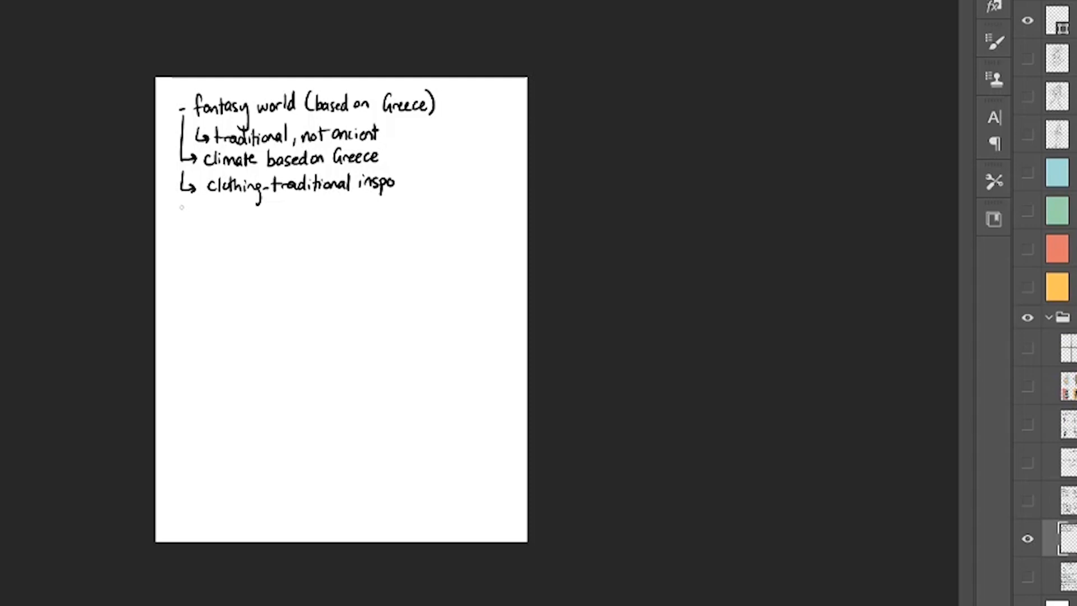
left_click_drag(184, 206, 198, 217)
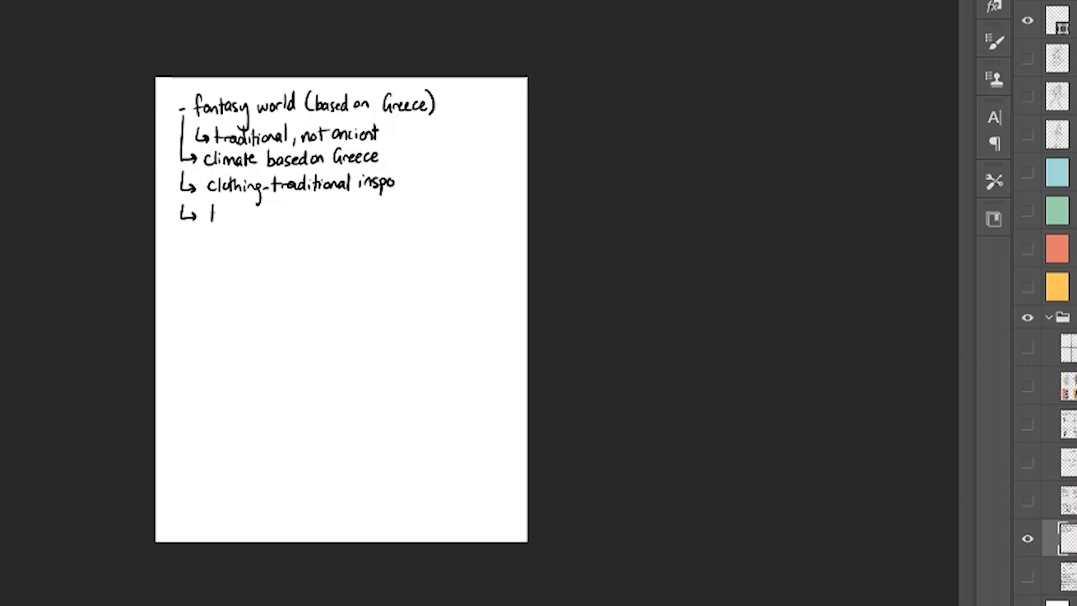
type("trad. Greek weapons?")
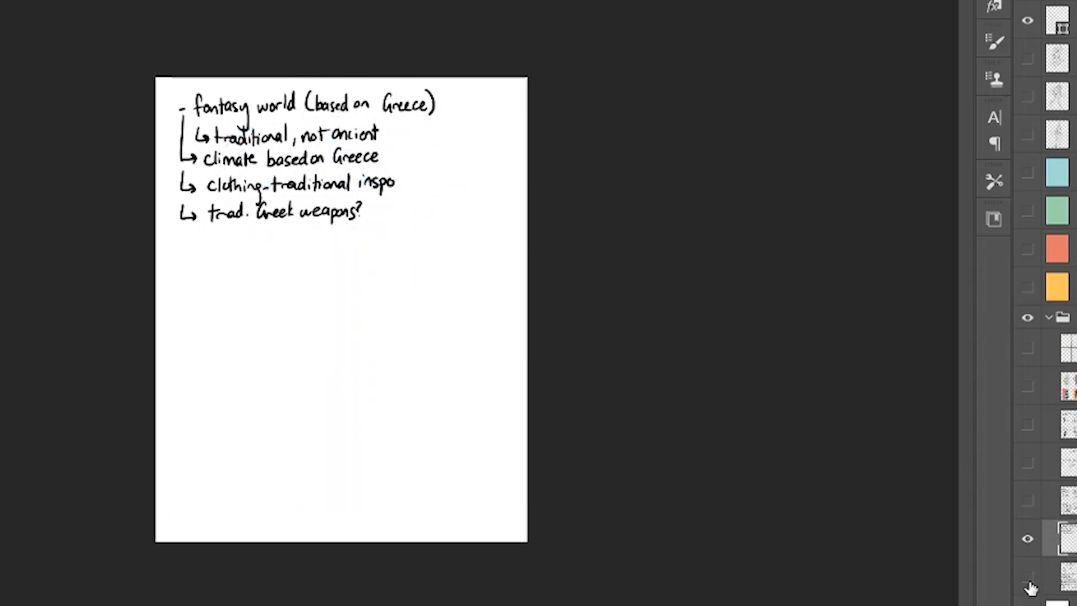
Step: Write 'NAME', finish 'based on Greece', and begin the 'poor, orphaned' lifestyle line
type("NAME?")
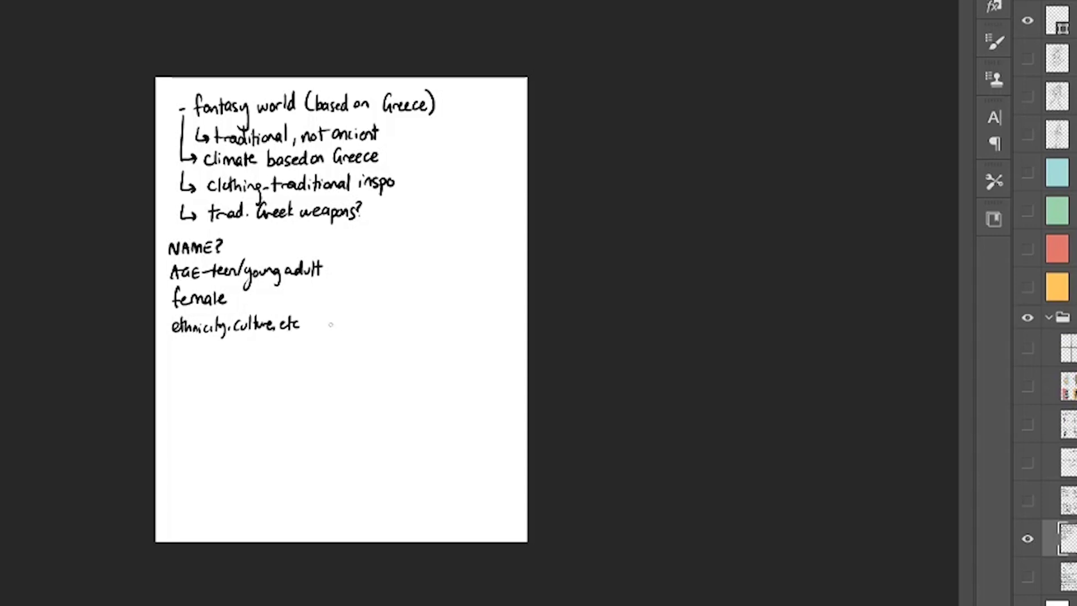
type("- based")
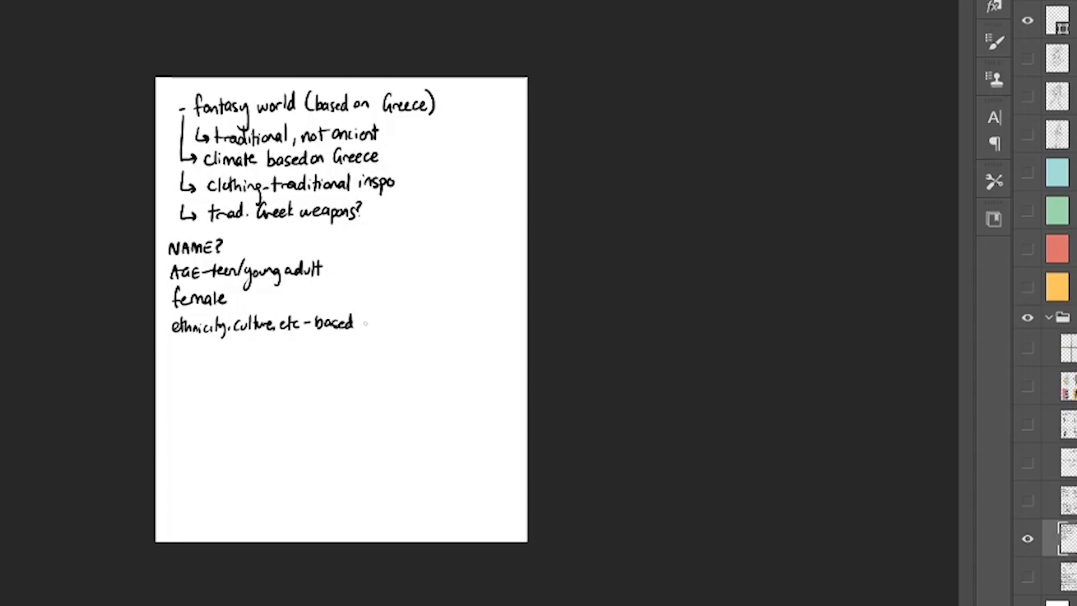
type("on Greece")
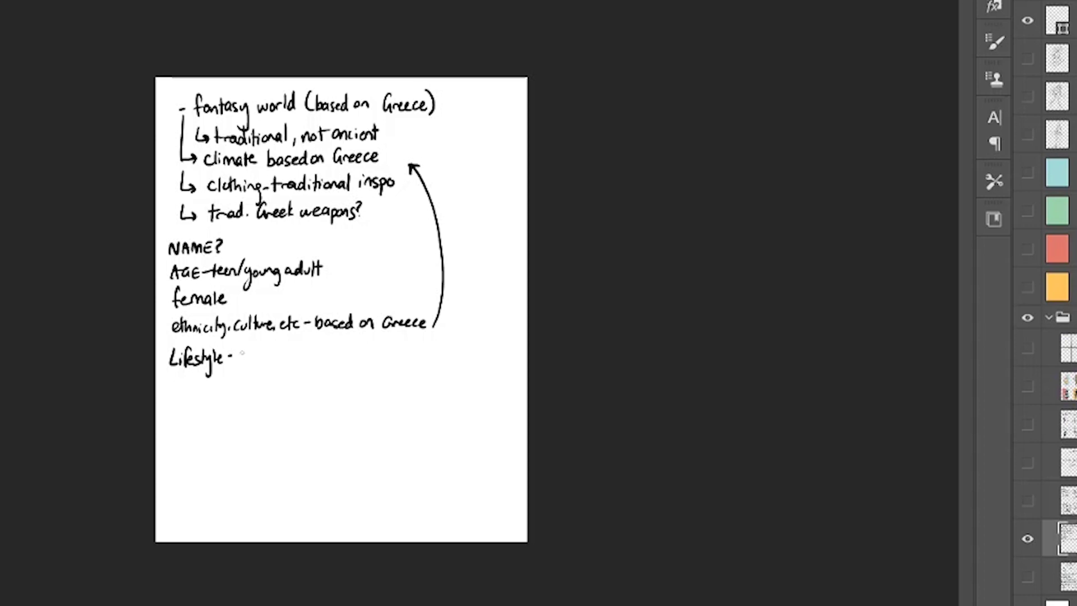
type("poor, orphaned - hard field work")
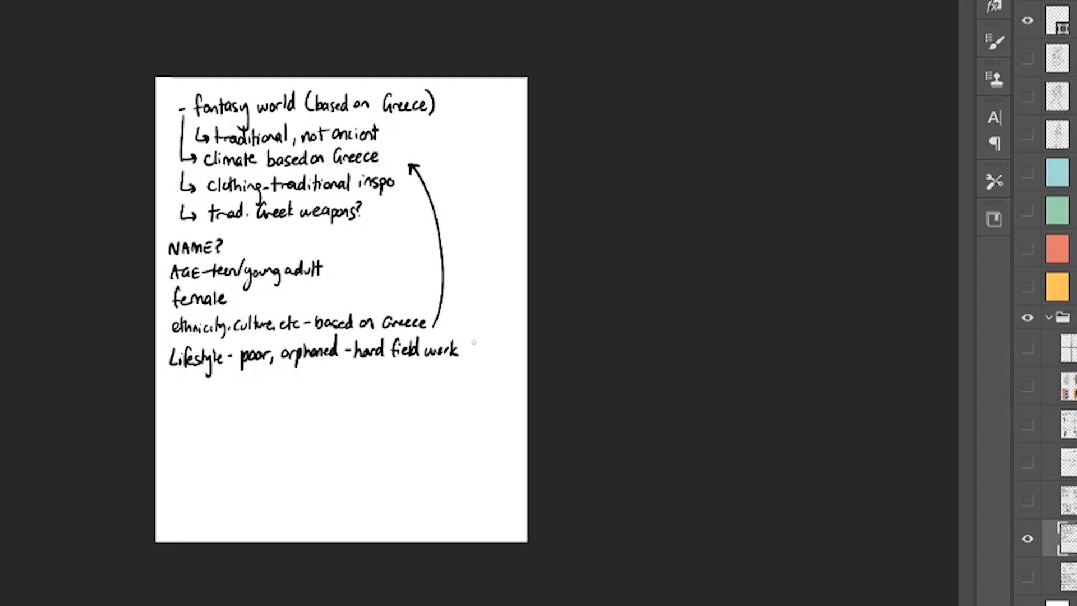
mouse_move(986, 590)
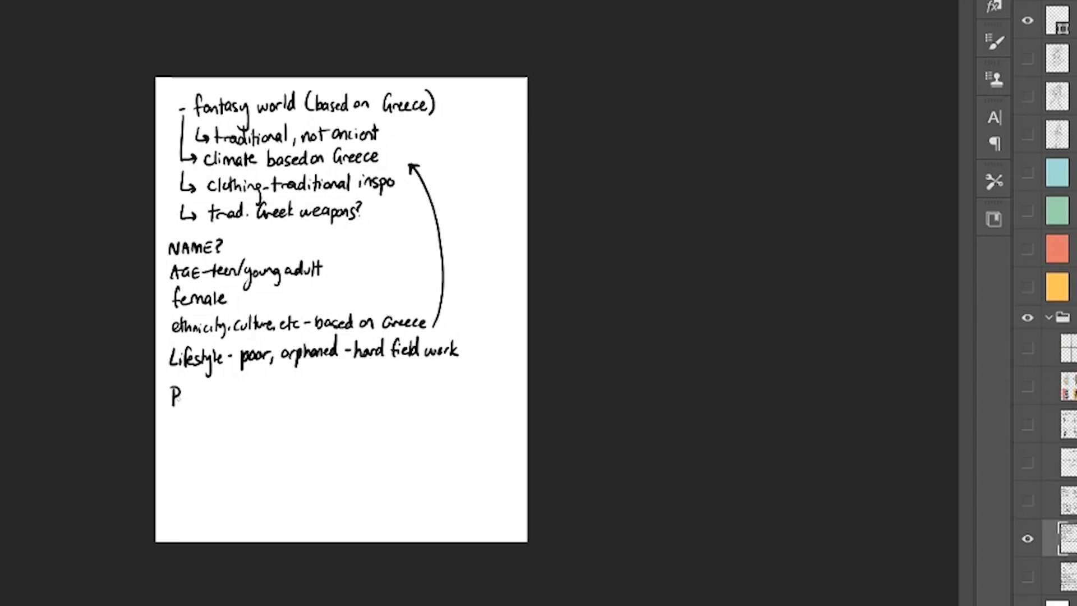
Step: Handwrite 'Personality - spunky, impulsive, curious, chaotic' below the Lifestyle line
type("ersonalit")
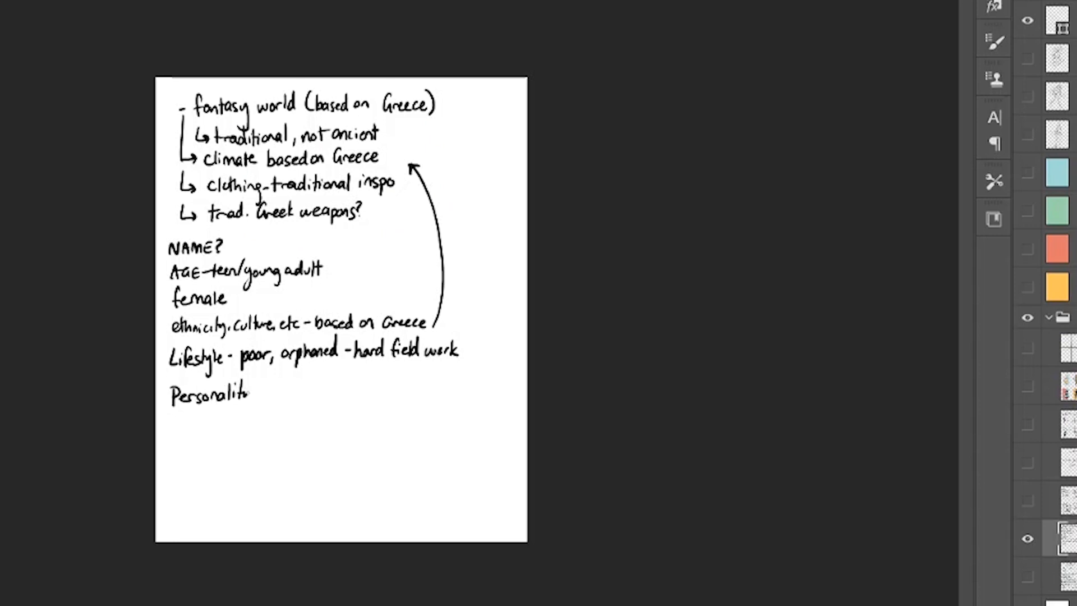
type("- spun")
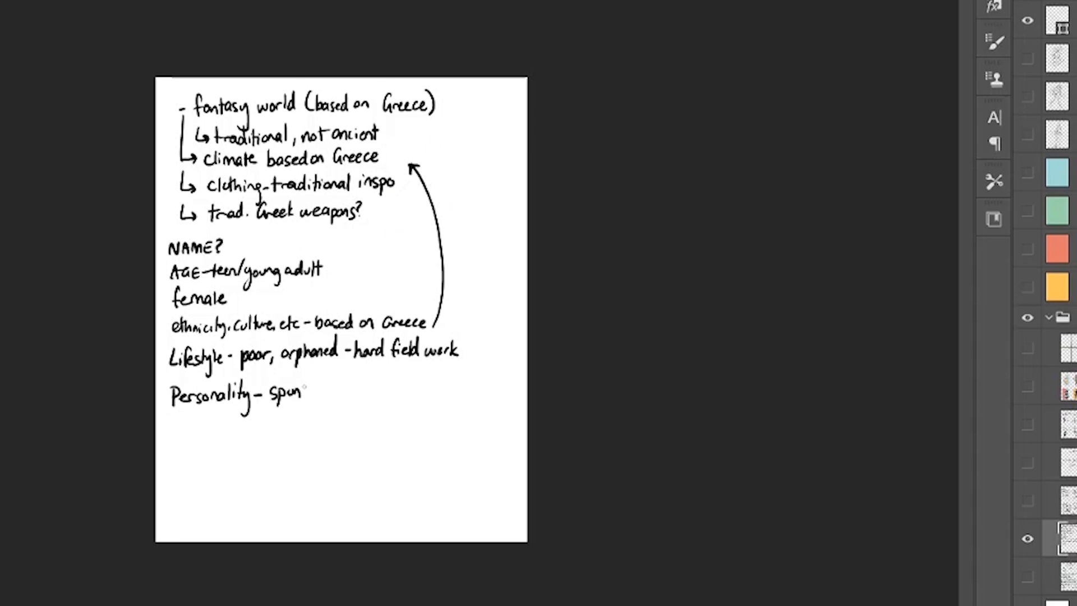
type("ky, impulsive, cu")
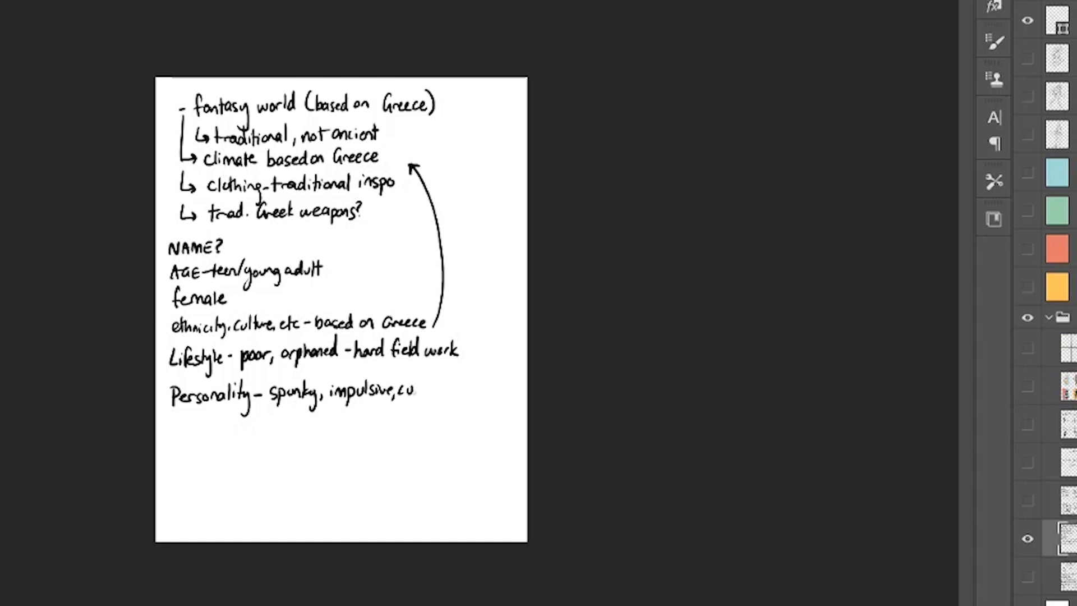
type("rious,")
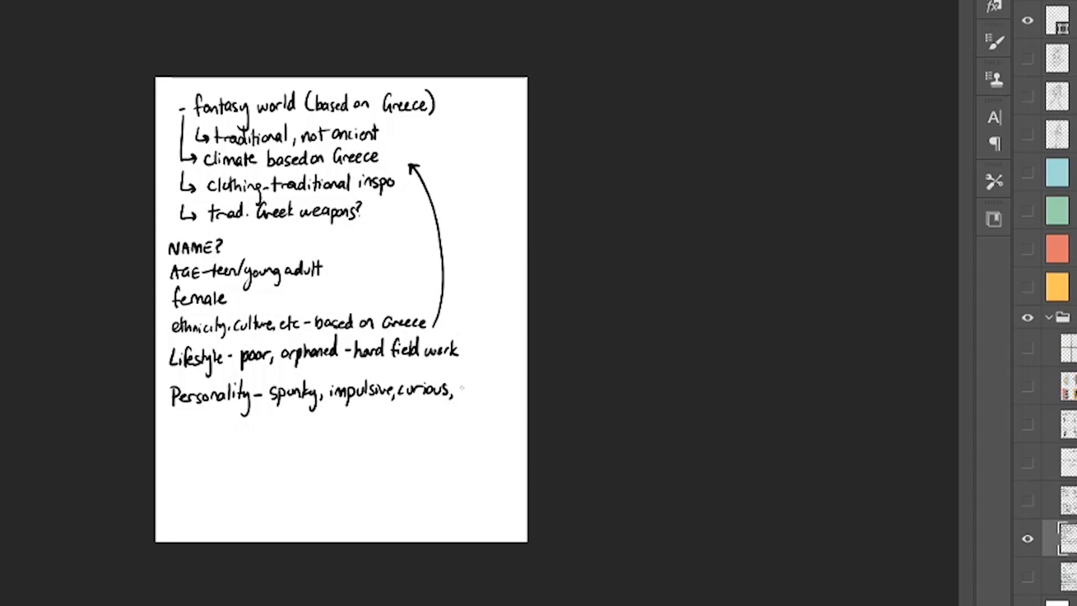
type("chat")
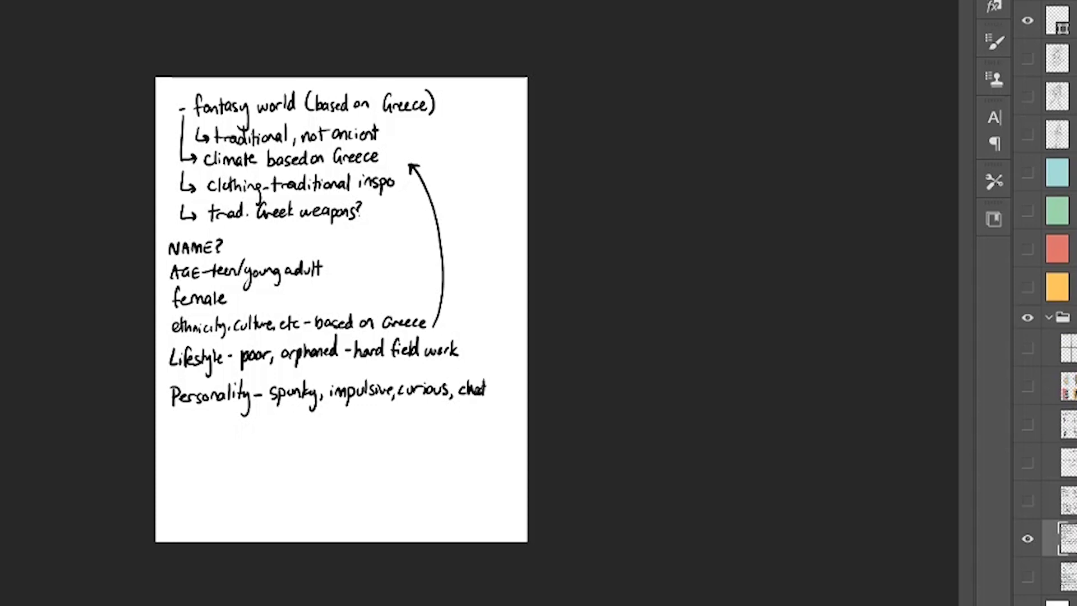
type("ic")
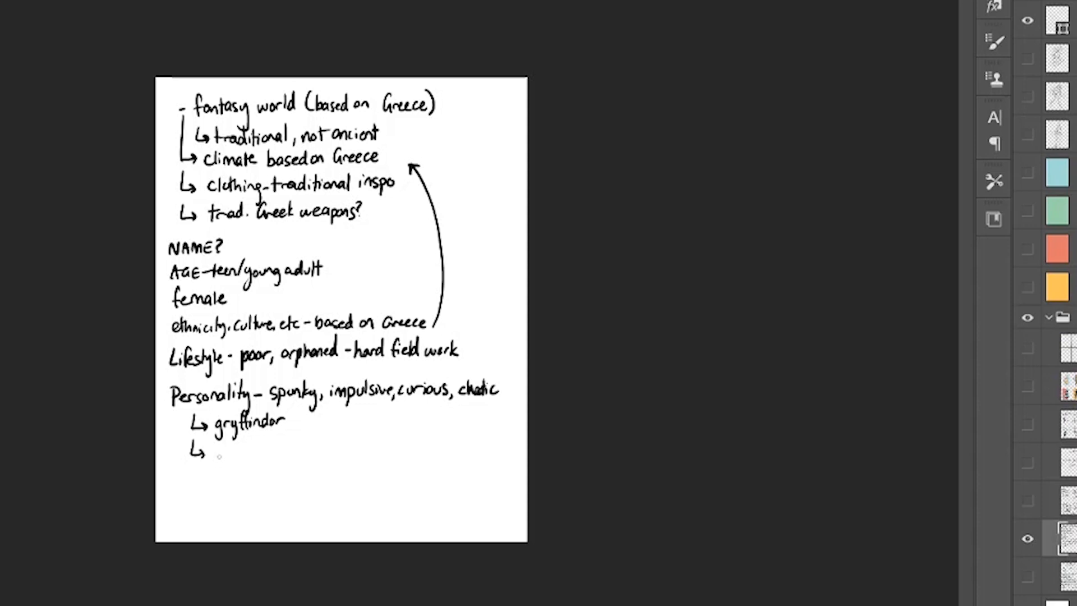
Step: Add personality sub-bullets: chaotic good, cinnamon roll but will kill you, McDonalds!
type("chaoti")
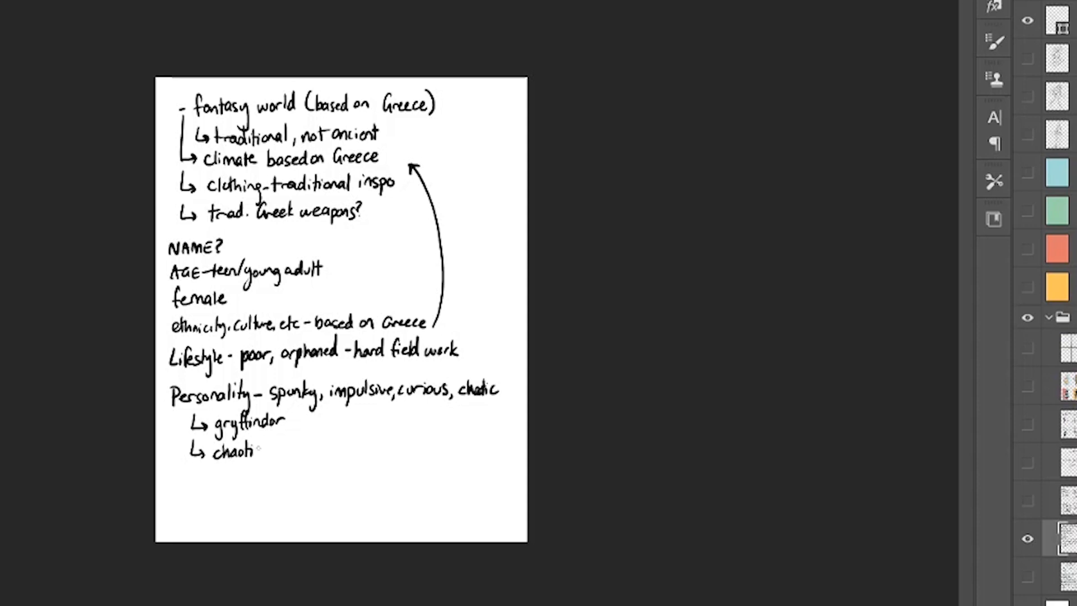
type("good")
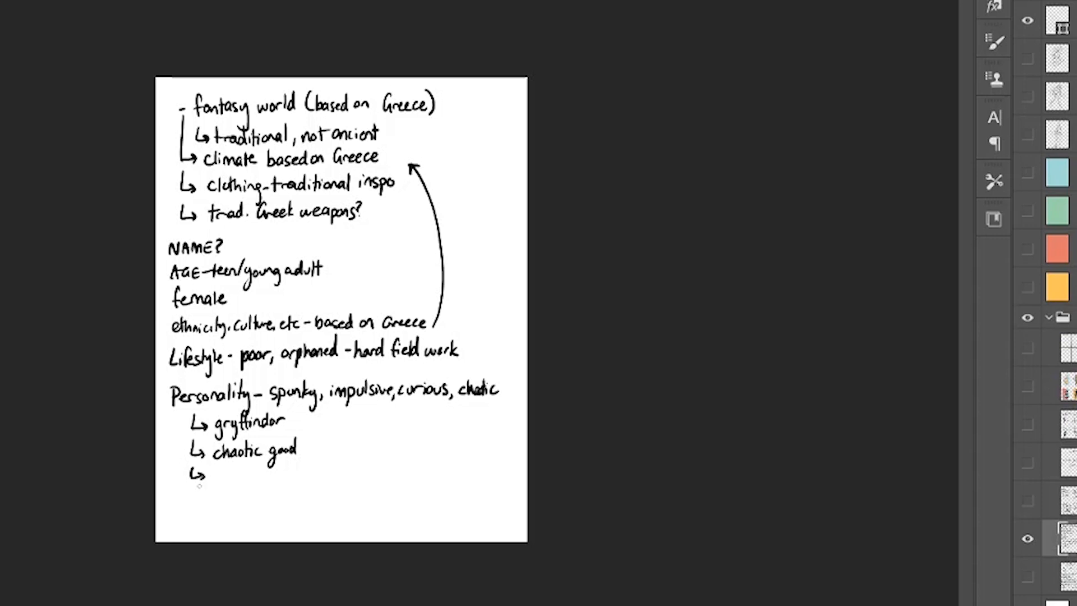
type("looks like a cinomon")
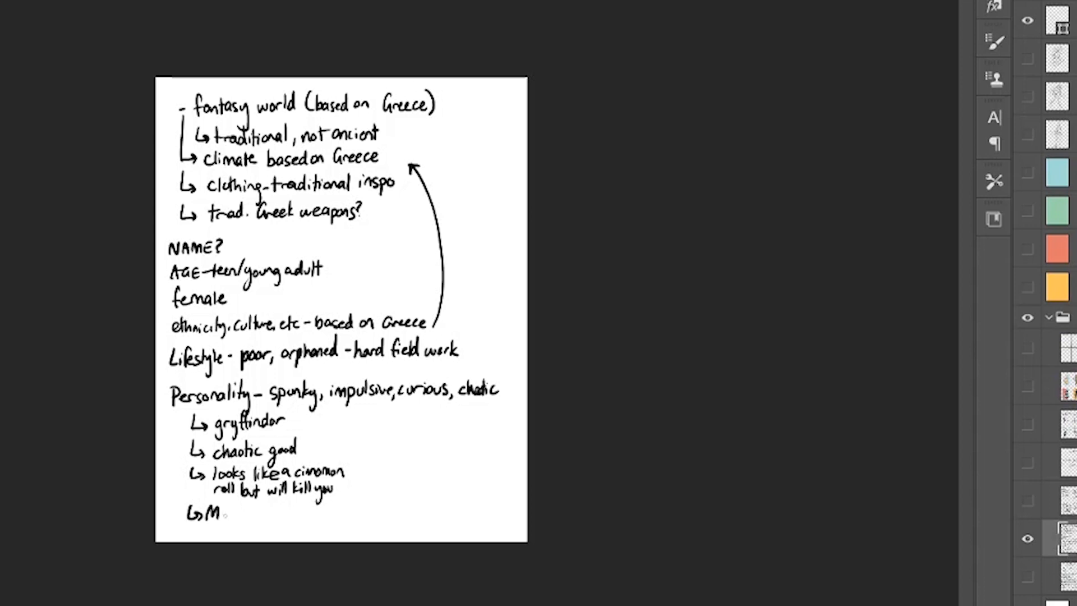
type("c DONALDS!")
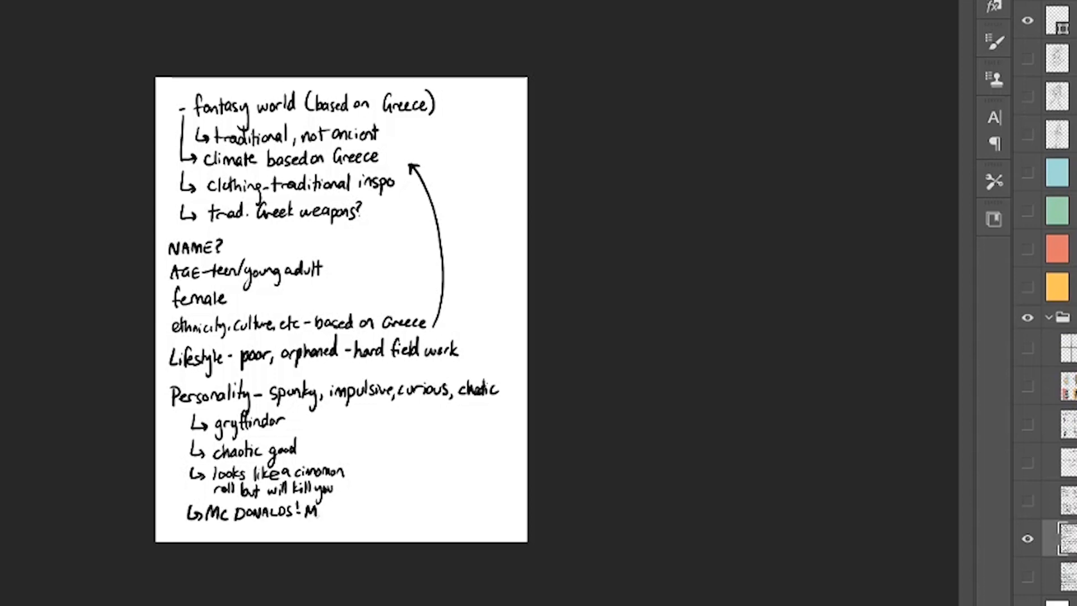
type("MCDONAL")
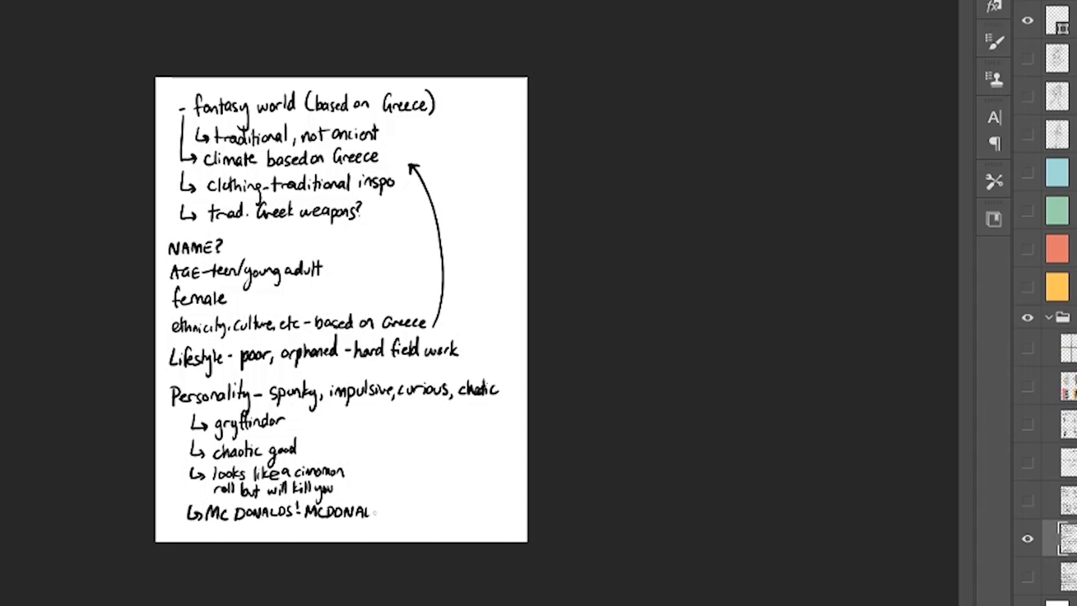
type("DS!")
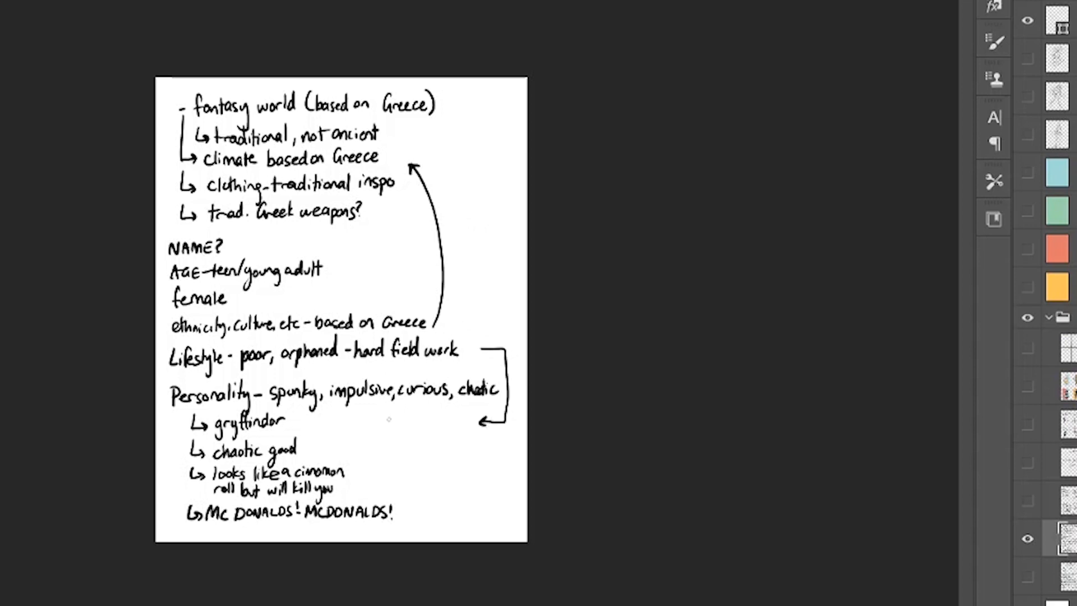
Step: Write 'STOCKIER, MUSCLE (FOR SWORD' beside the bracket arrow
type("STO")
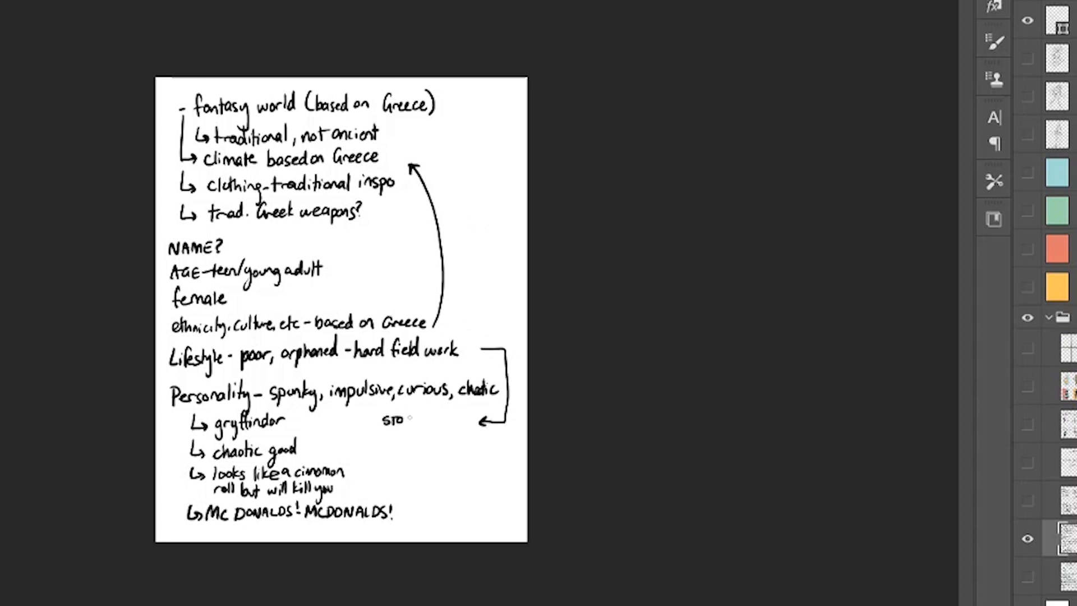
type("STOCKIER,")
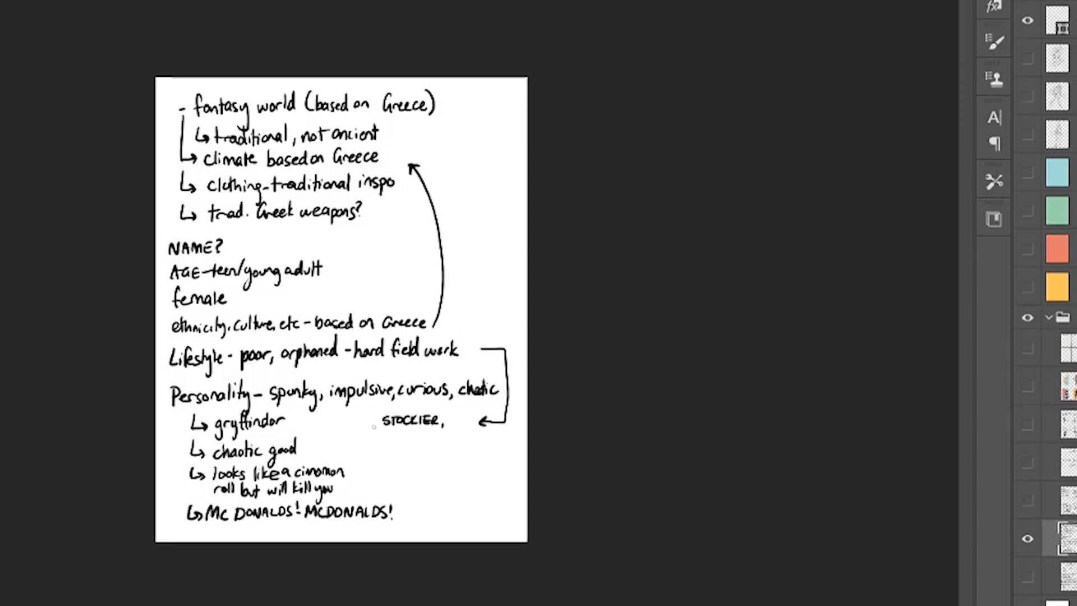
type("MUSCLE")
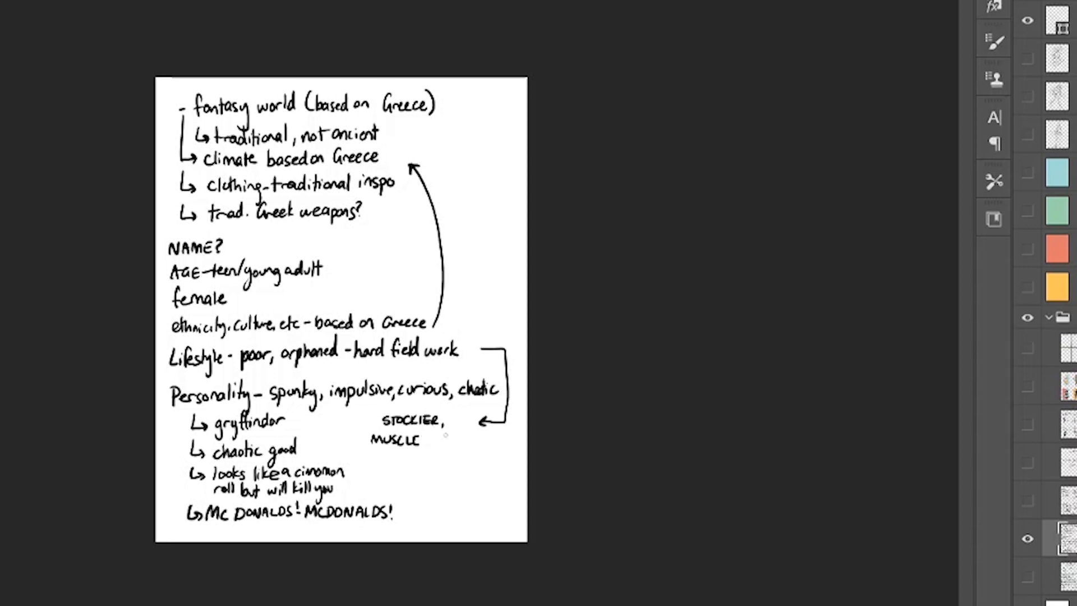
type("(FOR")
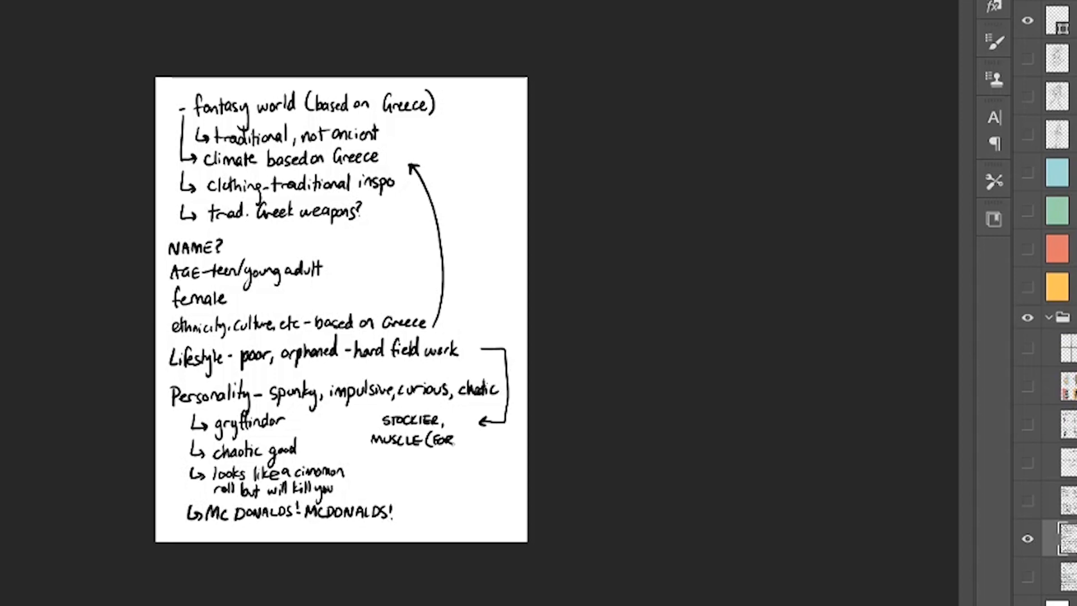
type("SWORD")
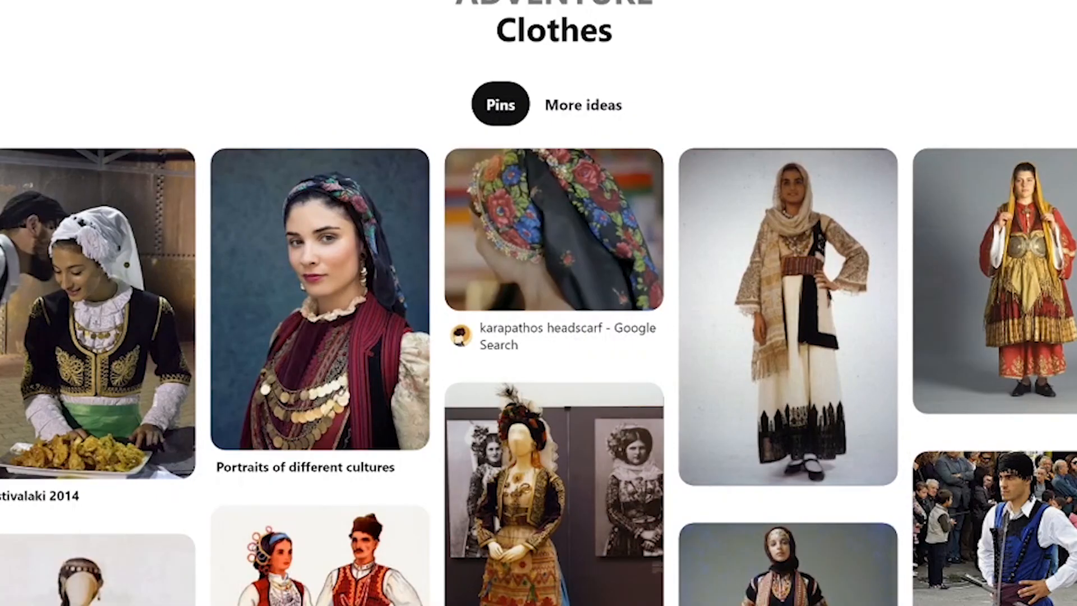
Step: Scroll down and back up through the Clothes board's Greek costume pins
scroll("down", 3)
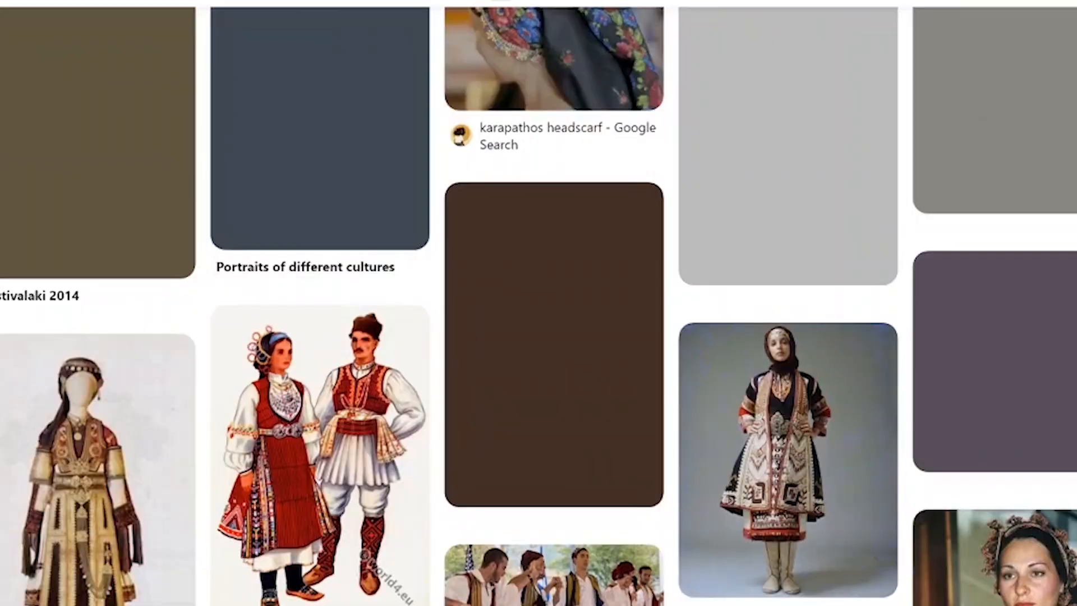
scroll("up", 3)
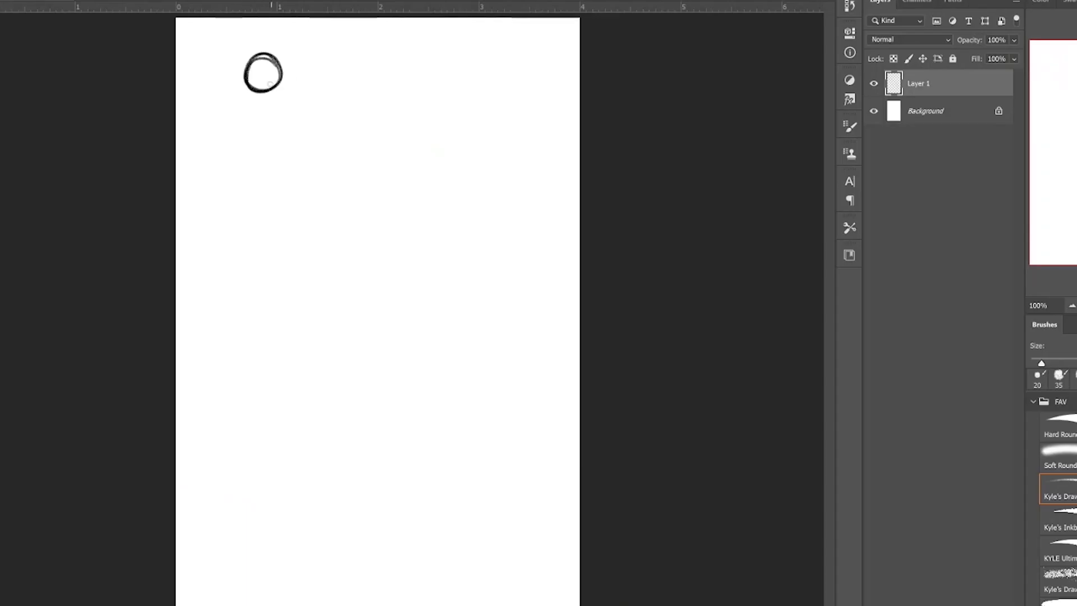
Step: Draw the figure's body under the head circle and scale it into the top-left corner
left_click_drag(263, 73, 263, 140)
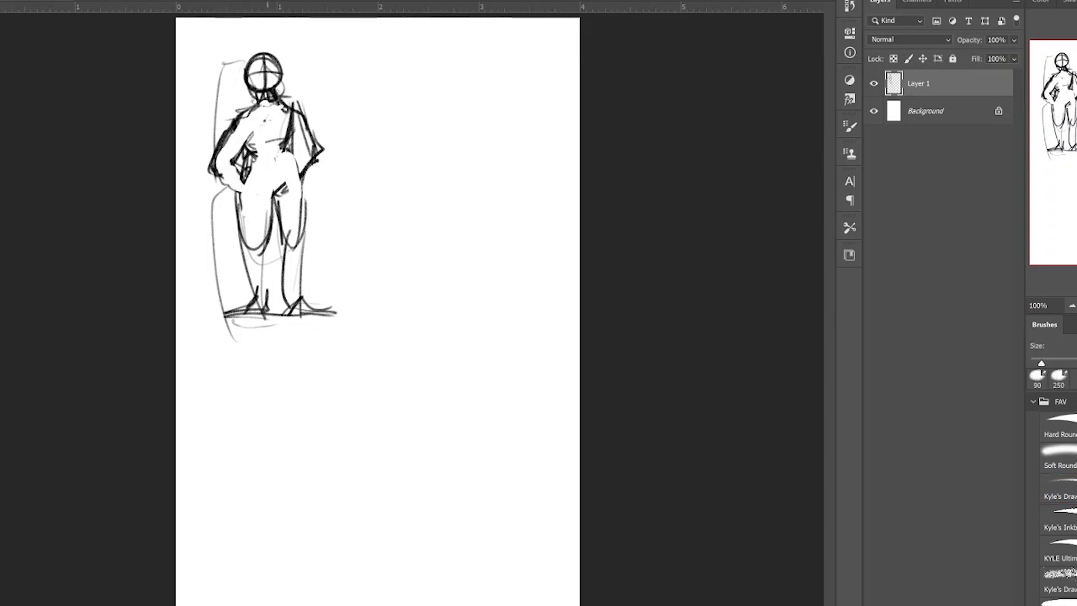
left_click(1062, 496)
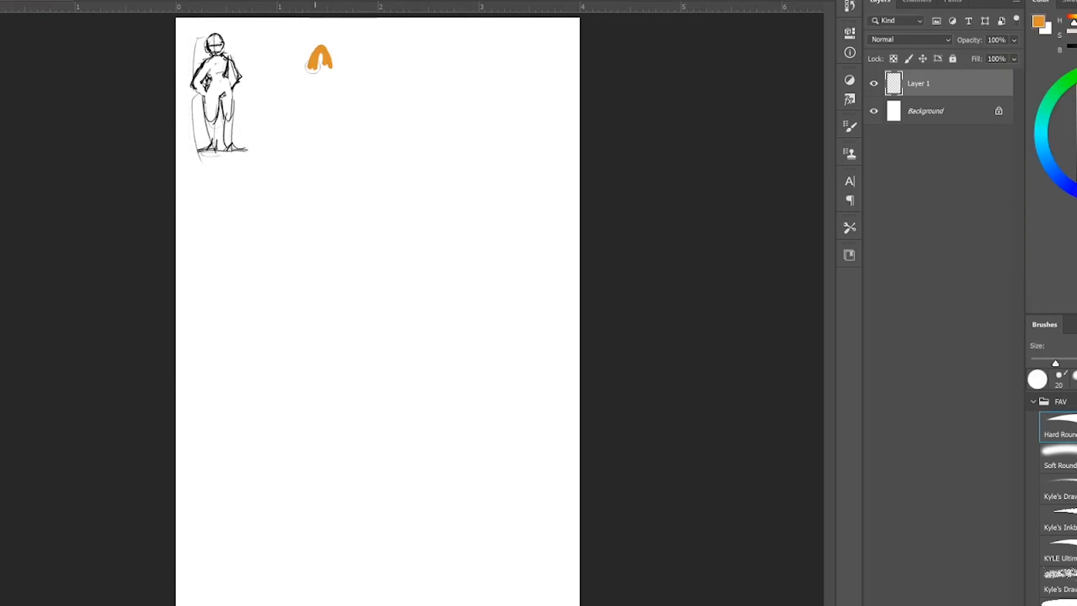
Step: Paint the orange headscarf profile silhouette beside the sketch with the Hard Round brush
left_click_drag(318, 62, 318, 103)
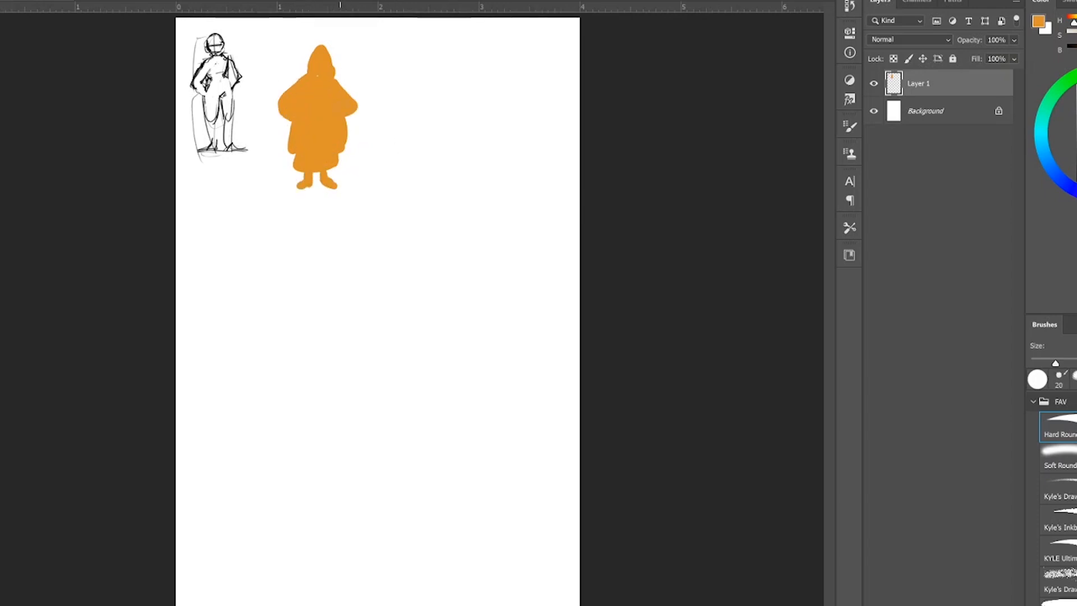
left_click_drag(419, 69, 436, 193)
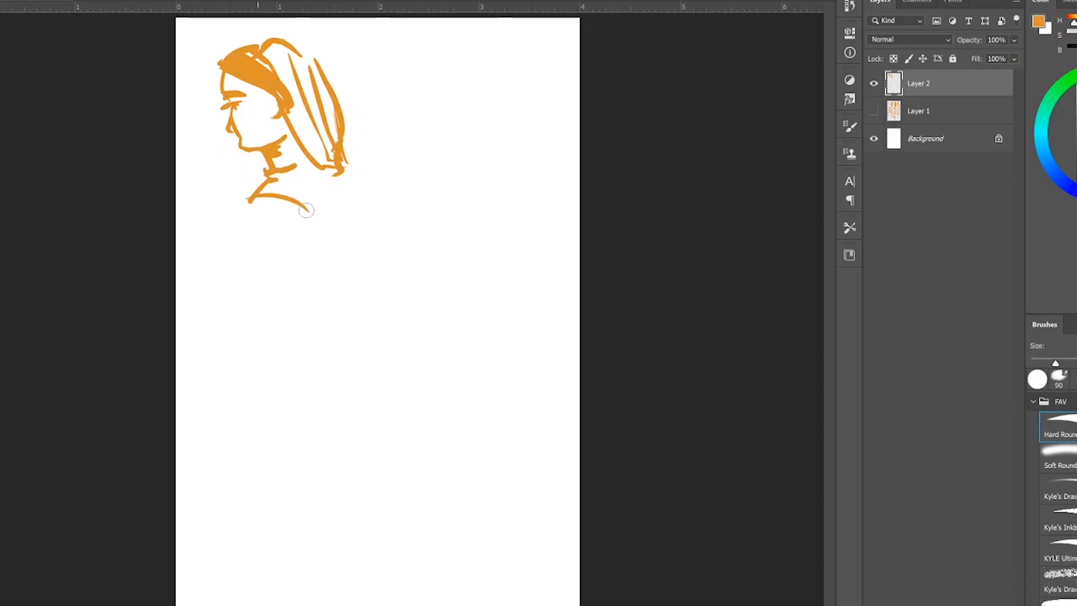
Step: Sketch orange head-and-shoulder profile studies of the headscarved woman on Layer 2
left_click_drag(247, 199, 306, 210)
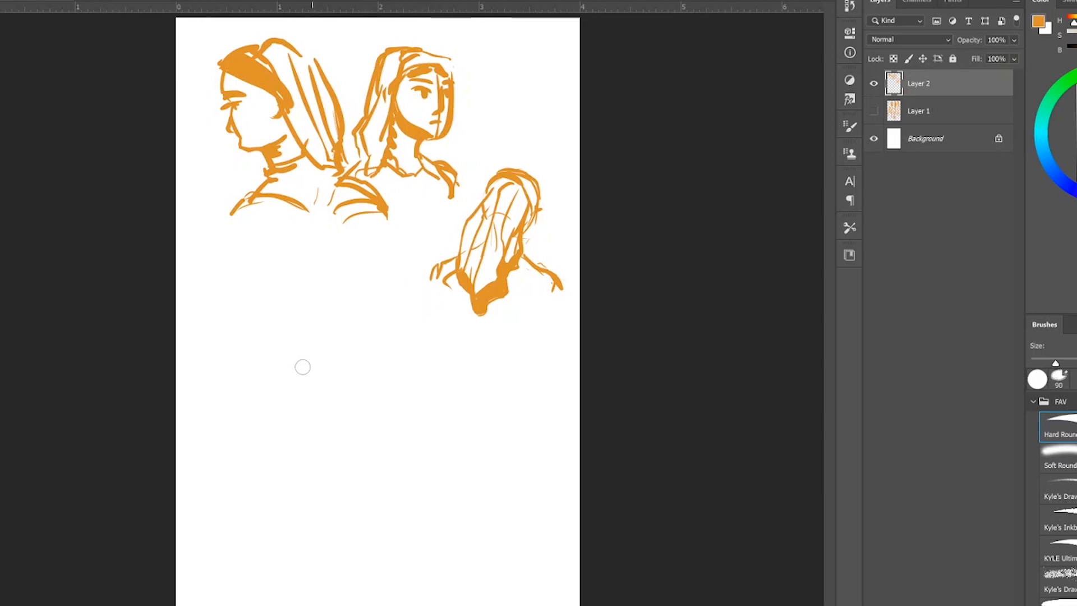
left_click(1062, 496)
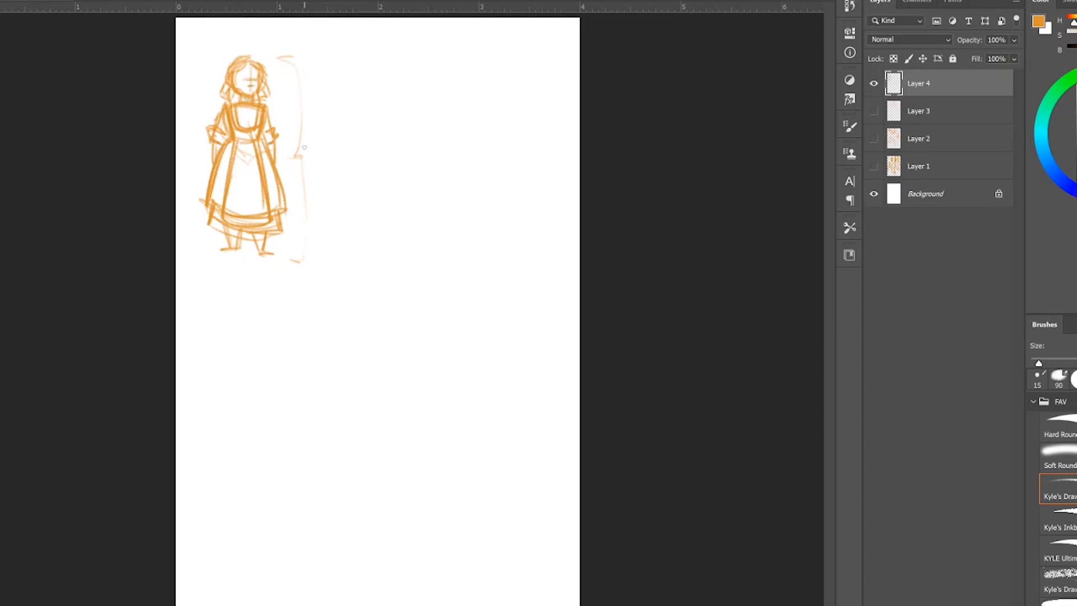
Step: Draw a head circle to the right of the small orange girl figure
left_click_drag(244, 75, 247, 113)
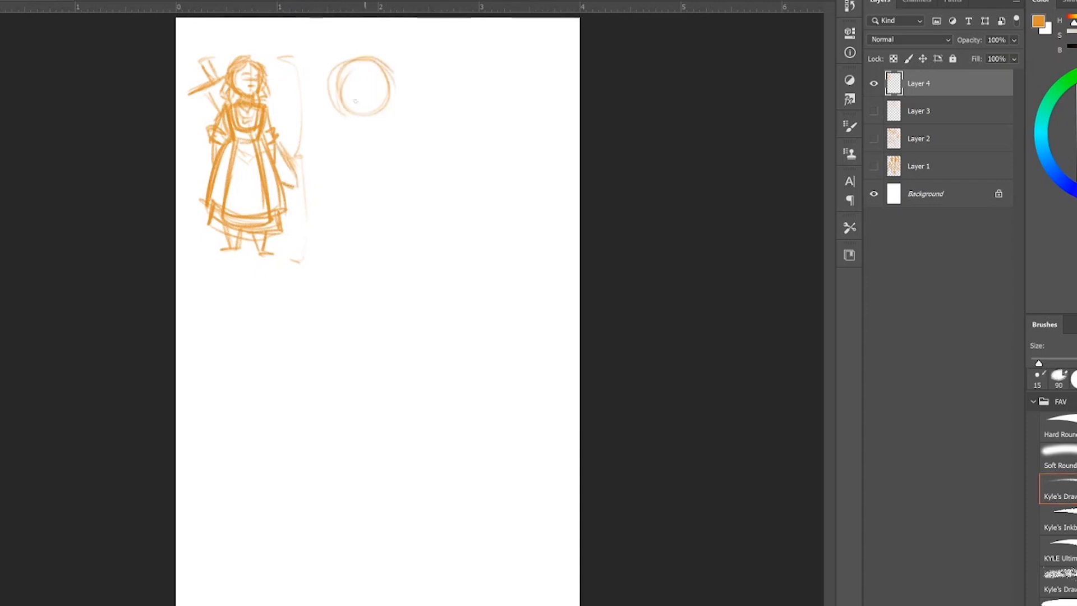
Step: Outline the large side-view girl's face profile and add her blue headscarf
left_click_drag(357, 82, 350, 131)
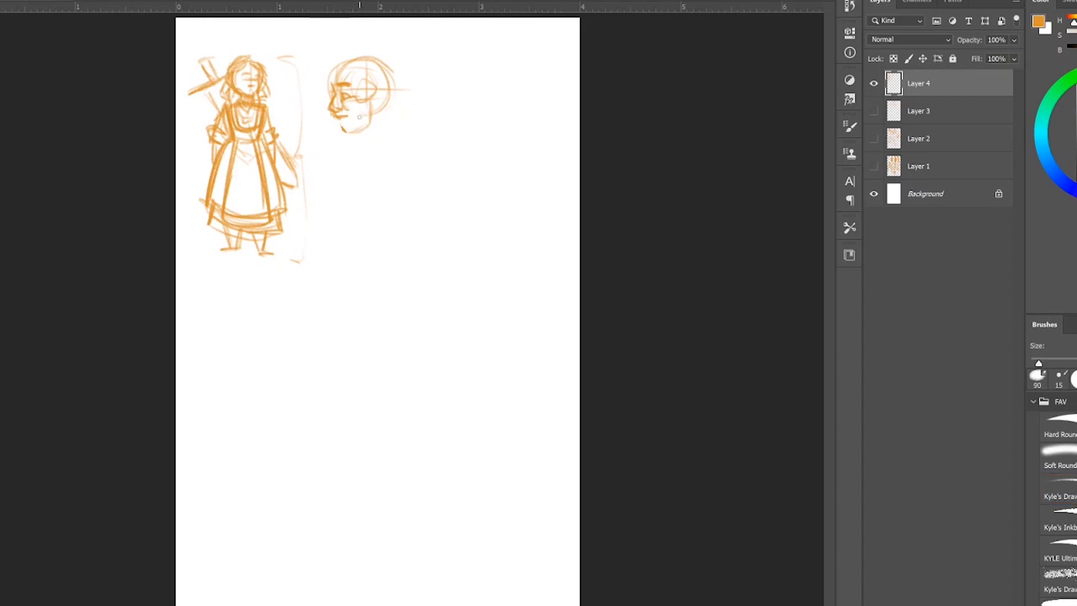
left_click(1062, 497)
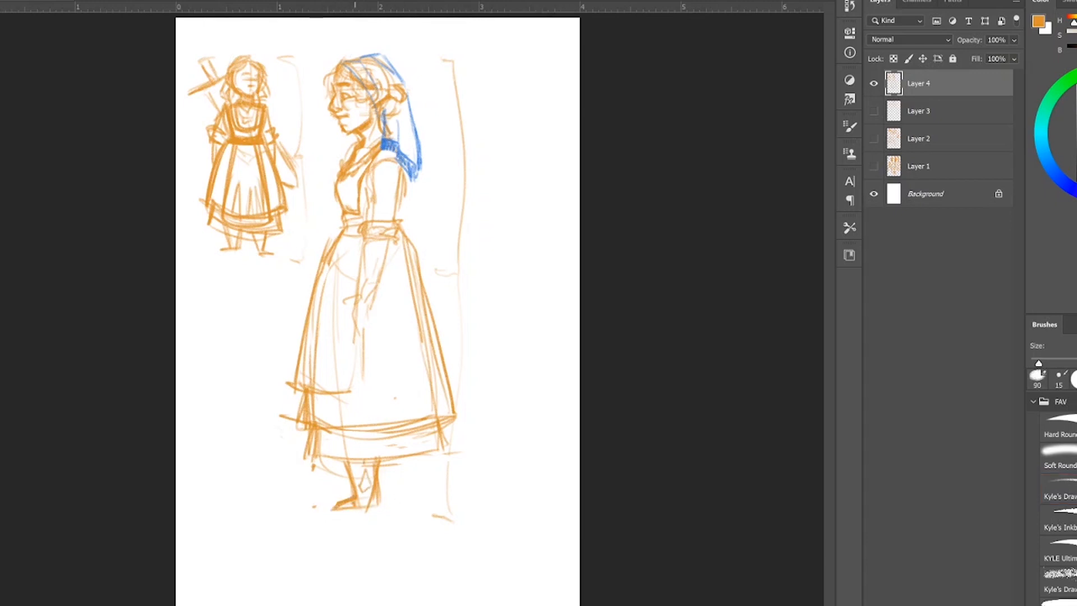
left_click(1060, 494)
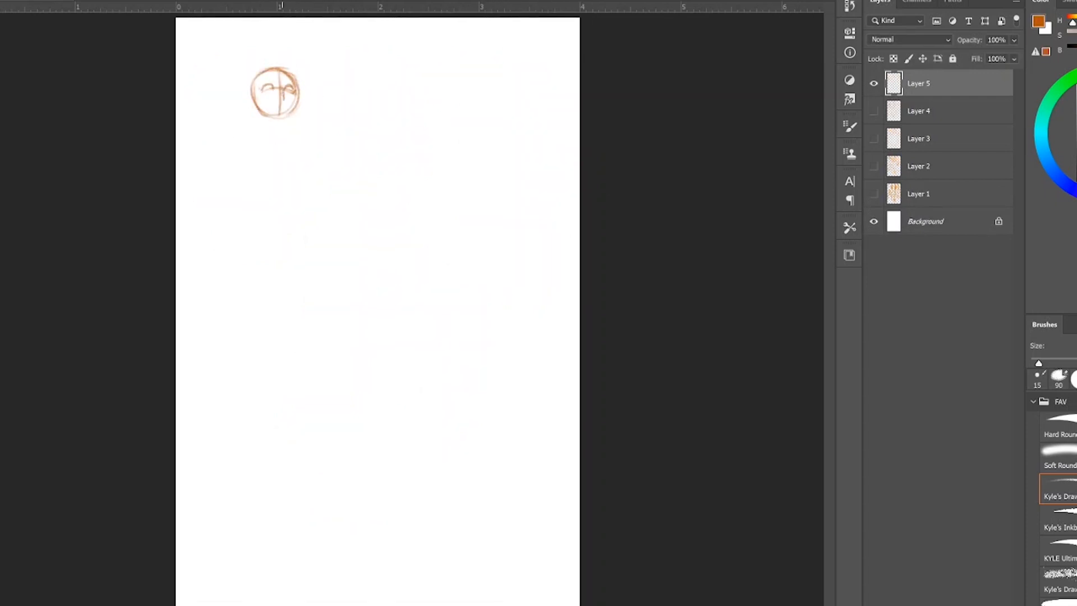
Step: Sketch the grinning face, then the heroine's body and skirt on Layer 5
left_click_drag(272, 100, 282, 103)
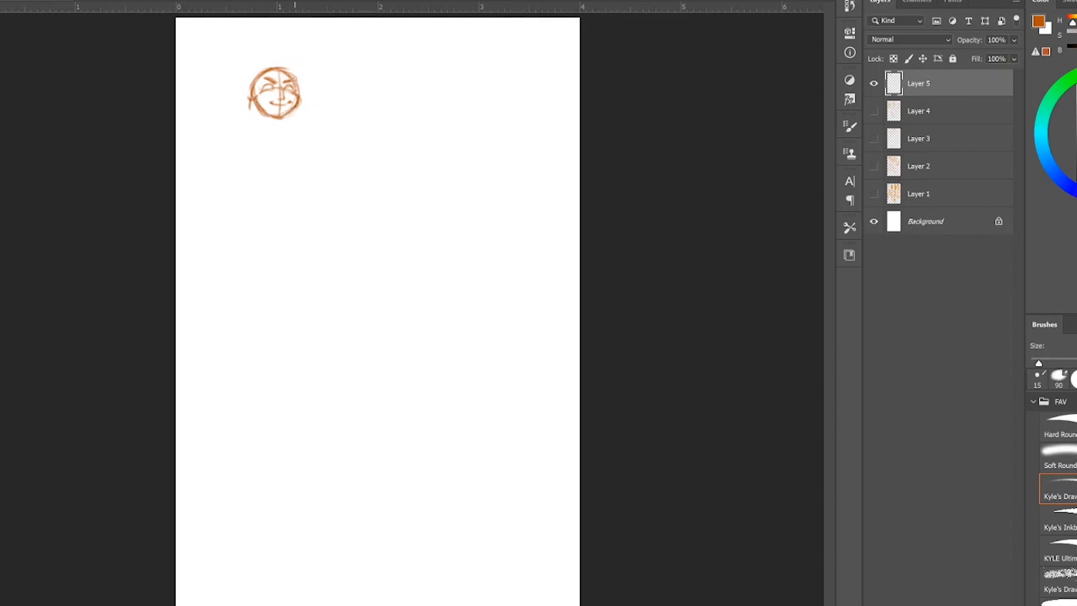
left_click_drag(258, 110, 269, 134)
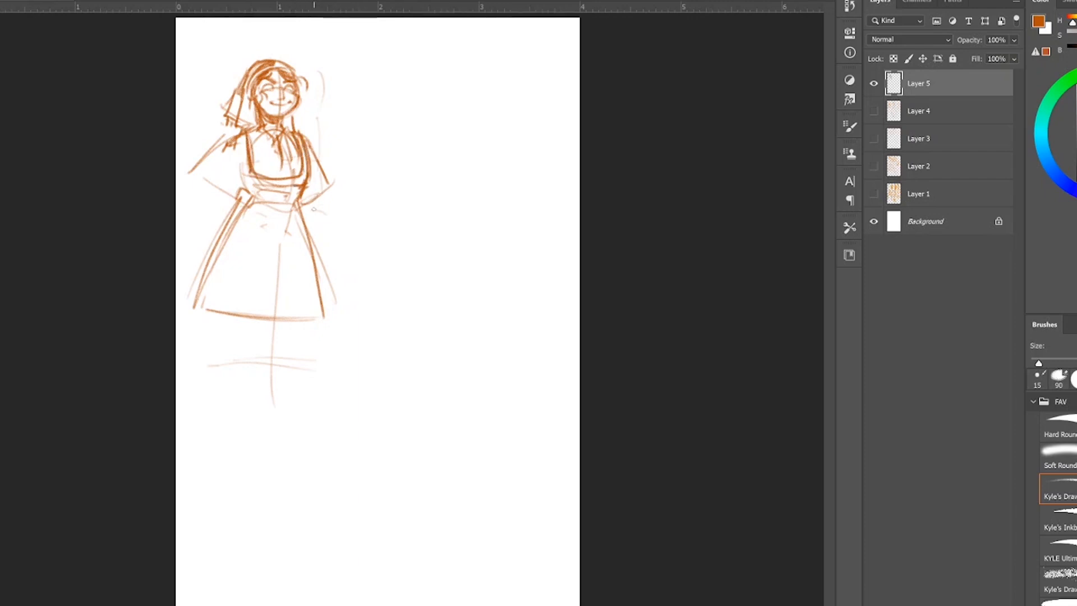
left_click_drag(254, 165, 289, 186)
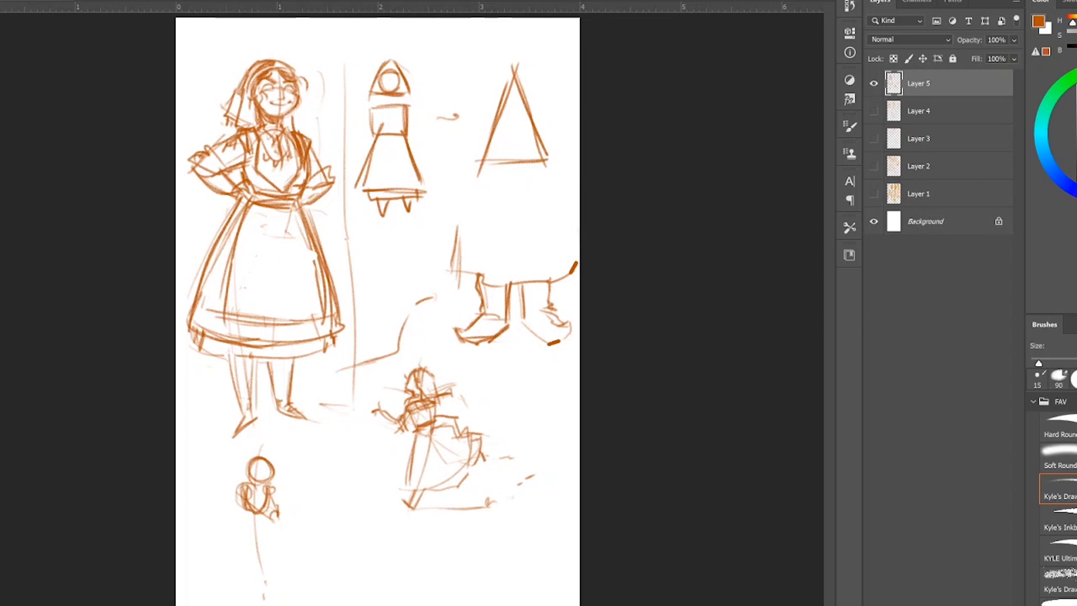
mouse_move(298, 471)
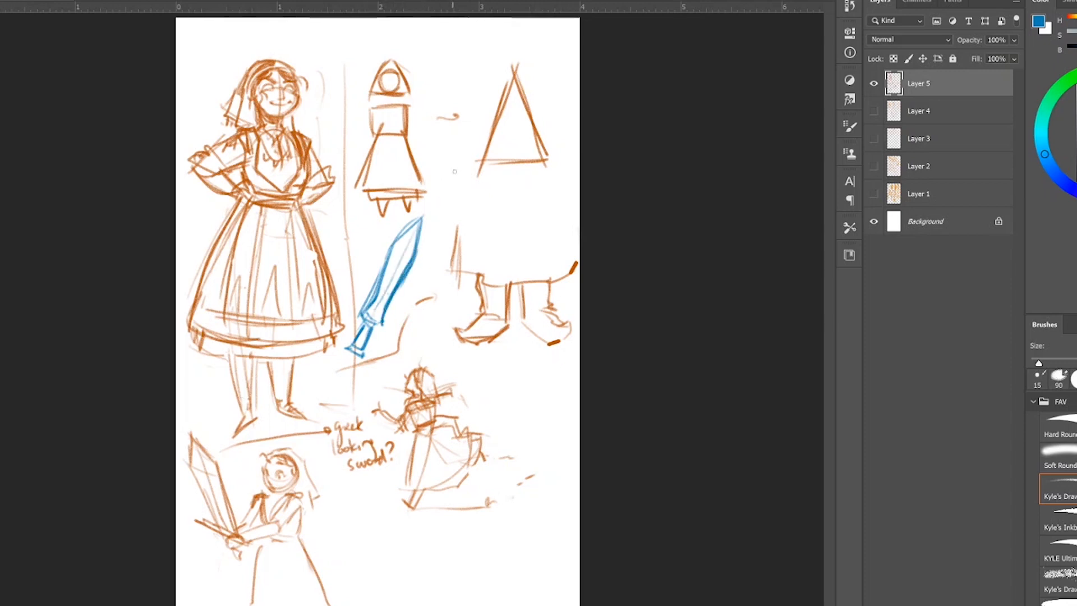
Step: Write the label 'Xiphos' beside the blue Greek-style sword
type("Xiphos")
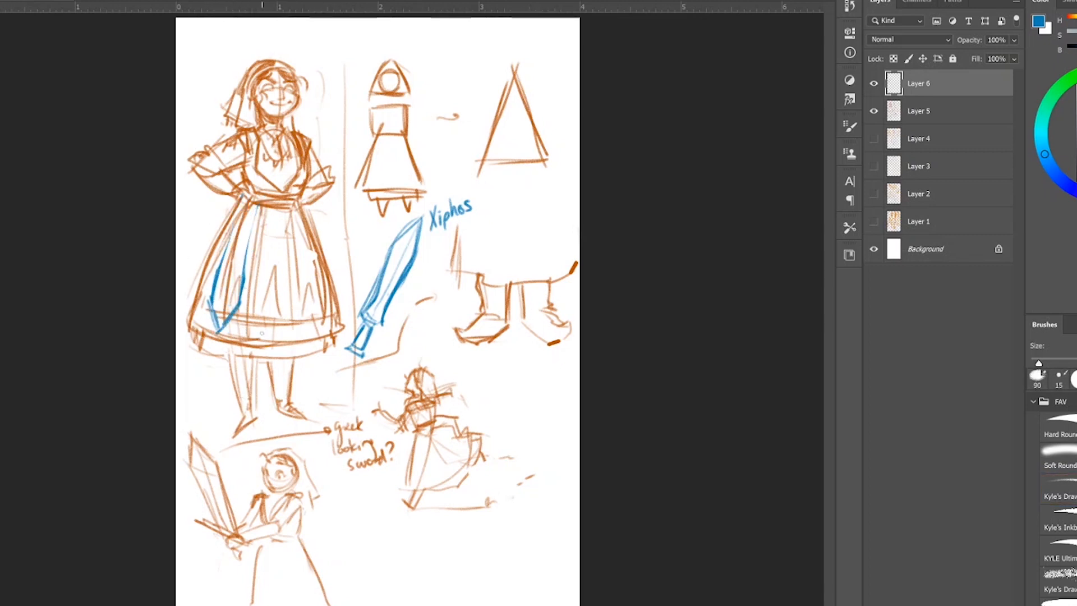
Step: Draw a blue sword at the heroine's side and hide Layer 5's thumbnails
left_click_drag(240, 192, 220, 302)
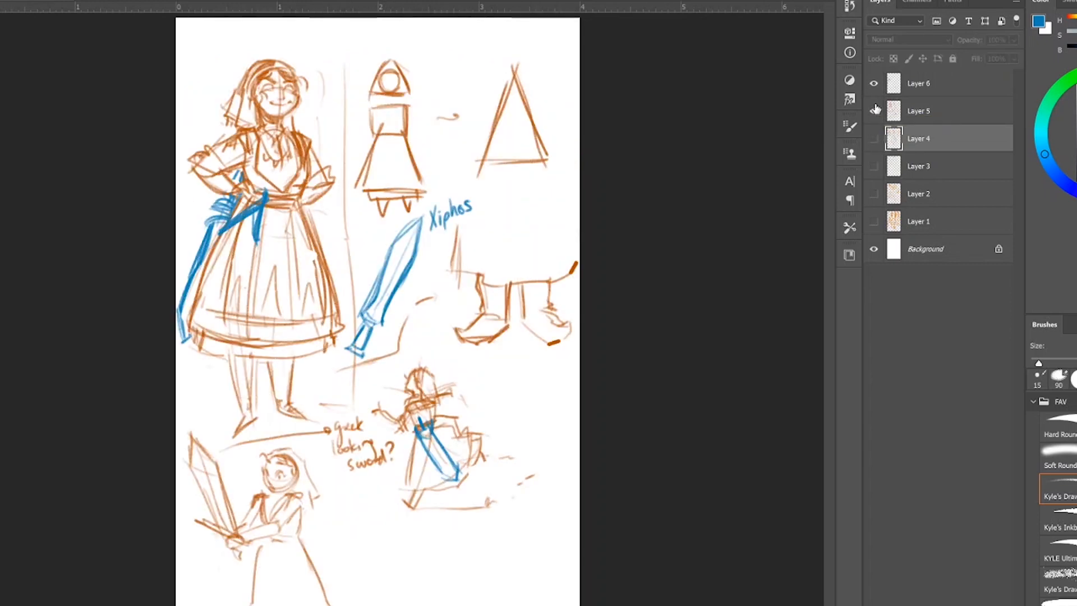
left_click(874, 111)
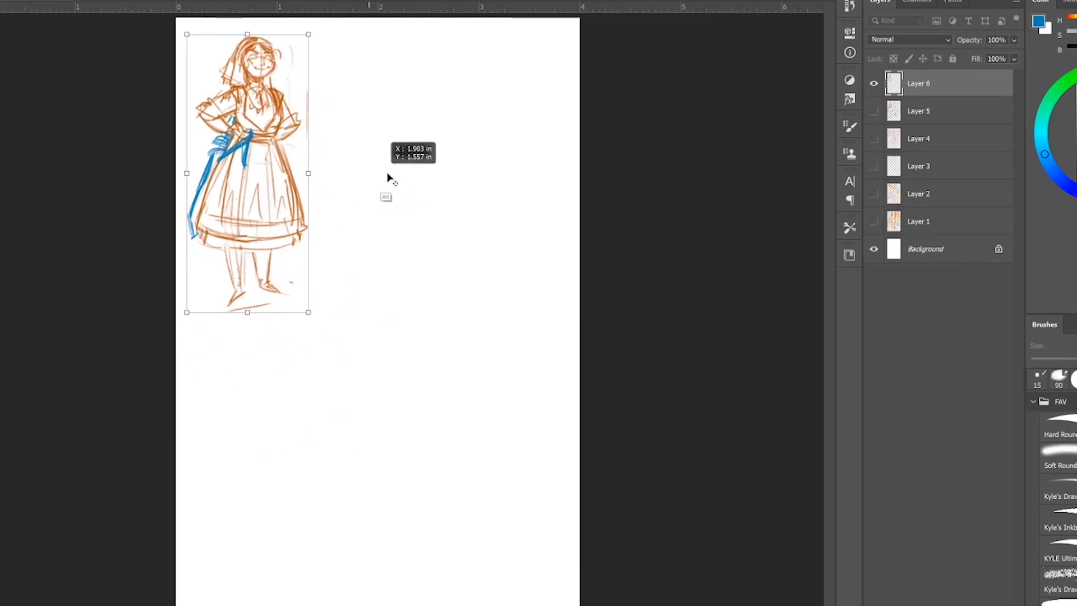
Step: Duplicate the shrunken heroine to her right and save the file with layers
left_click_drag(247, 172, 458, 172)
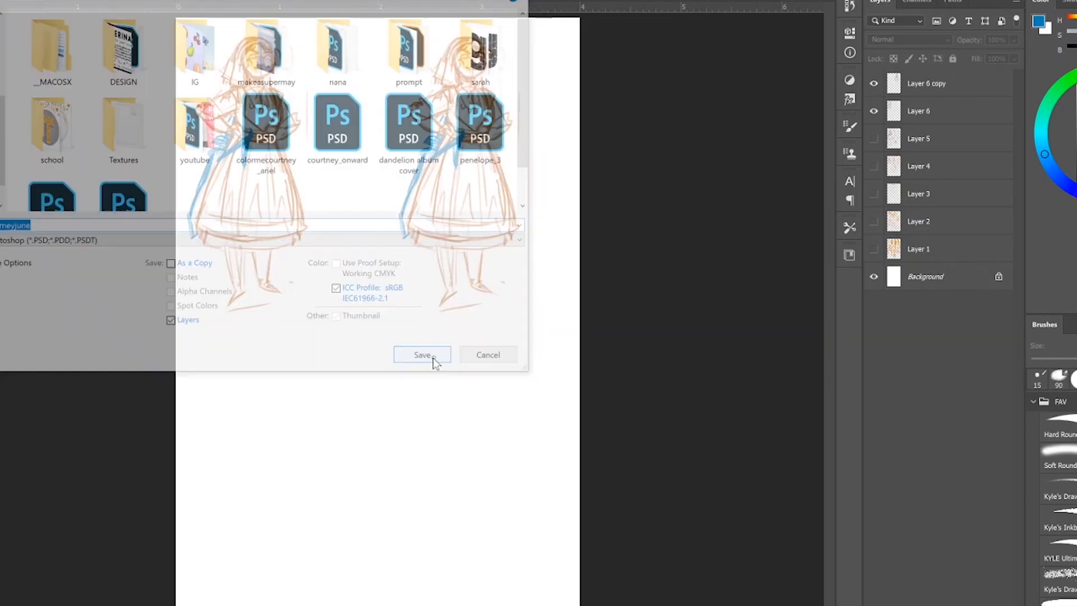
left_click(422, 355)
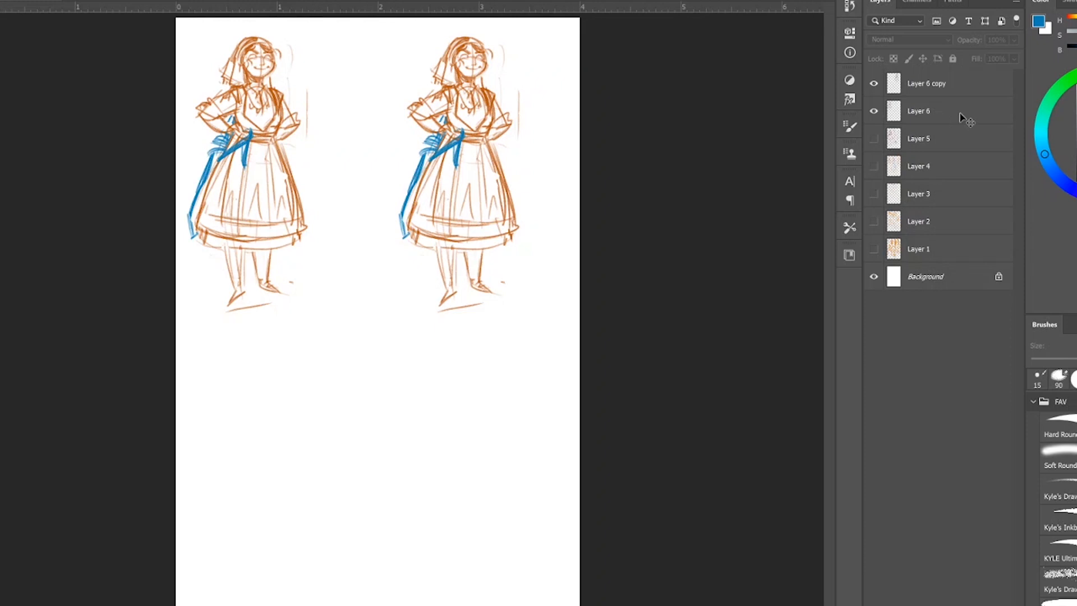
left_click(918, 111)
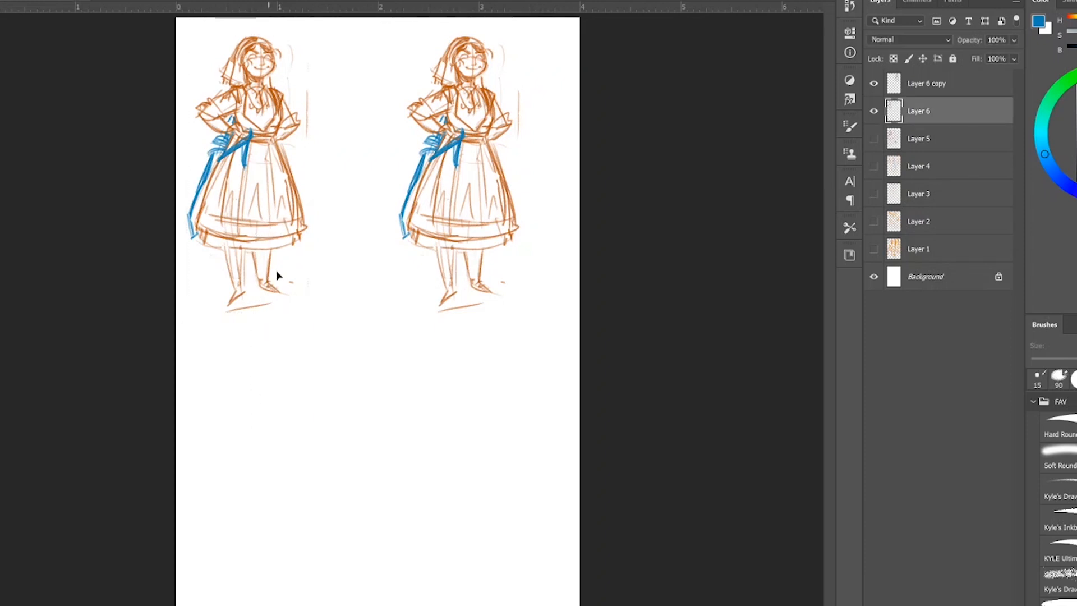
left_click(927, 83)
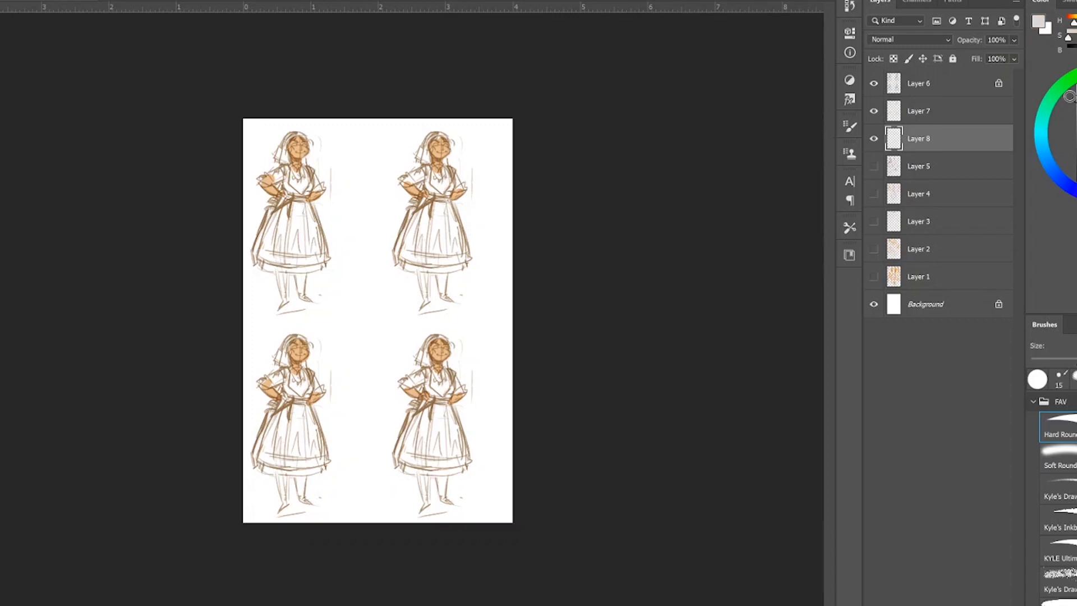
Step: Lock Layer 6 holding the four faded heroine sketches
left_click(934, 110)
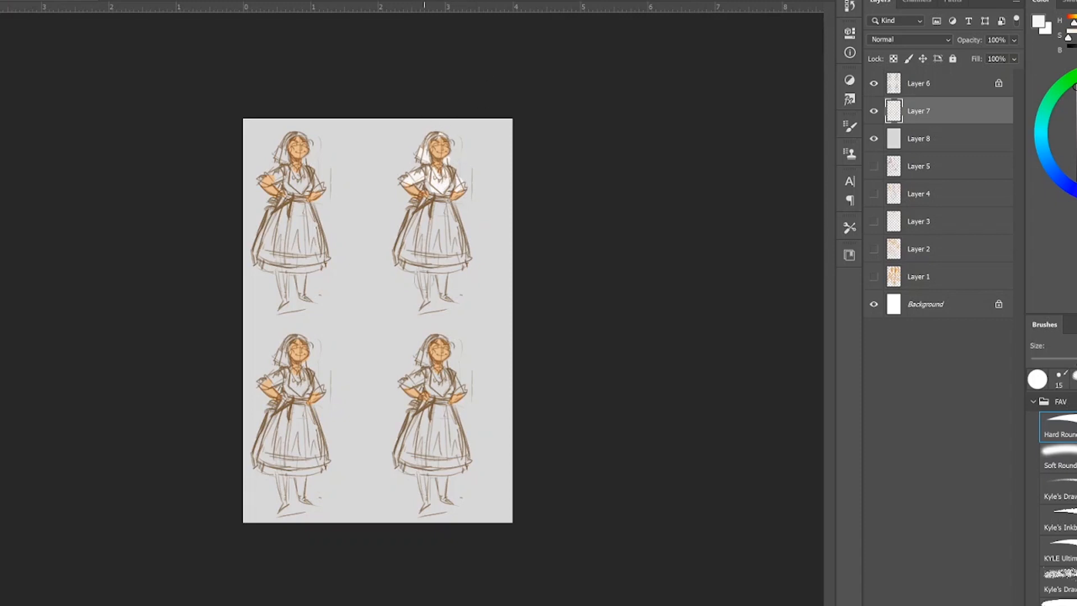
Step: Paint white blouses, headscarves and legs, plus black hair and underskirt, on the flat colour layer
left_click(919, 138)
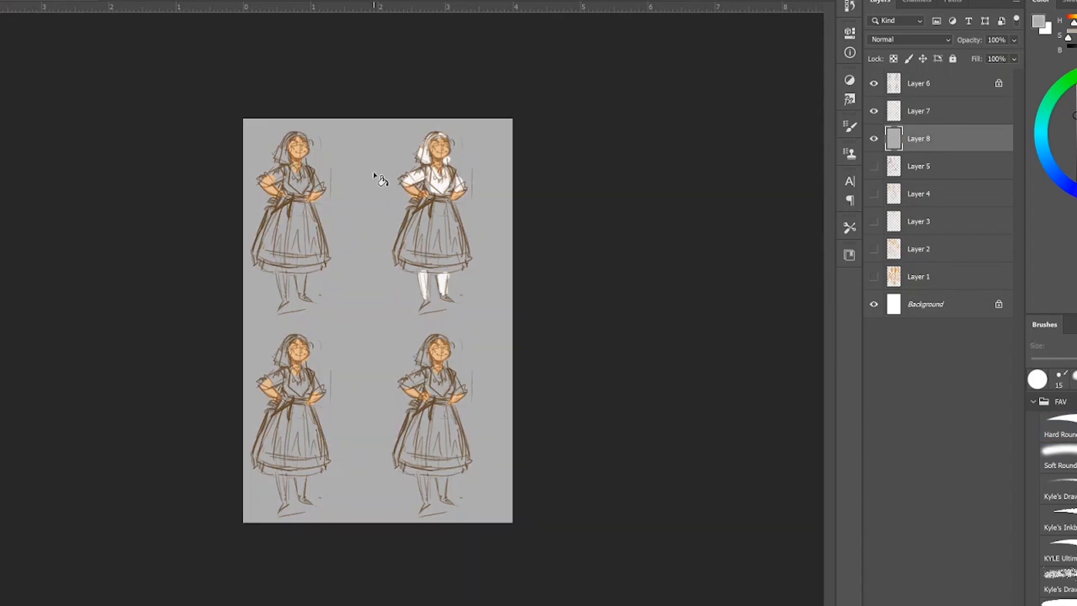
left_click(1060, 426)
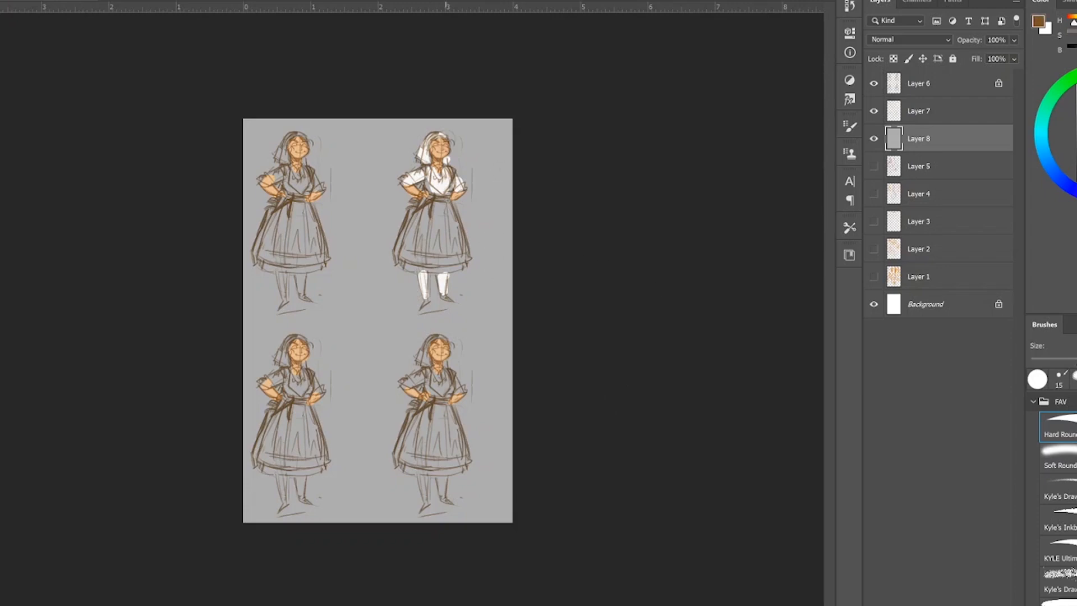
left_click(948, 111)
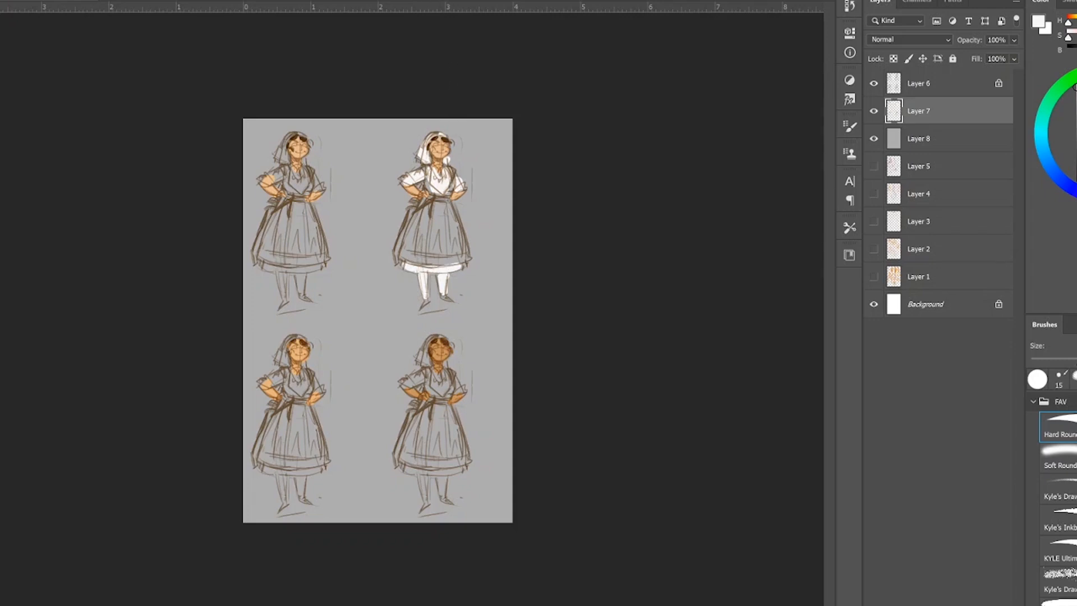
left_click(918, 83)
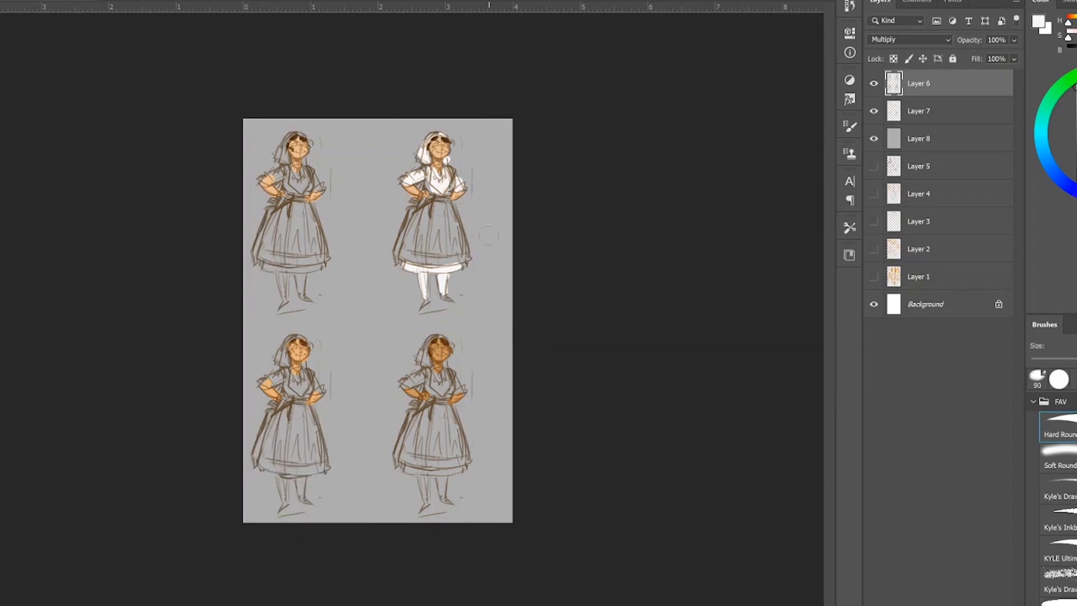
left_click(918, 111)
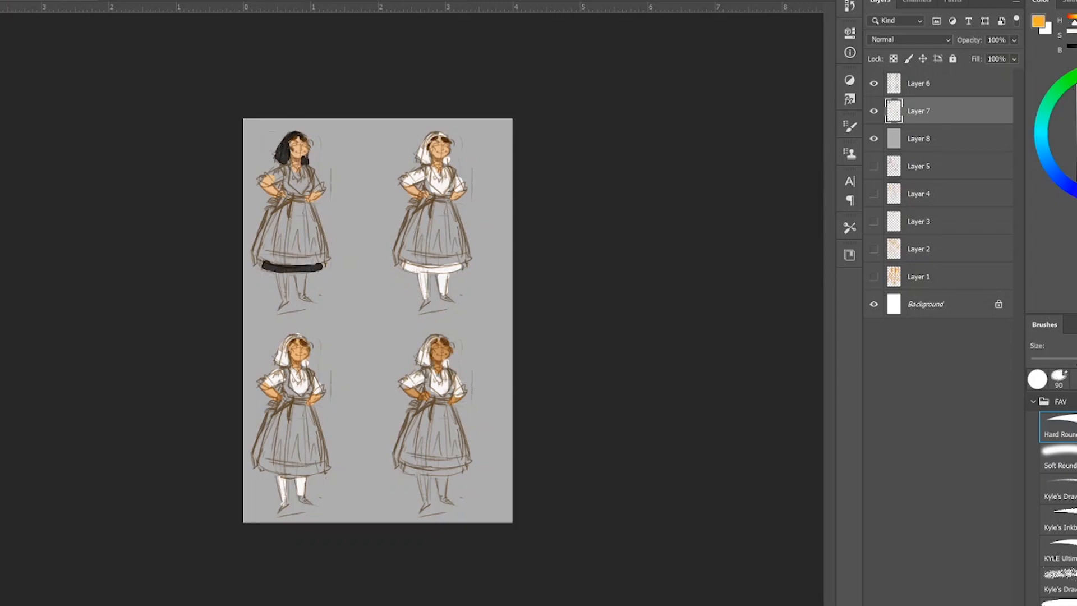
left_click(289, 161)
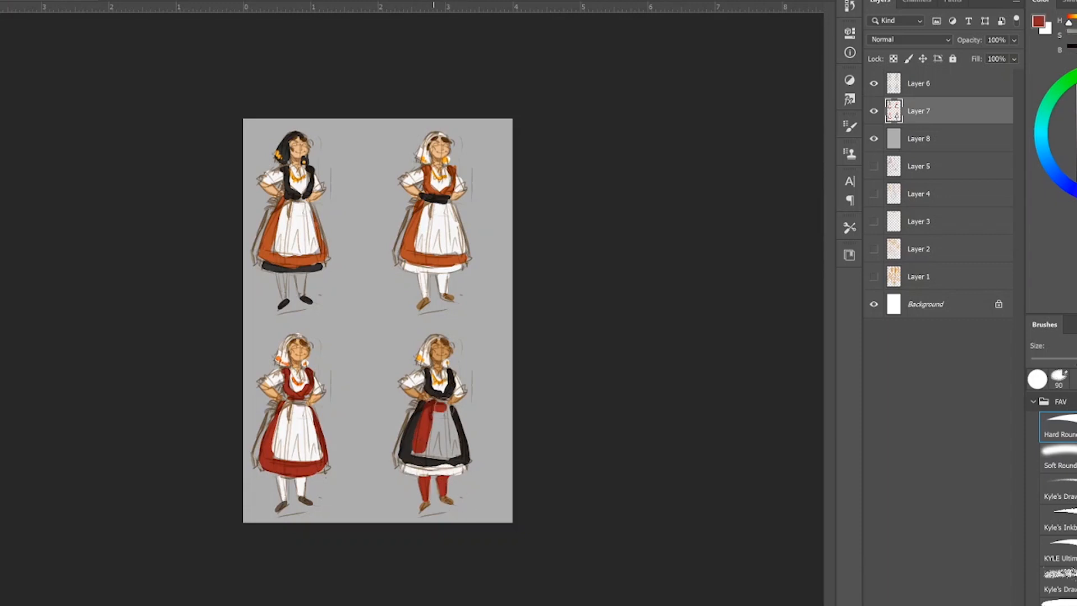
Step: Paint a red apron over the bottom-right figure's black dress and white stockings top-left
left_click(443, 437)
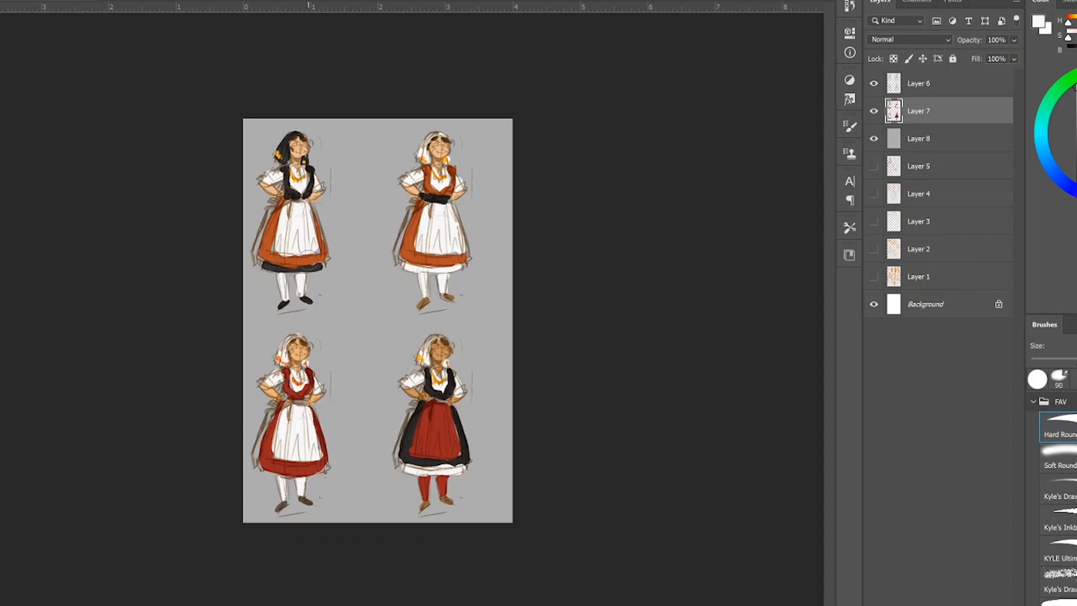
Step: Paint grey and yellow sword studies between the top heroines and a sword at each hip
left_click(1043, 22)
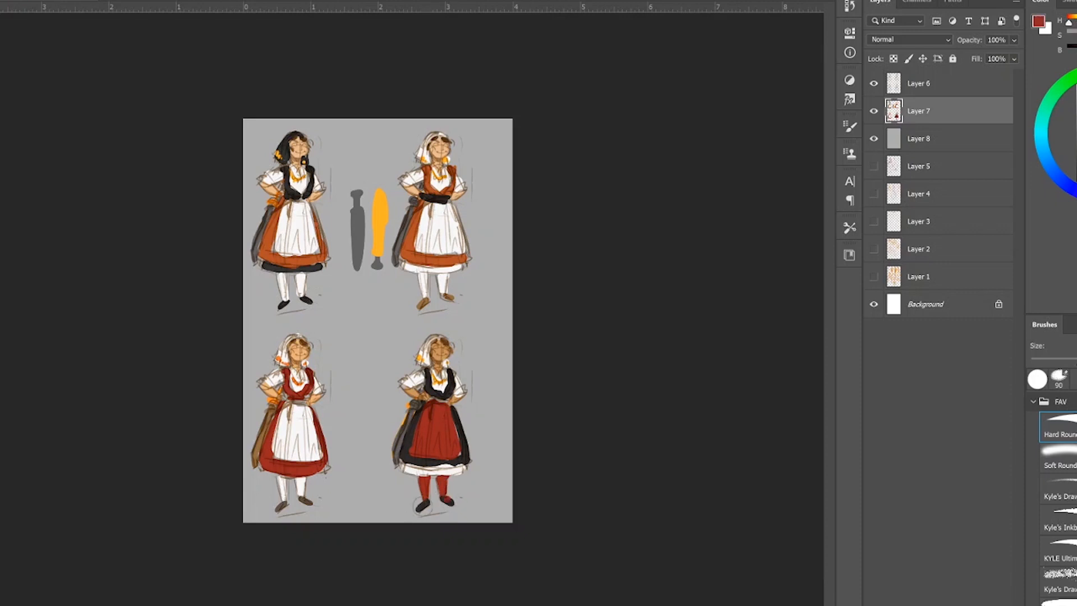
mouse_move(989, 455)
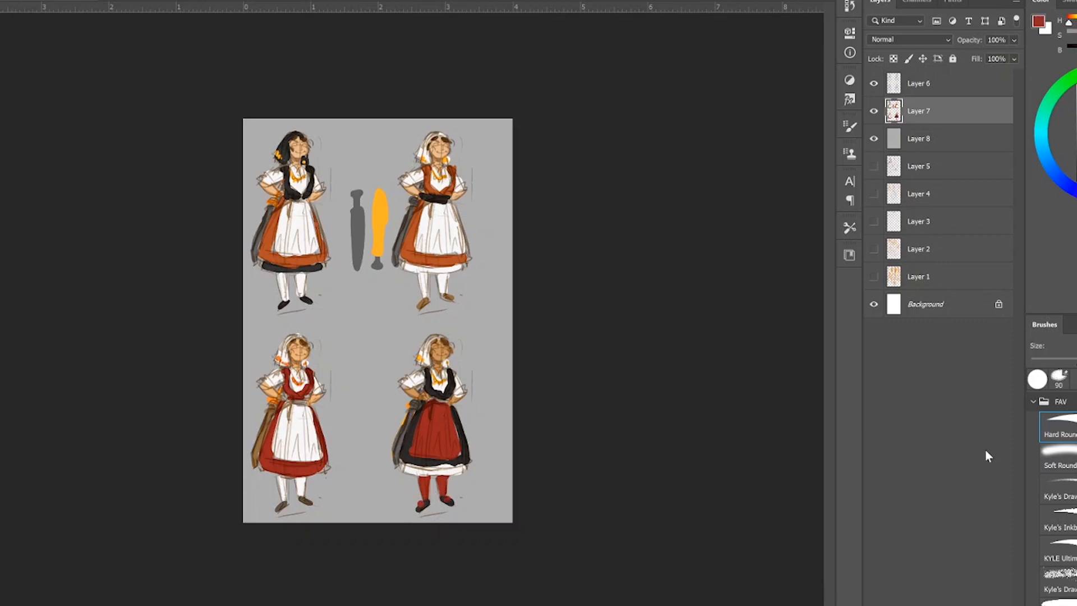
left_click(1040, 21)
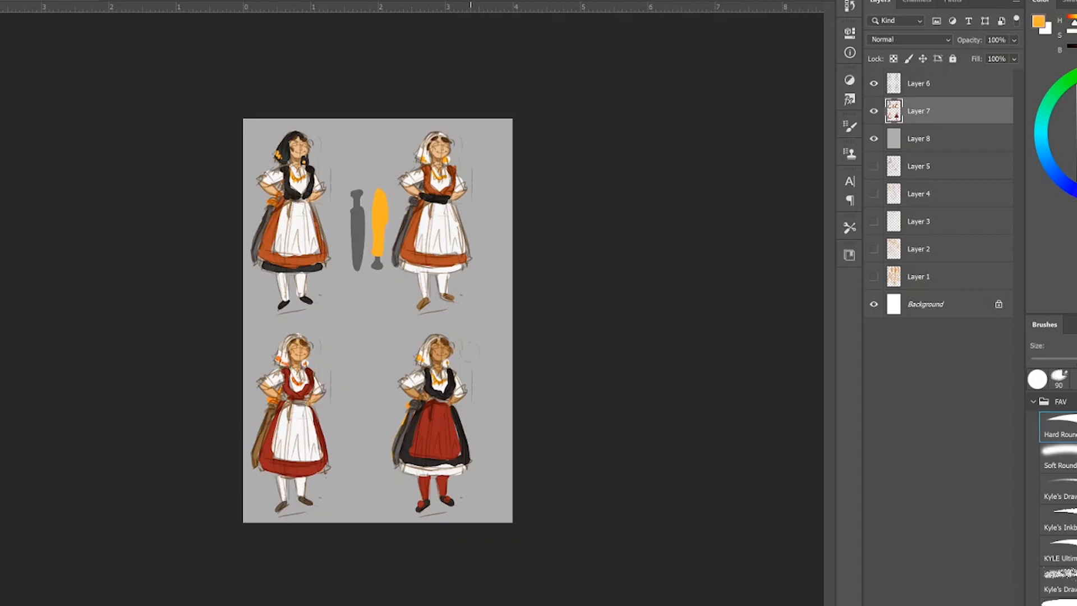
Step: Duplicate Layer 9 to make a copy of the red-apron heroine
right_click(919, 83)
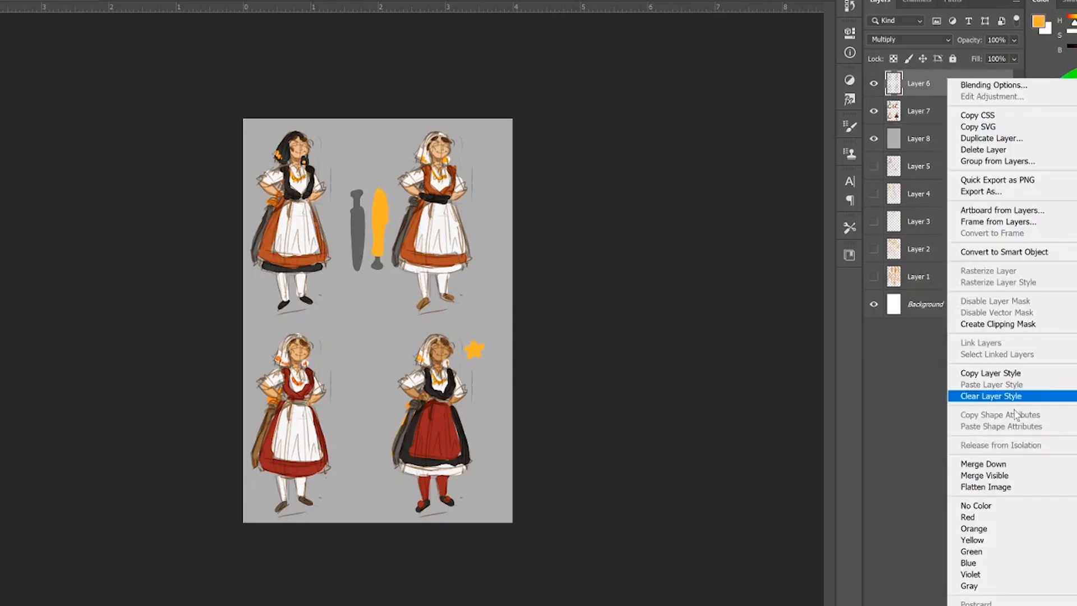
left_click(990, 396)
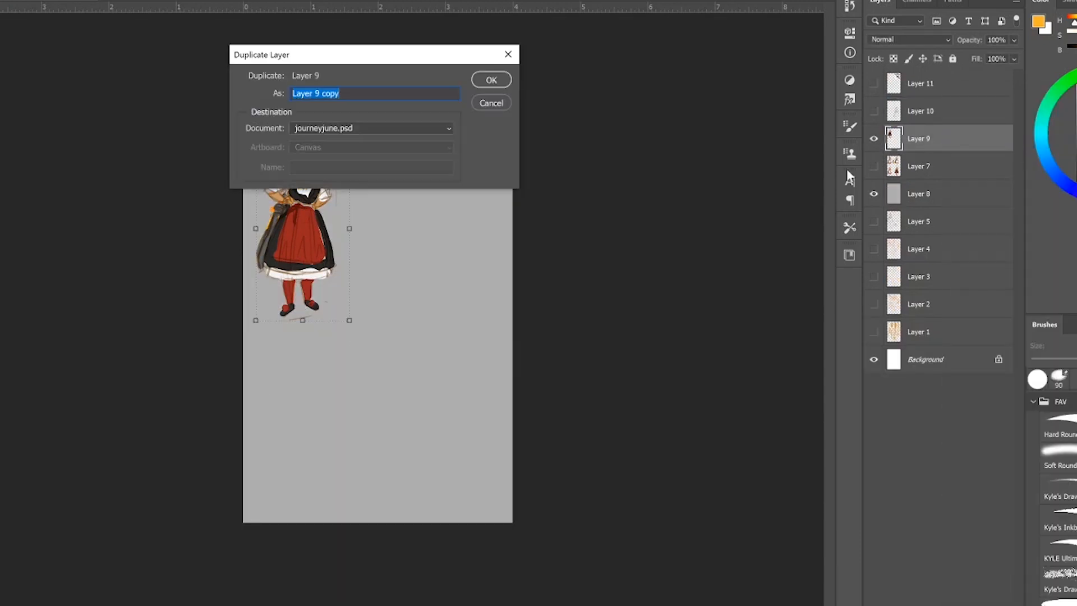
left_click(490, 80)
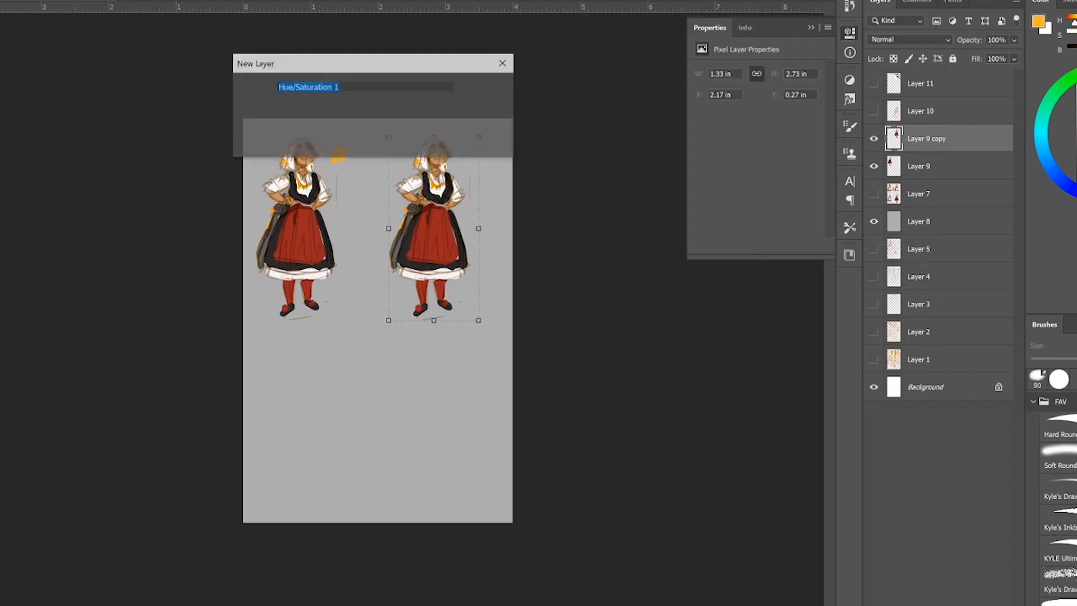
Step: Turn the copy grayscale with a clipped Hue/Saturation adjustment at Saturation -100
key("Return")
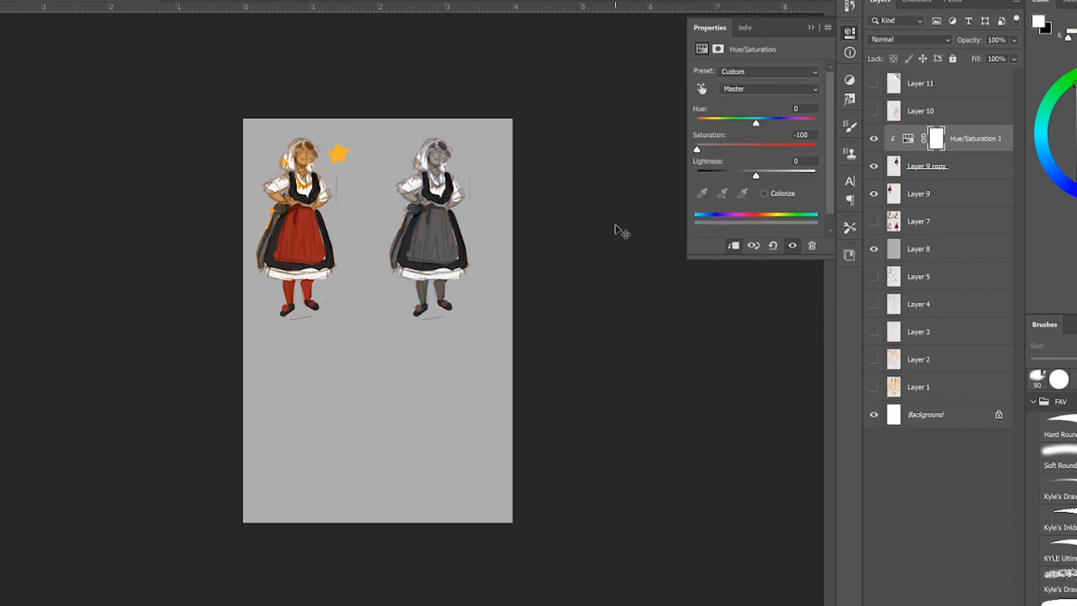
left_click(811, 27)
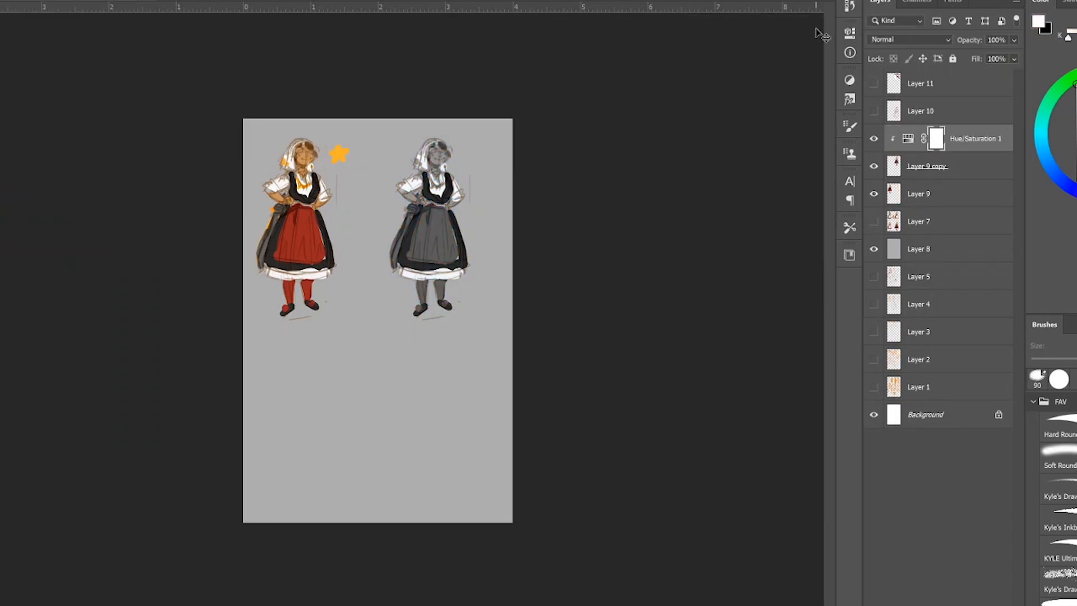
left_click(928, 165)
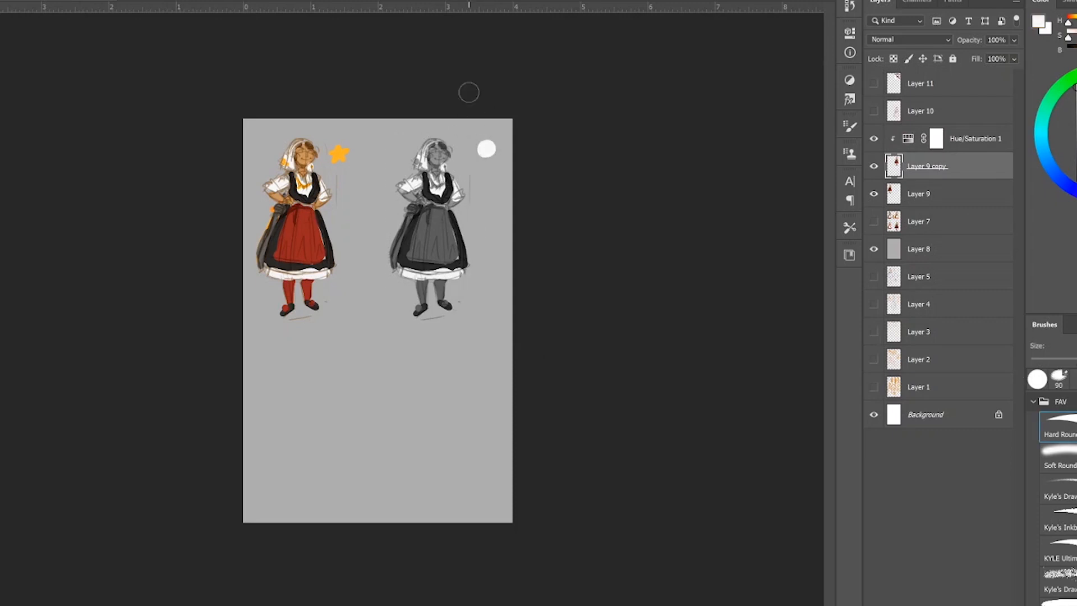
left_click(1060, 496)
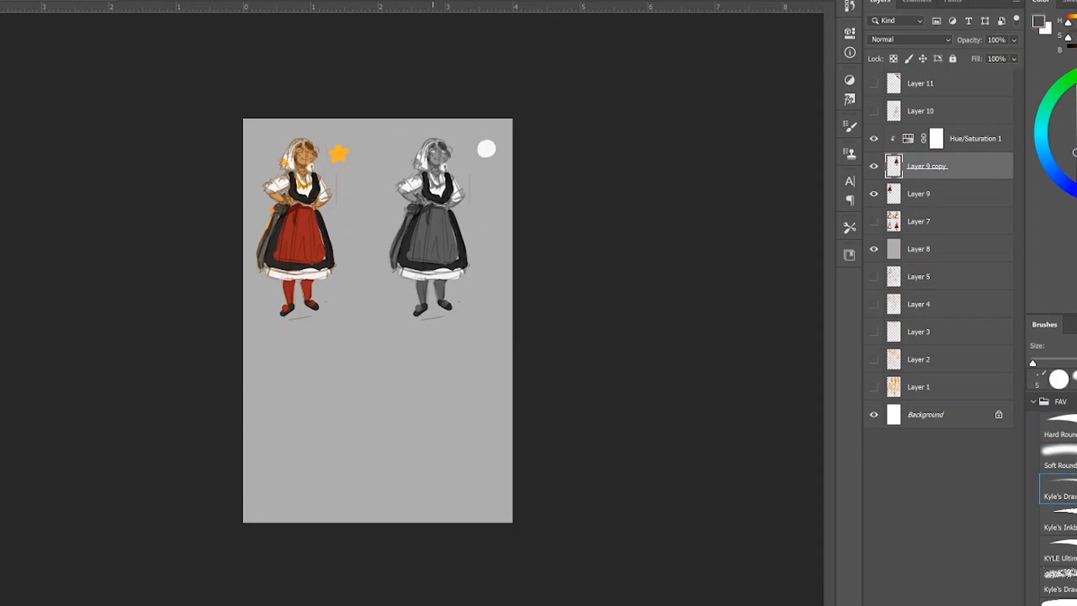
Step: Paint white, grey and black value circles, a red-white-black pie, and a grey figure block-in
left_click(1059, 434)
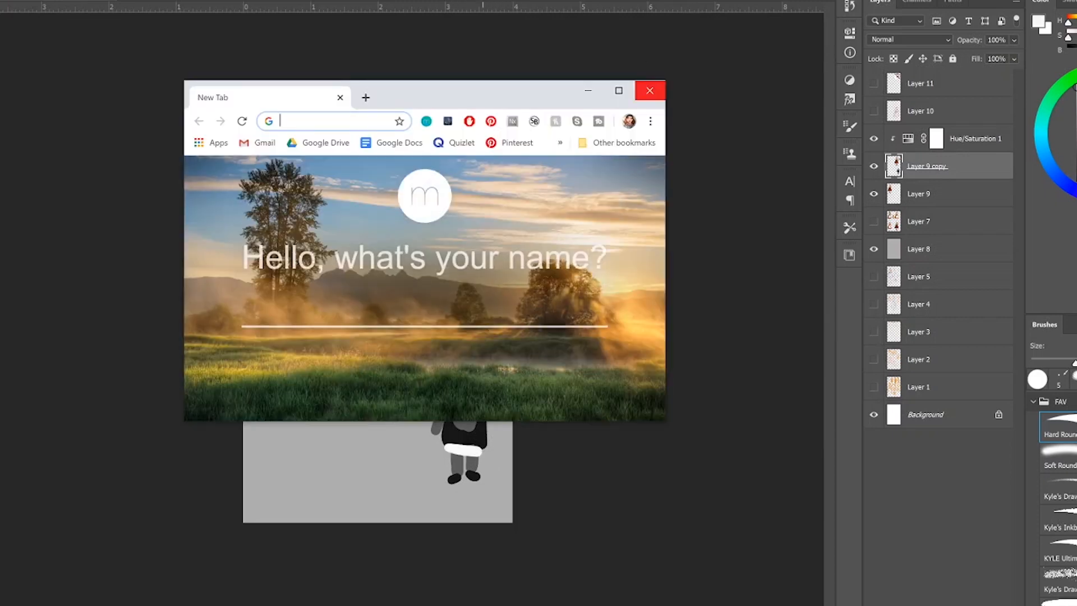
left_click(648, 90)
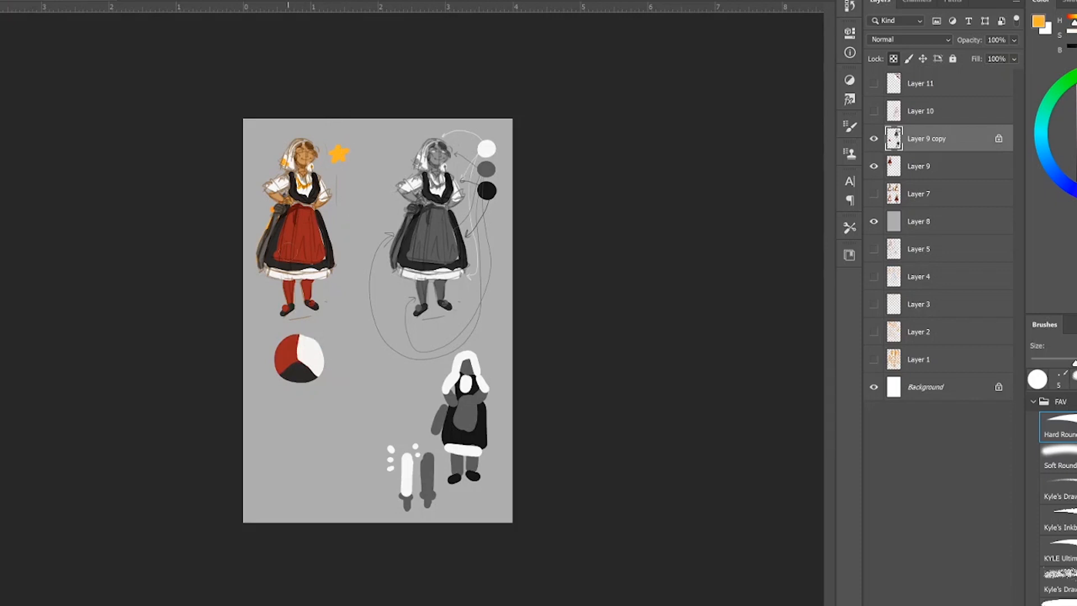
Step: Hide Layer 9 copy, add the sword-and-belt photo, enlarge the sketch, and draw a blue hip sword
left_click(299, 363)
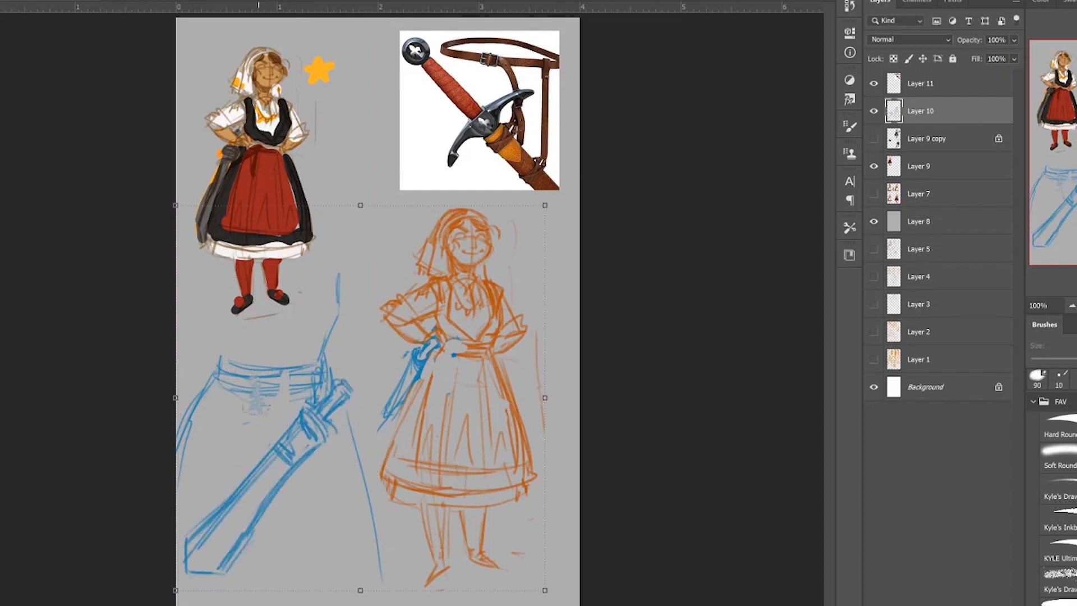
left_click(1060, 496)
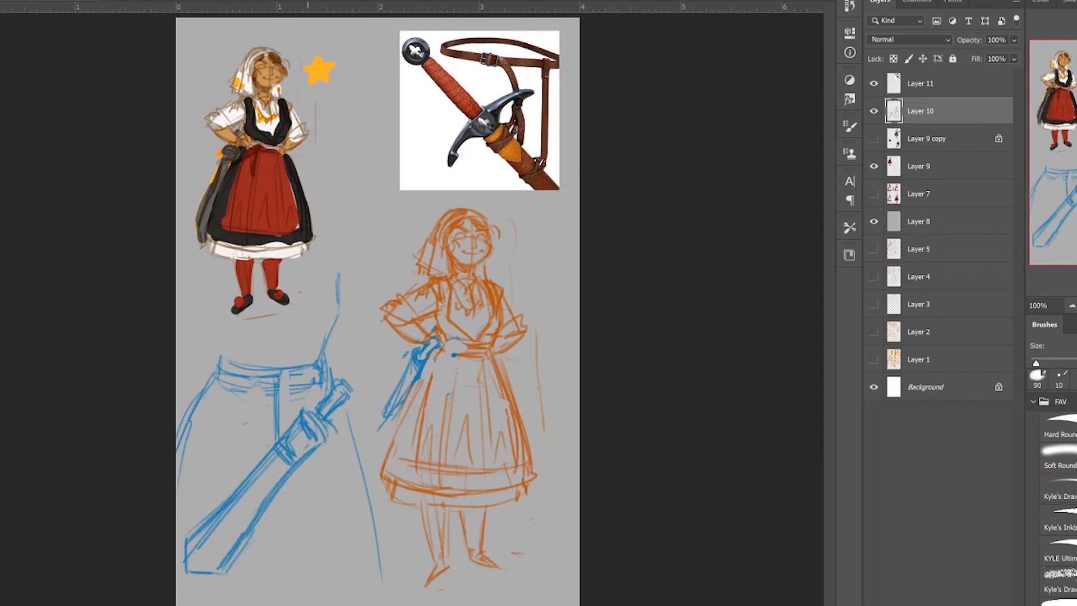
left_click(1060, 496)
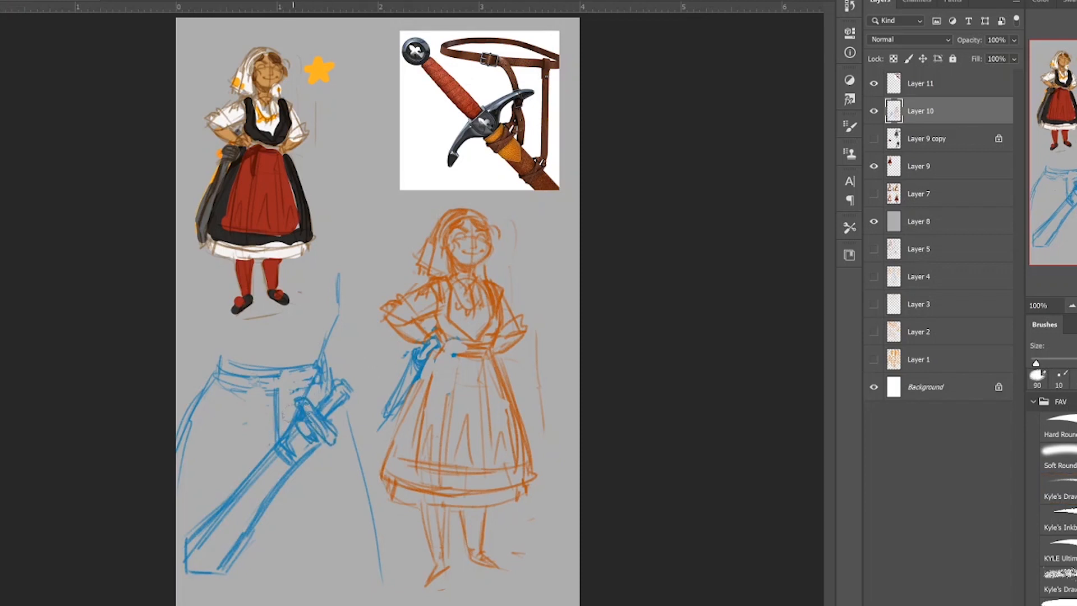
Step: Ink the headscarf, grinning face, curly hair and neckline in black above Layer 10
left_click(1060, 497)
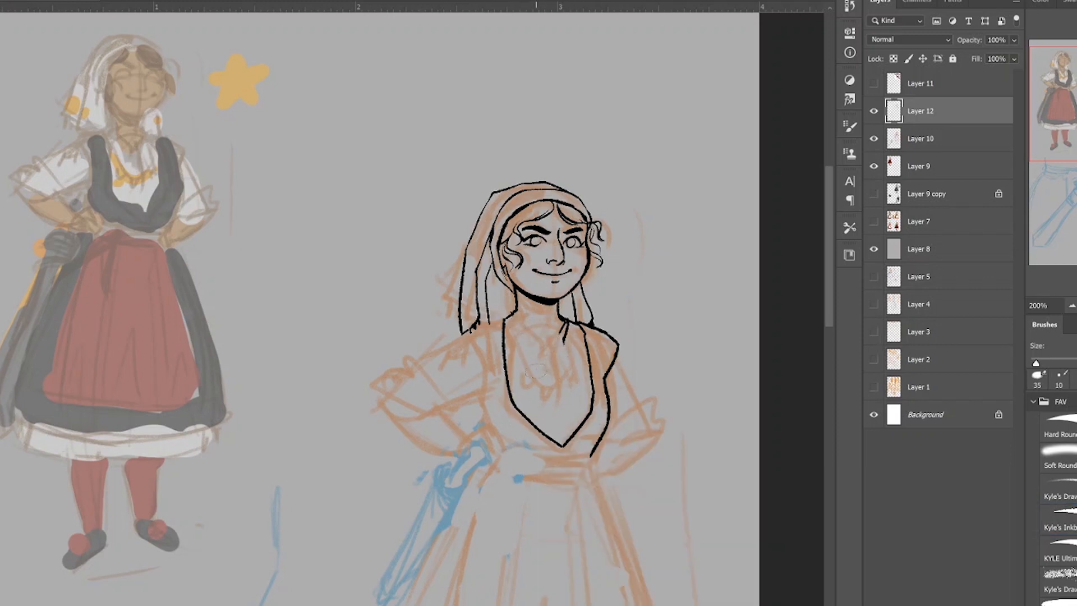
Step: Trace black lines for the necklaces, bodice, waistband, apron and double skirt hem on Layer 12
left_click(1062, 527)
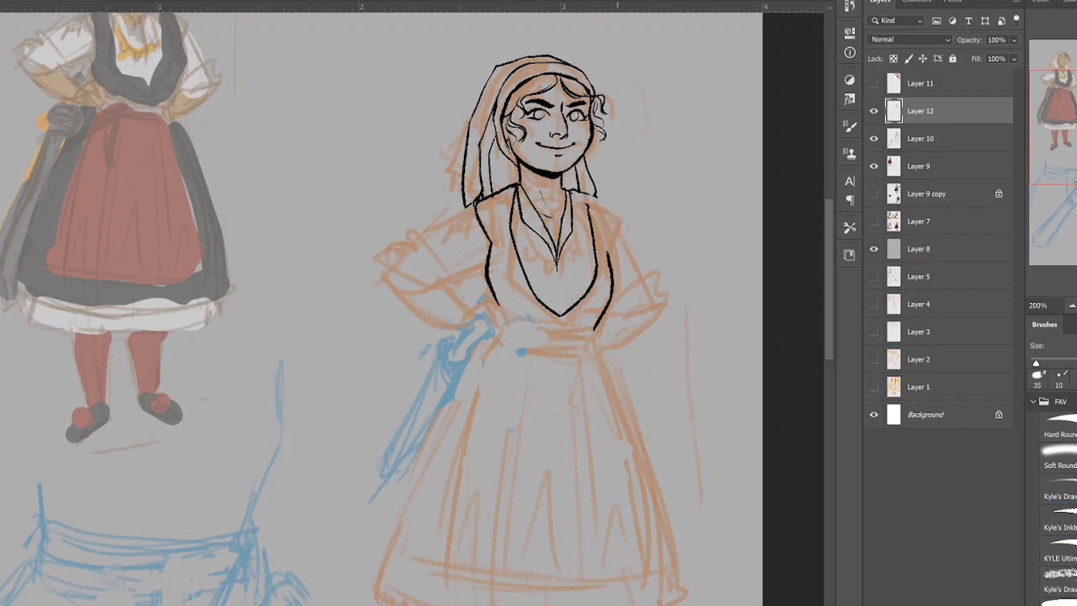
left_click(1062, 527)
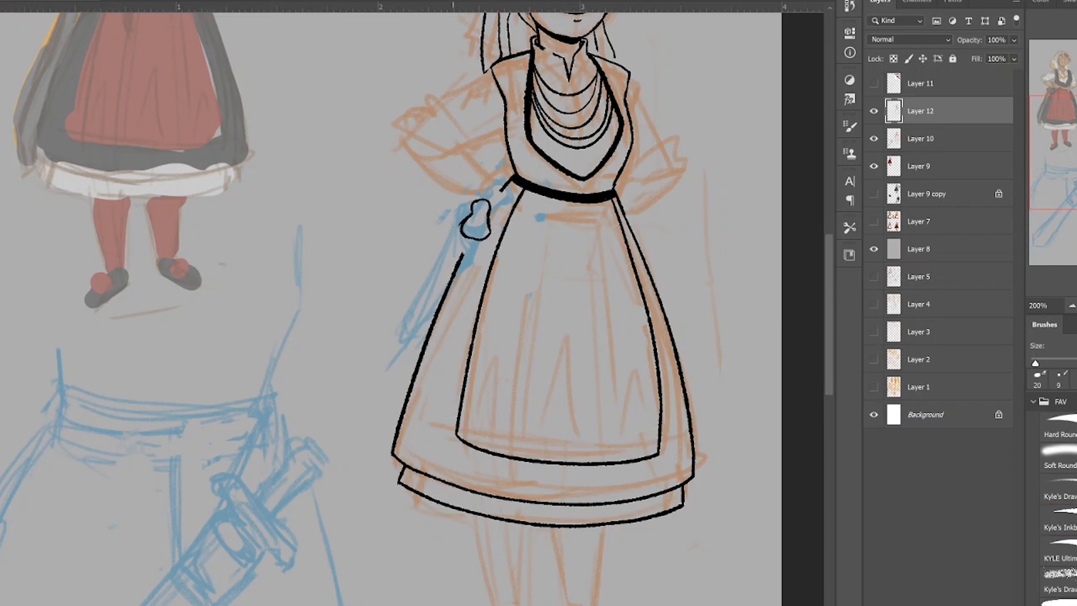
Step: Ink the hip sword, lower Layer 12's opacity, and start the arm and hand on Layer 13
left_click(1060, 527)
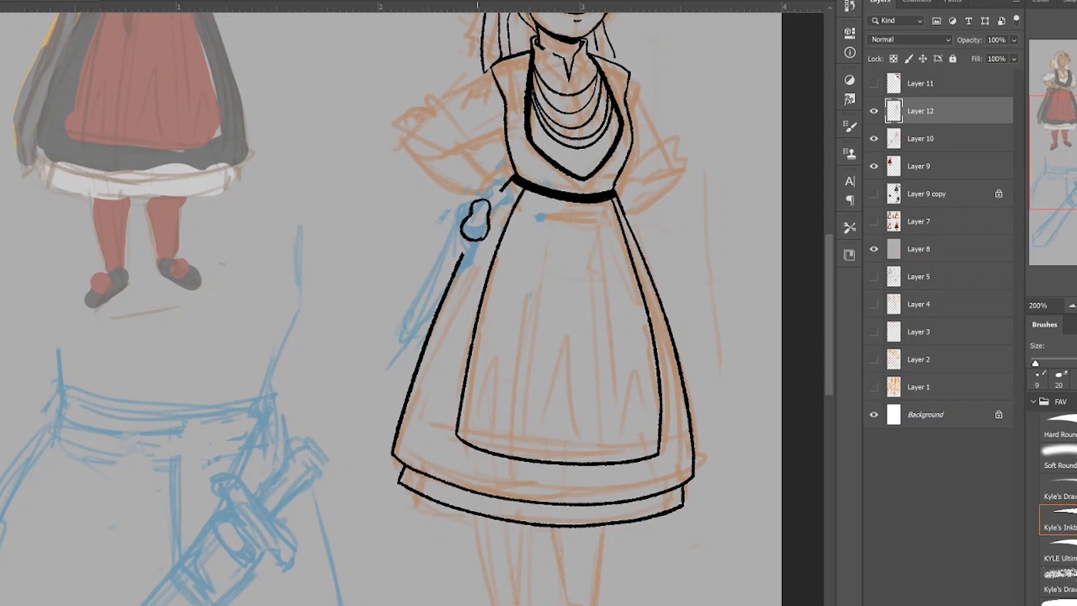
left_click(481, 214)
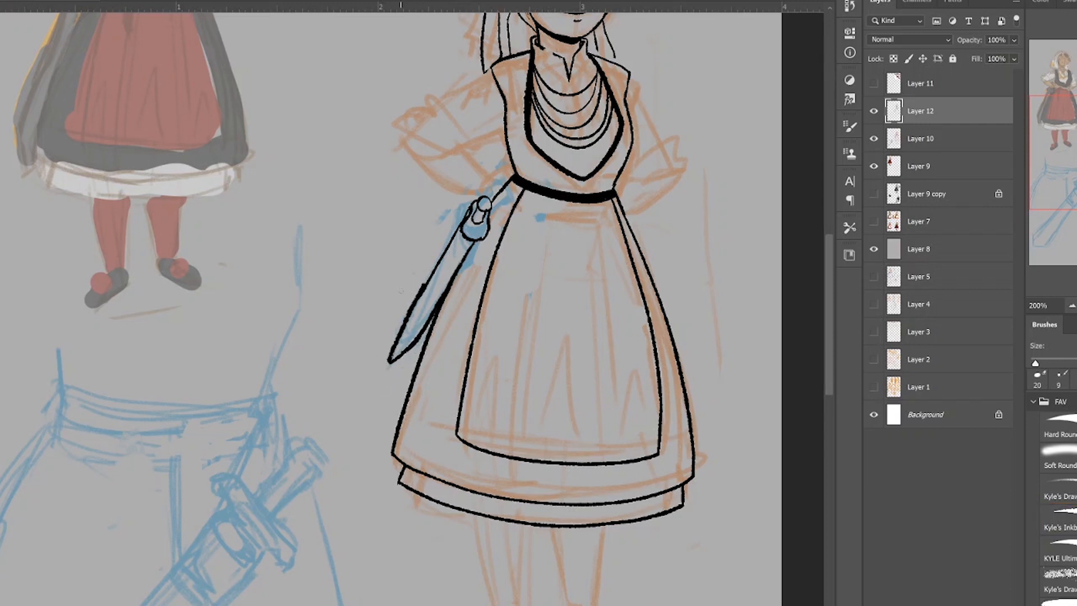
left_click(1062, 526)
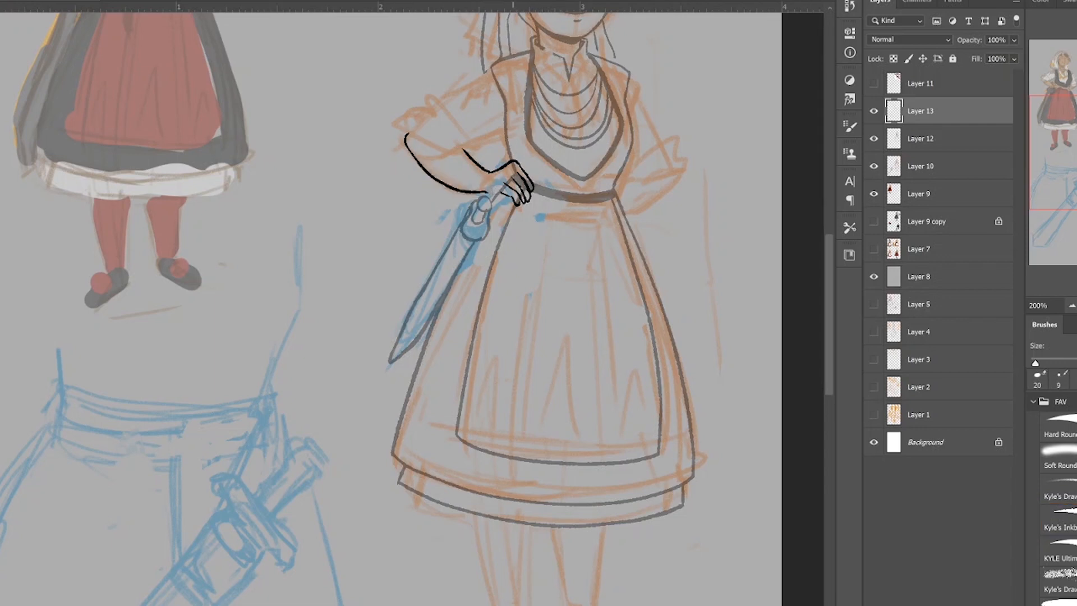
Step: Ink both puffed sleeves with hands on hips, then restore Layer 12 to 100% opacity
left_click(1060, 527)
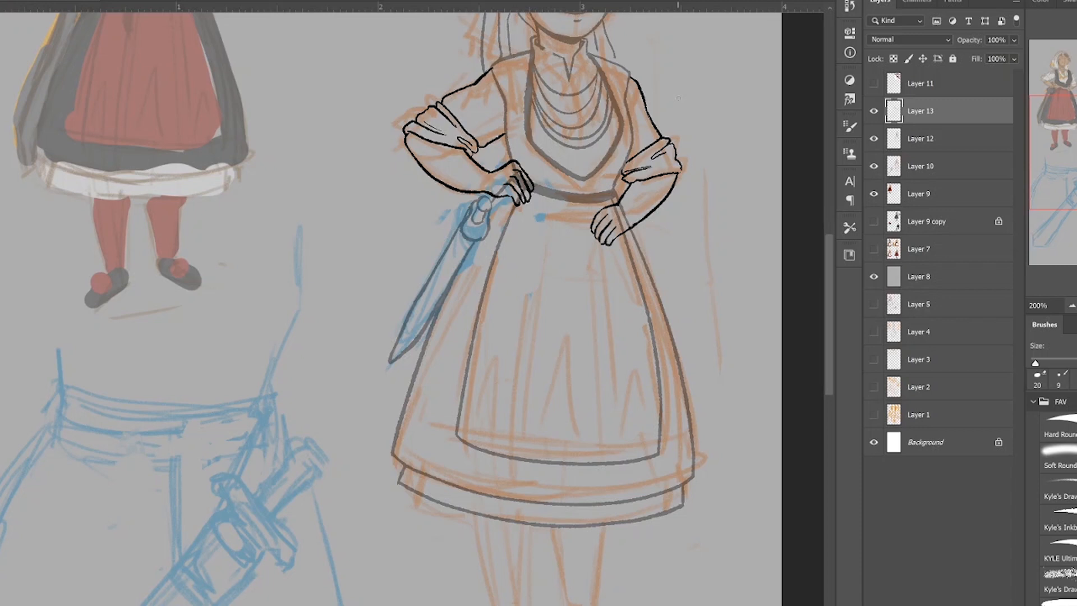
left_click(920, 139)
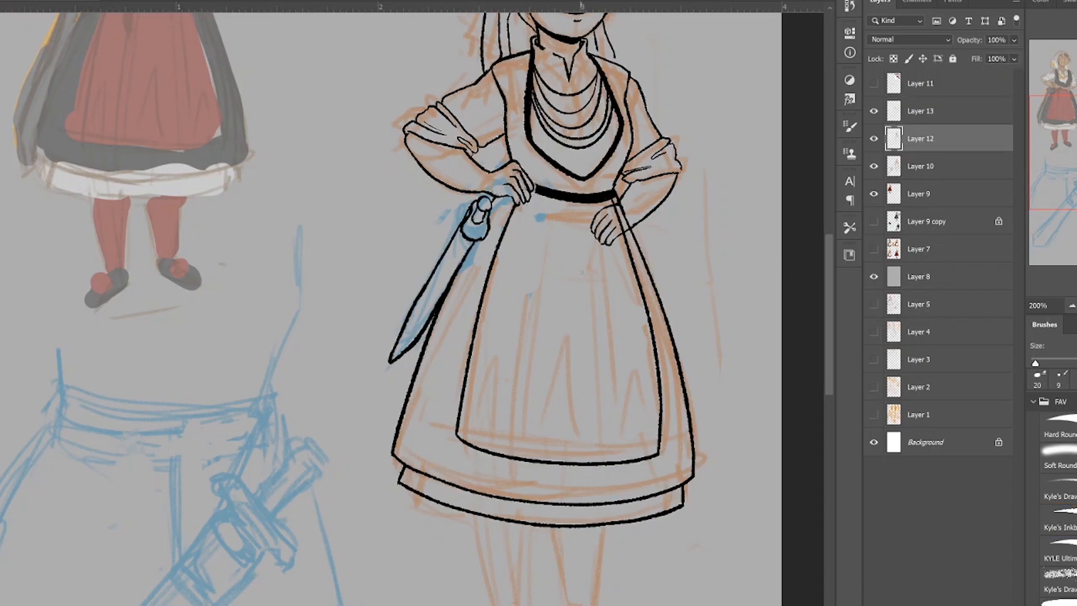
Step: Ink legs and pointed shoes, select the figure by inverted Magic Wand, and set a 2-pixel Expand
left_click(921, 111)
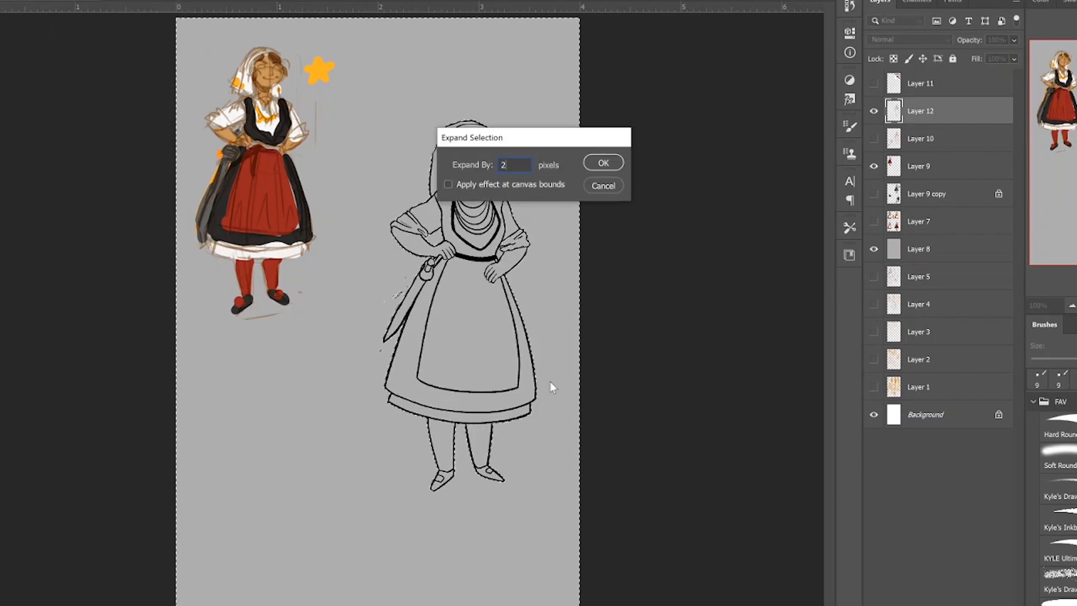
Step: Fill the dress and headscarf green on Layer 13, then paint tan skin and brown hair
left_click(603, 163)
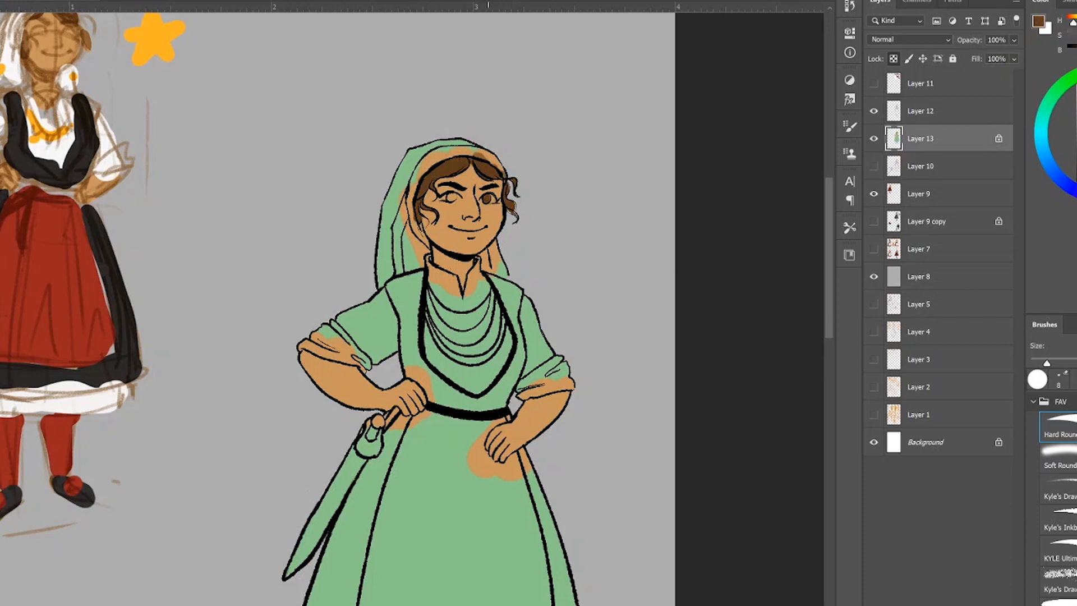
Step: Paint the dark grey dress around the red apron on the colour layer
left_click(450, 199)
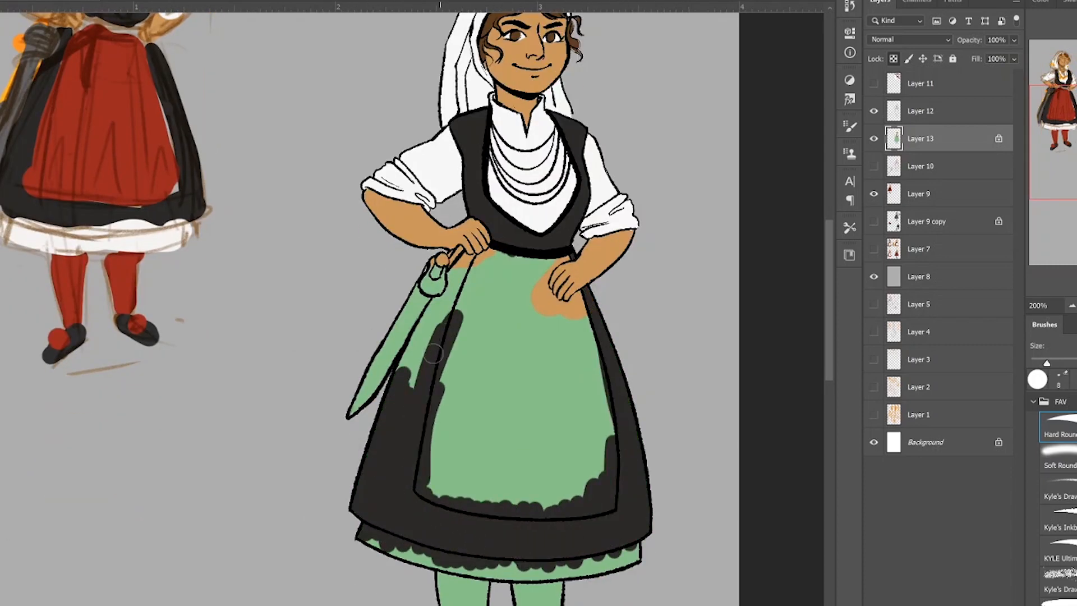
scroll("down", 3)
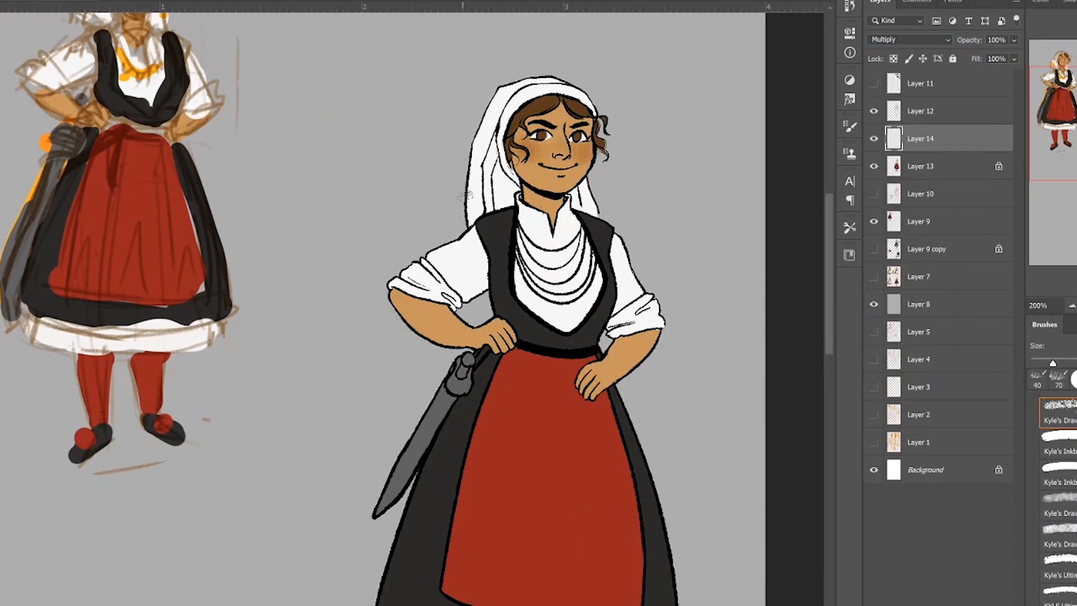
Step: Add a new layer above Layer 14 for the orange necklace and headscarf trim
left_click(920, 165)
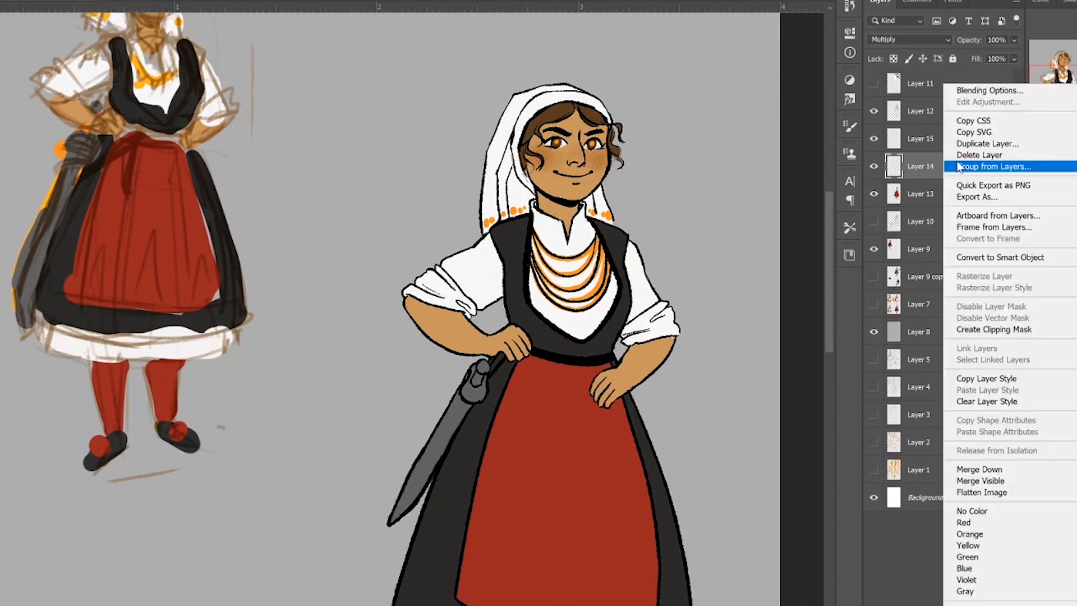
Step: Clip Layer 15 as Multiply shadows and Layer 16 as orange Overlay, then select Layer 13
left_click(979, 155)
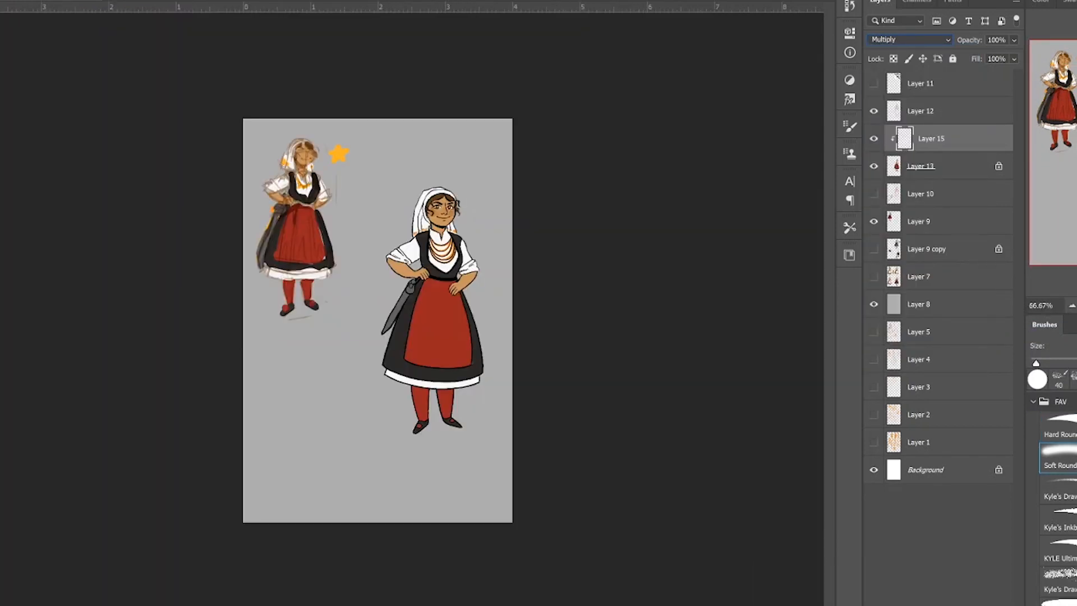
mouse_move(467, 405)
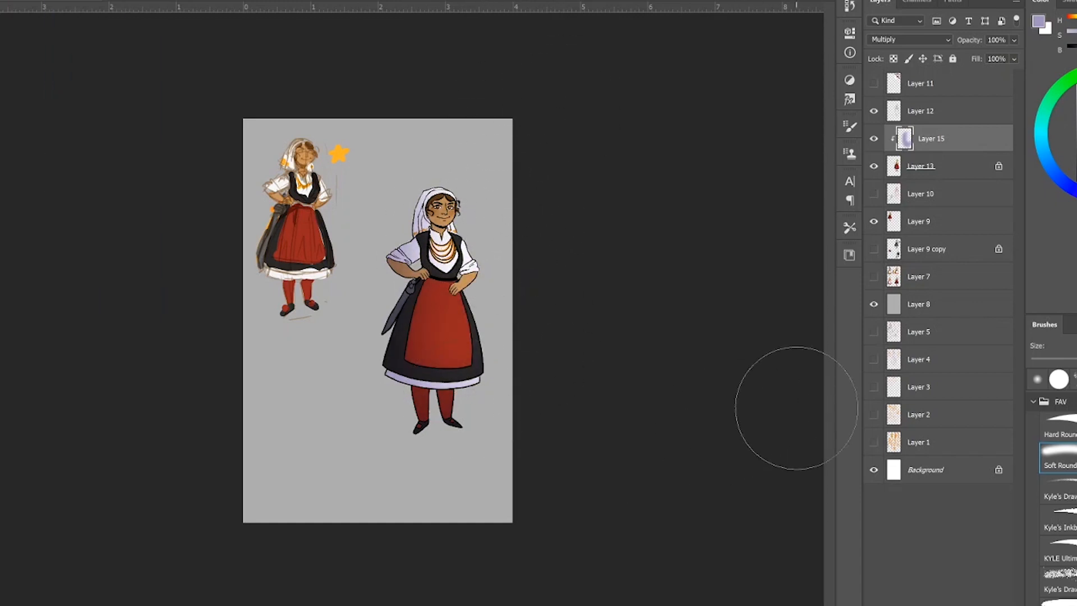
right_click(931, 138)
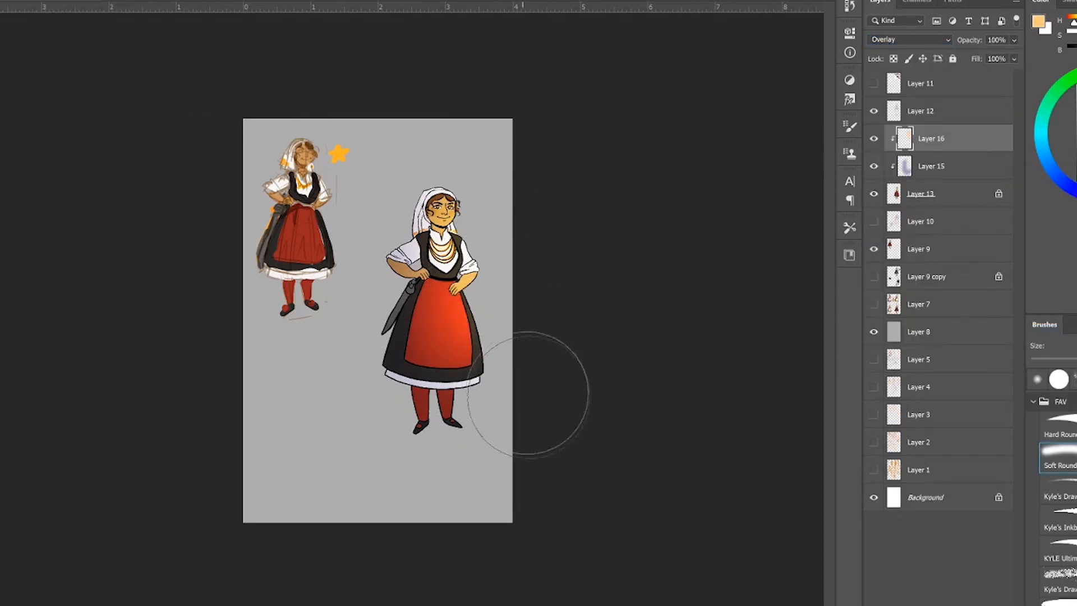
left_click(934, 193)
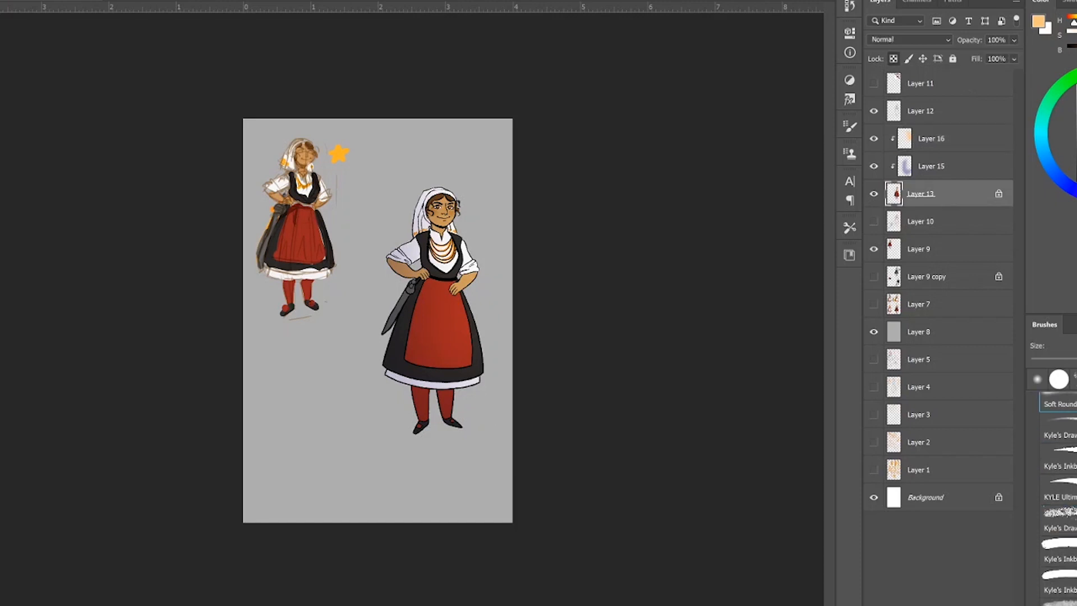